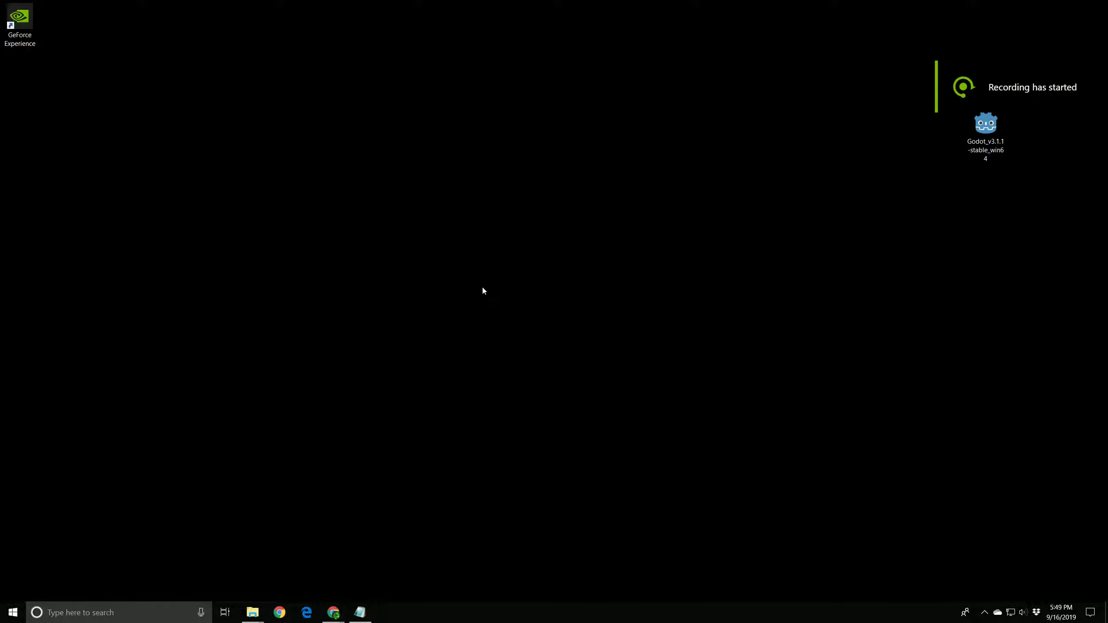
# Step: Delete the GeForce Experience desktop shortcut, then select the Godot executable
pyautogui.click(20, 20)
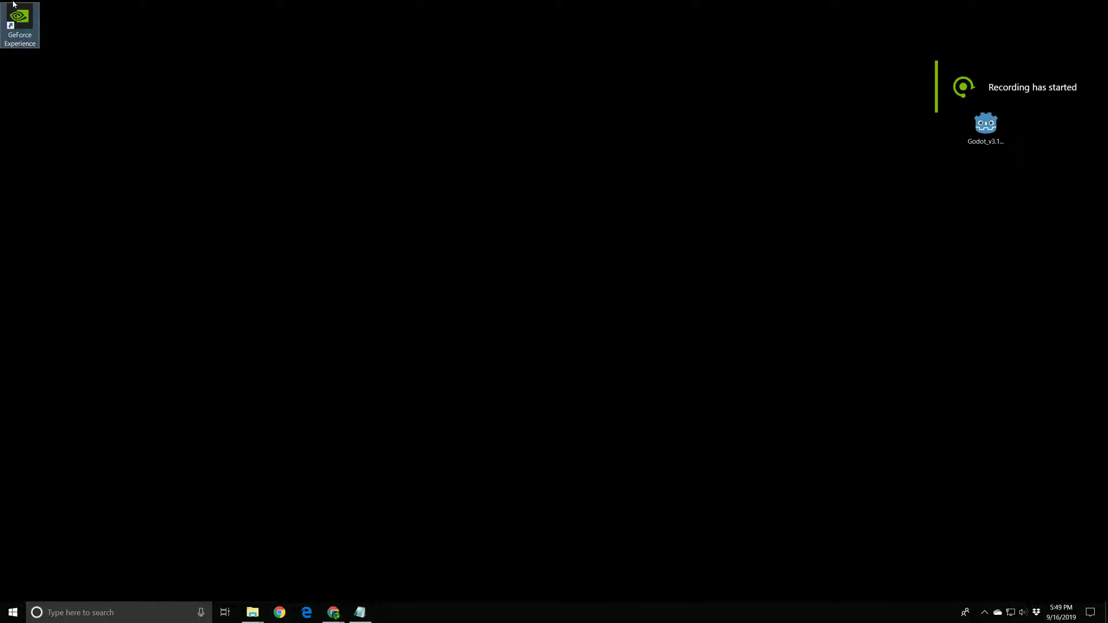
pyautogui.rightClick(20, 21)
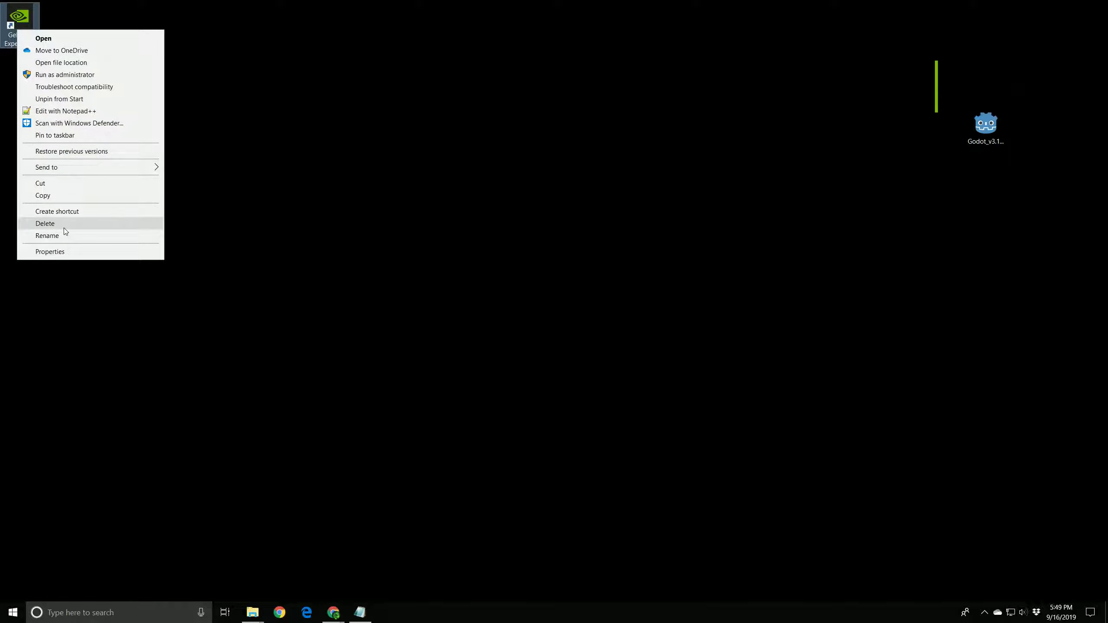
pyautogui.click(43, 38)
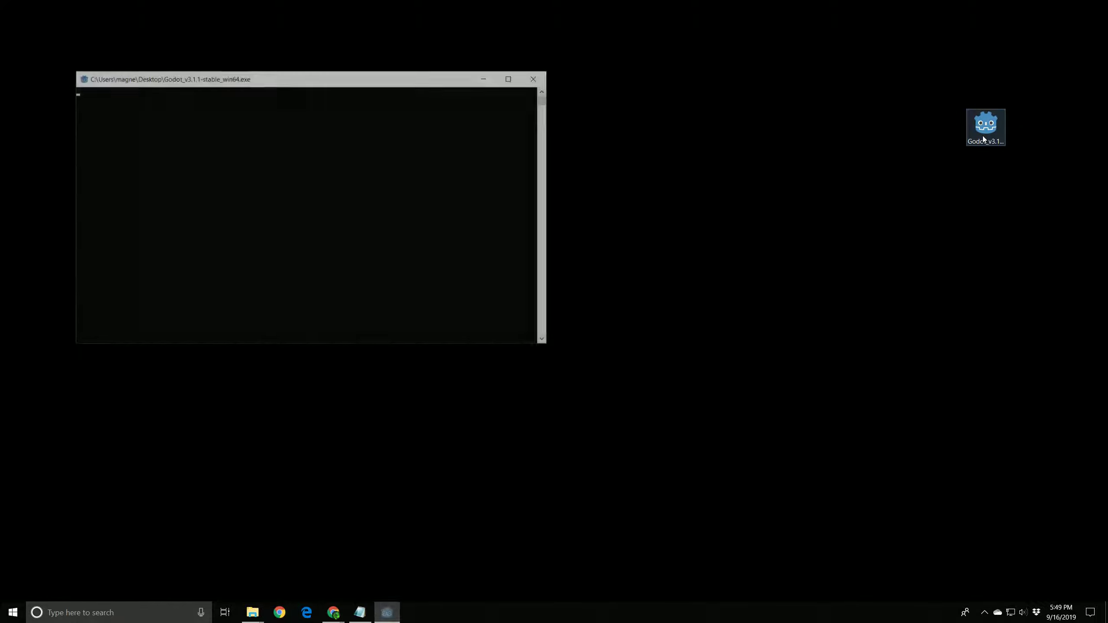
pyautogui.click(533, 78)
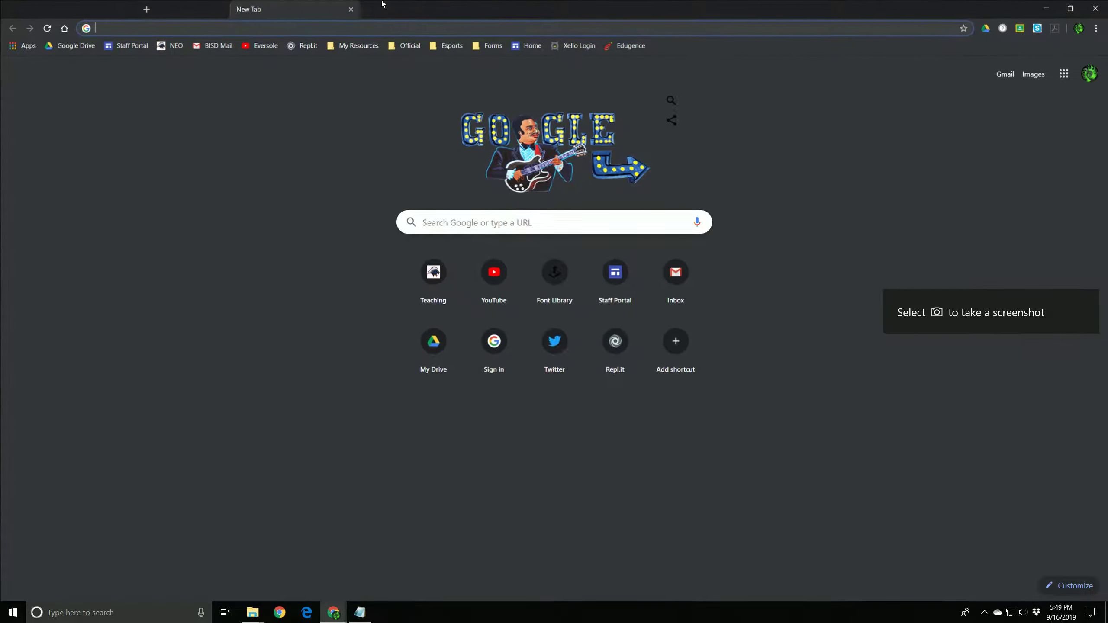
# Step: Search Google for Godot and open godotengine.org's Windows download page
pyautogui.click(1070, 8)
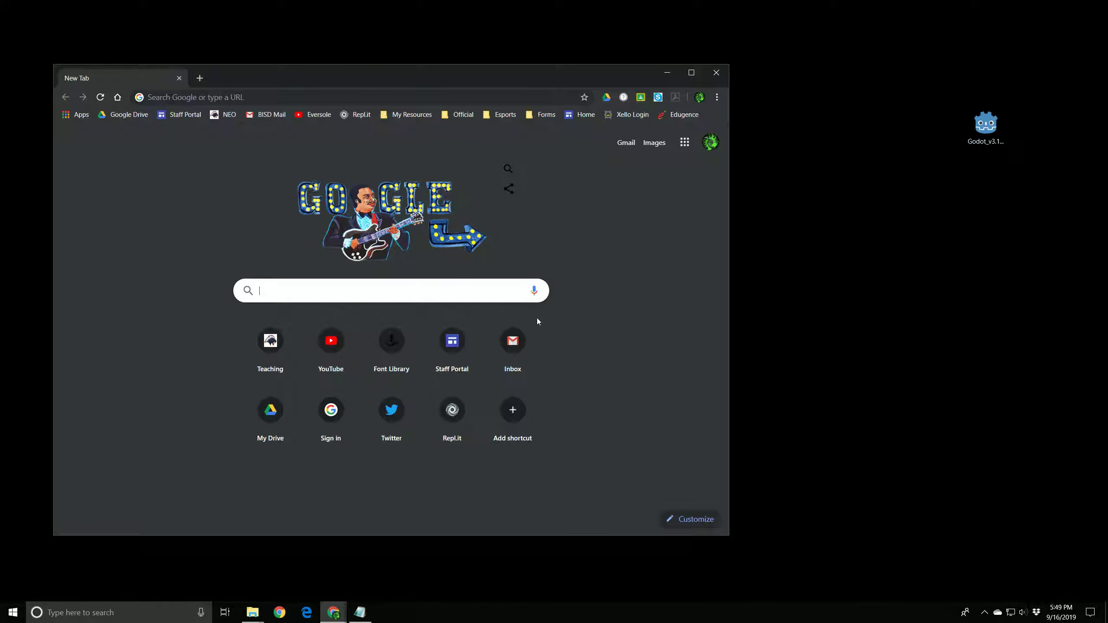
pyautogui.moveTo(632, 289)
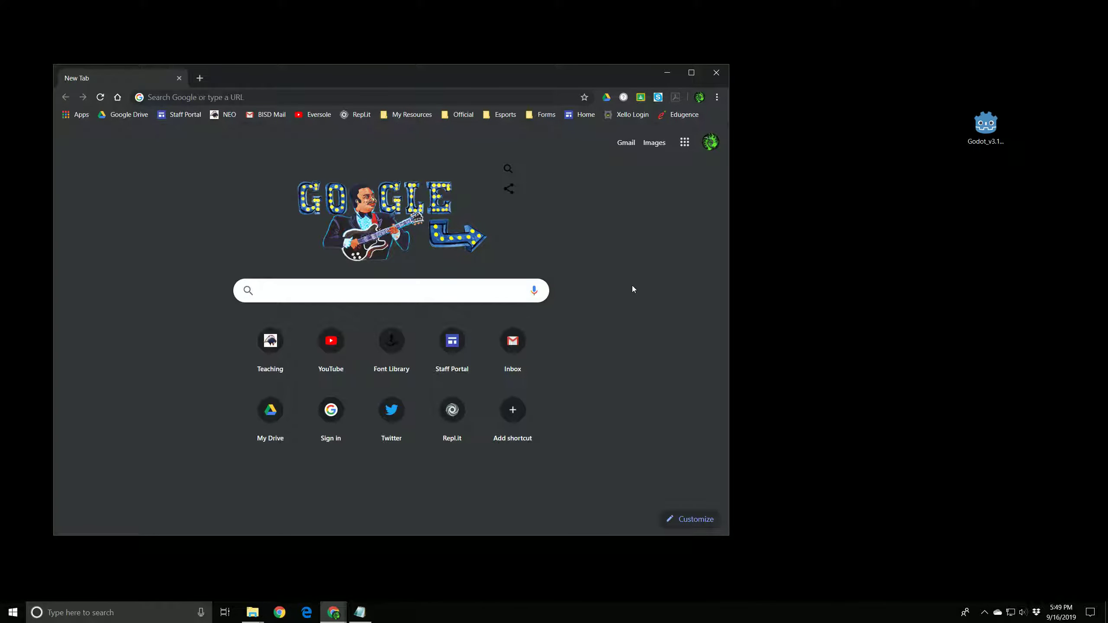
pyautogui.write('godot3.1')
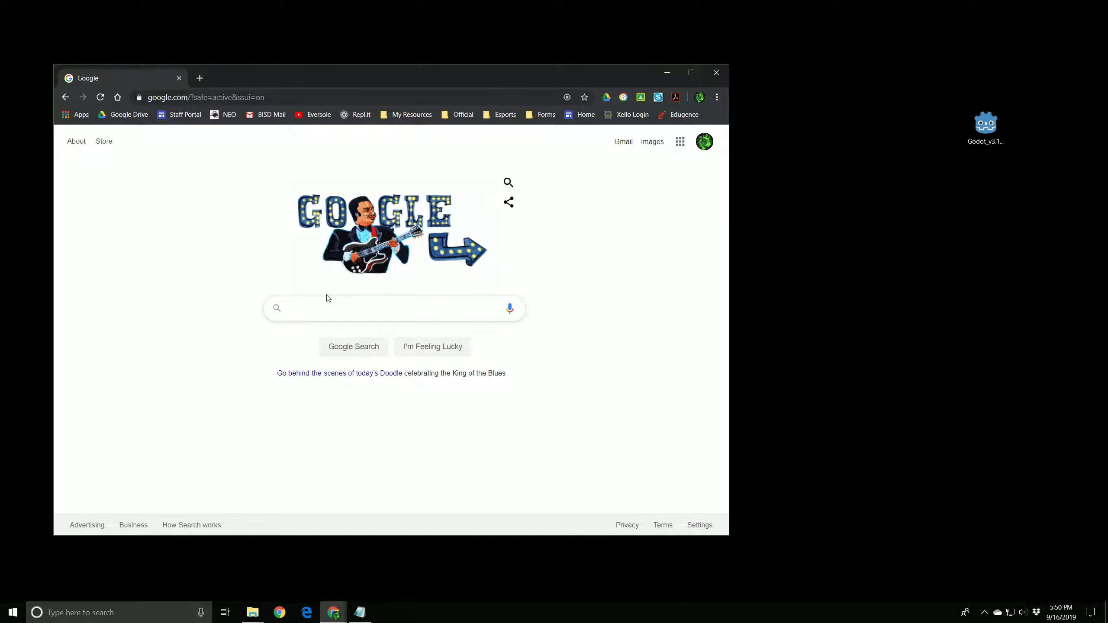
pyautogui.write('gotdot')
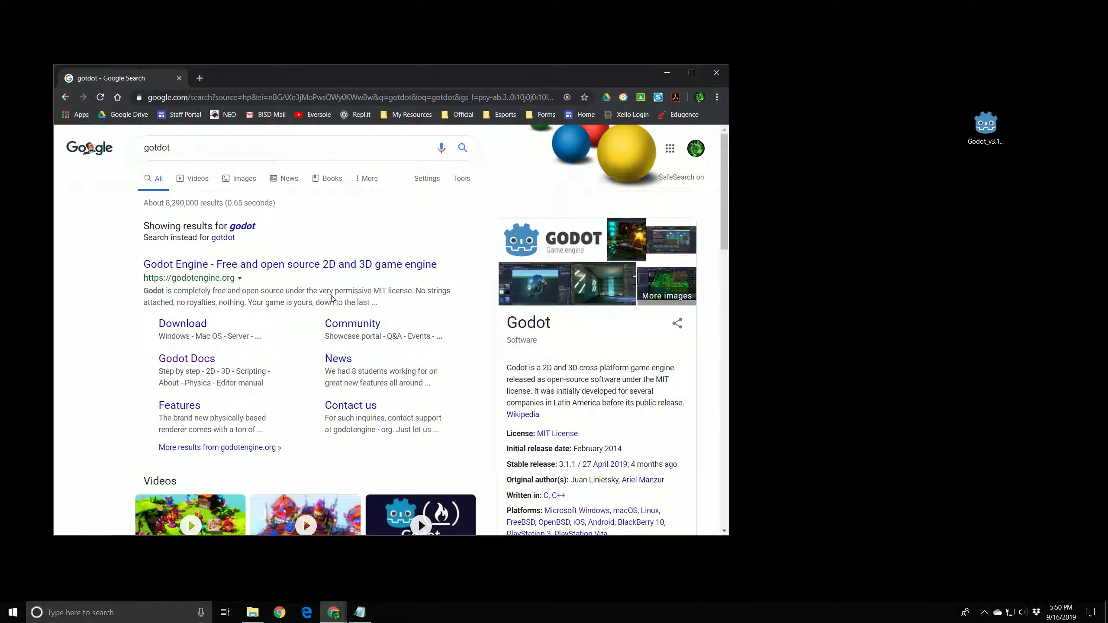
pyautogui.moveTo(262, 272)
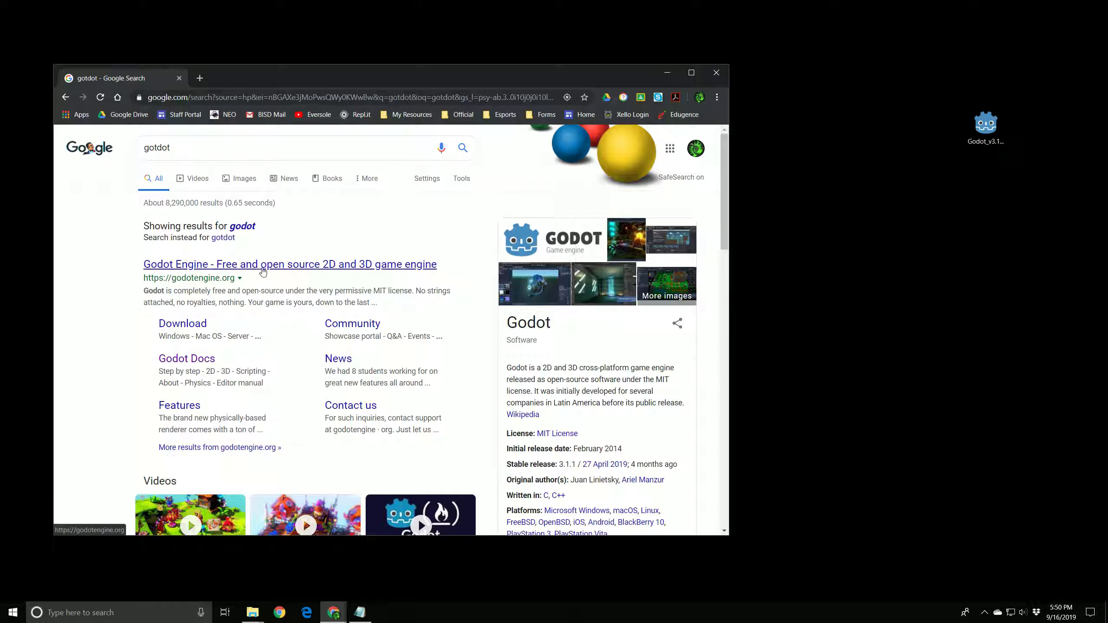
pyautogui.click(289, 264)
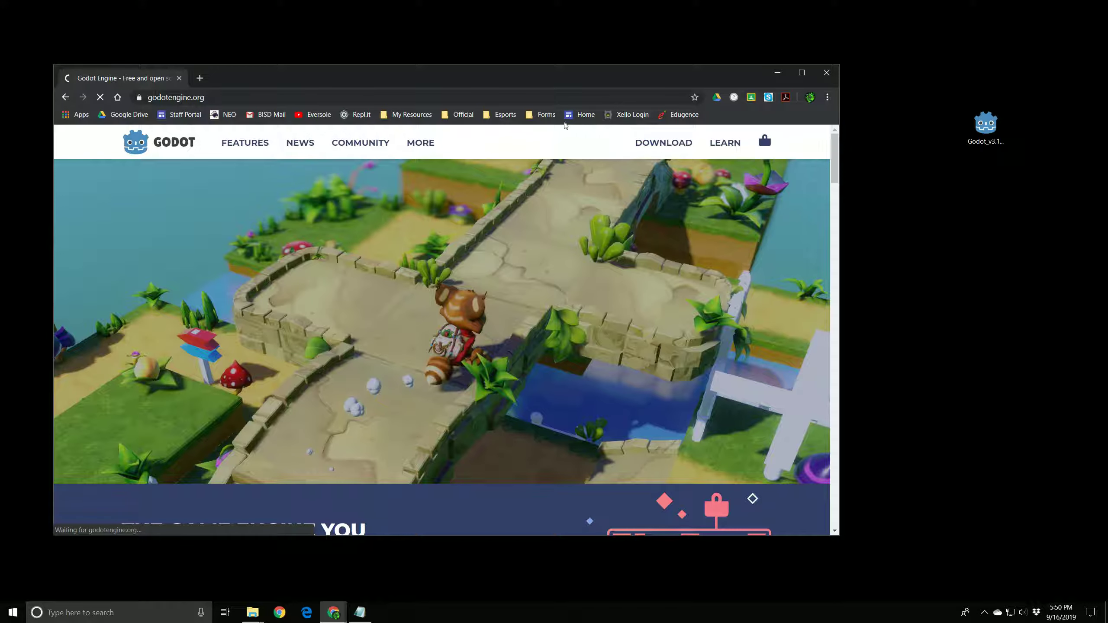
pyautogui.click(662, 142)
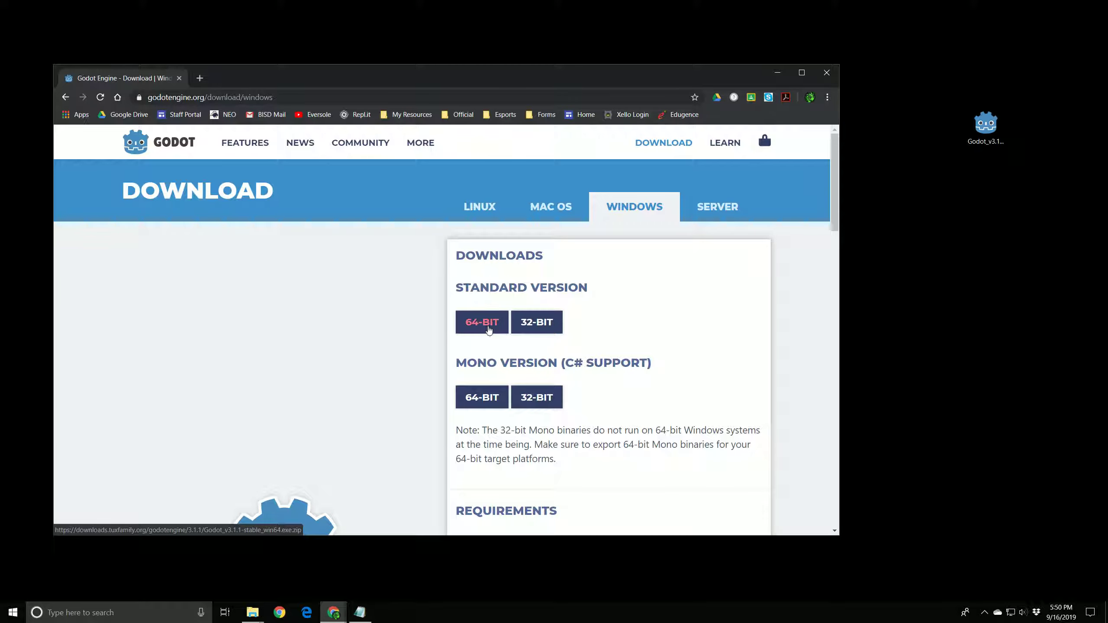
pyautogui.moveTo(497, 324)
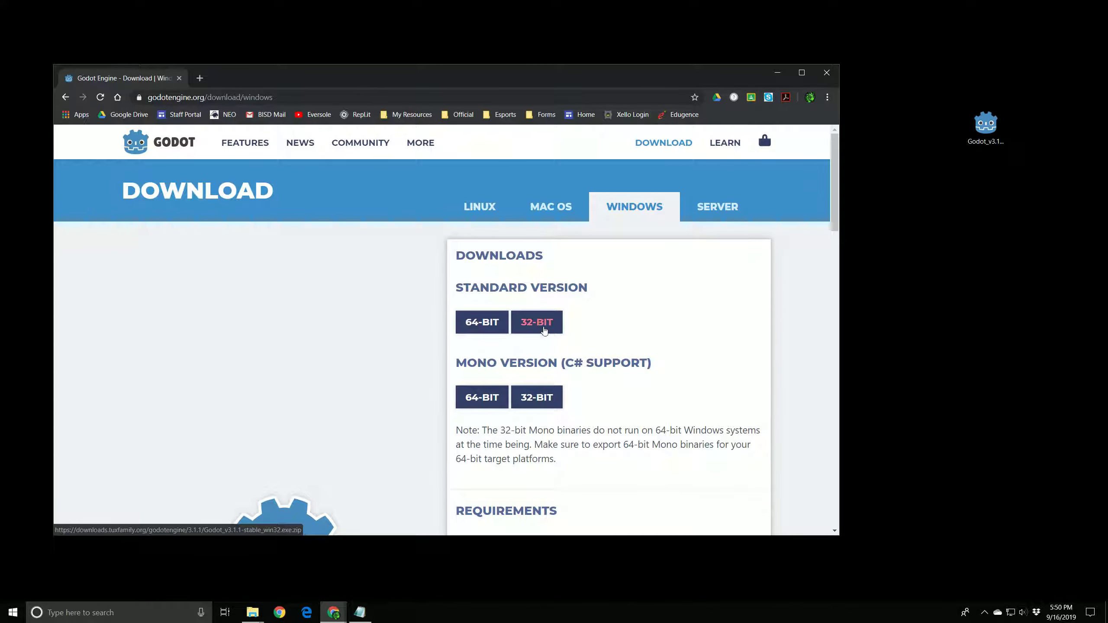
pyautogui.moveTo(481, 321)
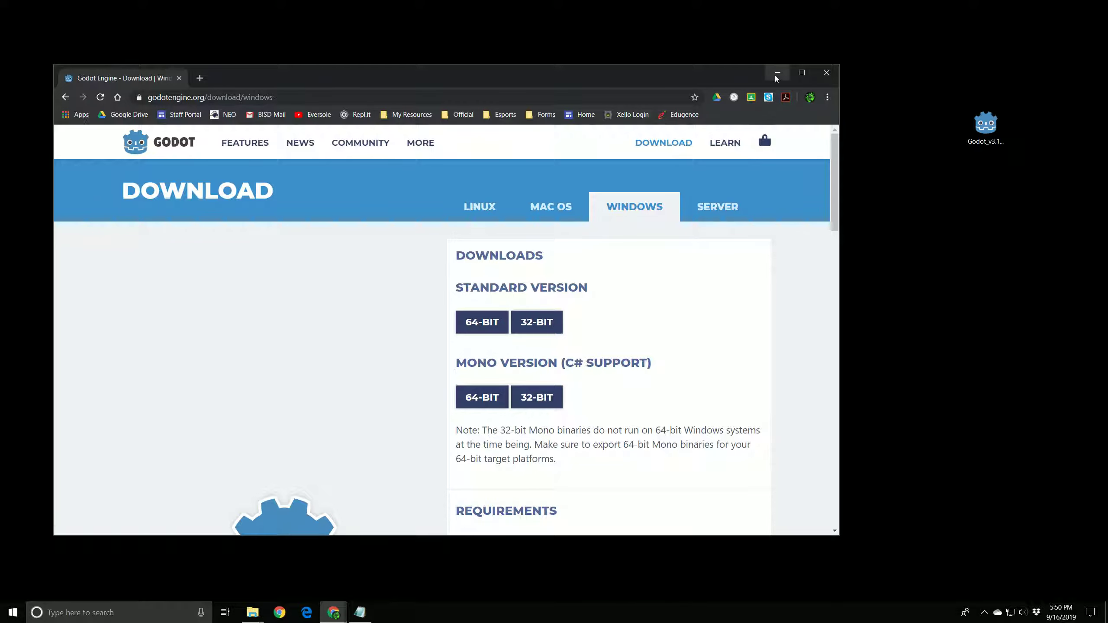
# Step: Minimize Chrome and launch the Godot executable from the desktop
pyautogui.click(776, 73)
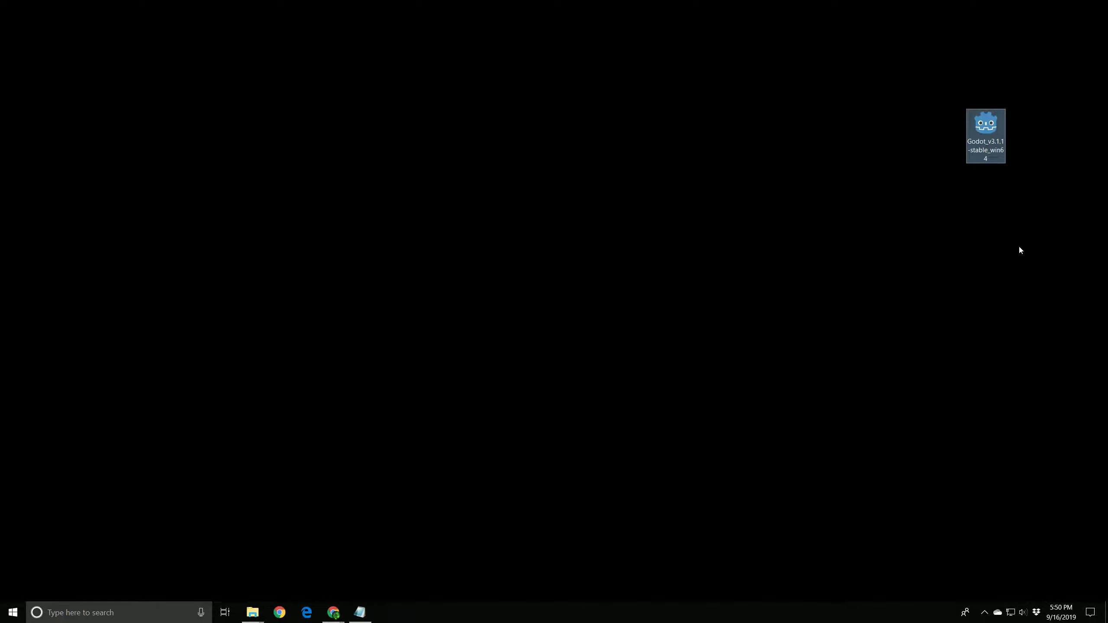
pyautogui.doubleClick(984, 134)
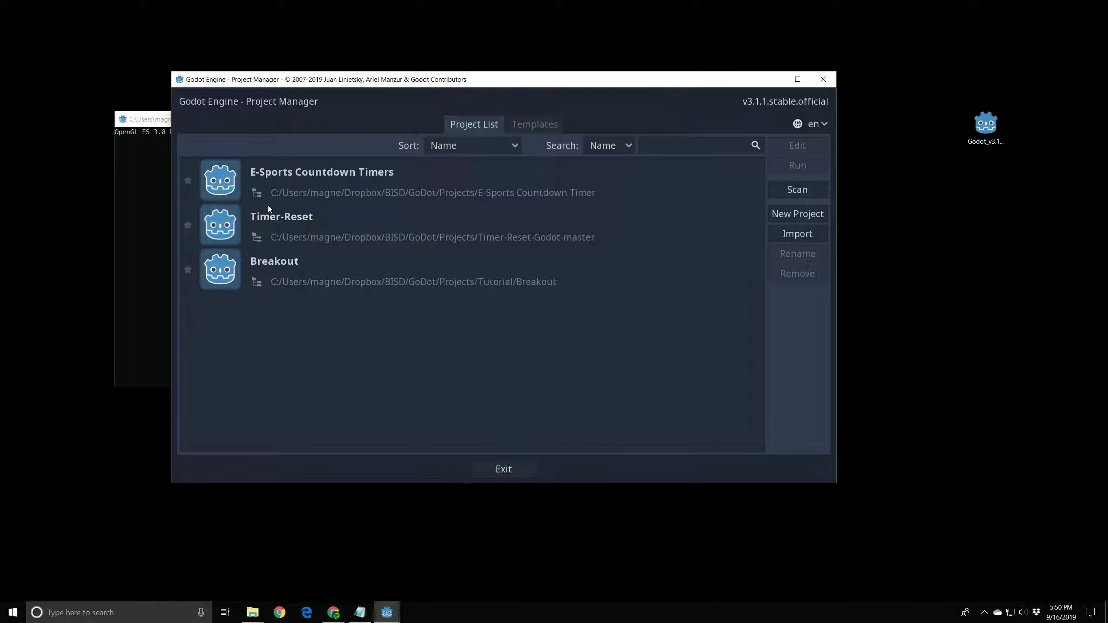
pyautogui.moveTo(316, 196)
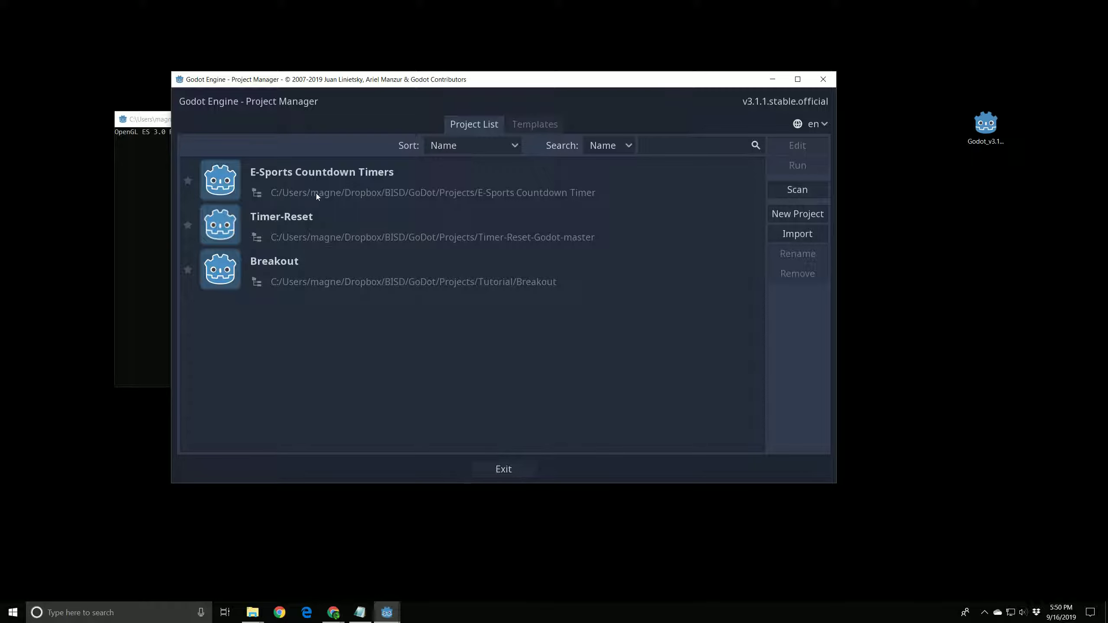
pyautogui.moveTo(267, 198)
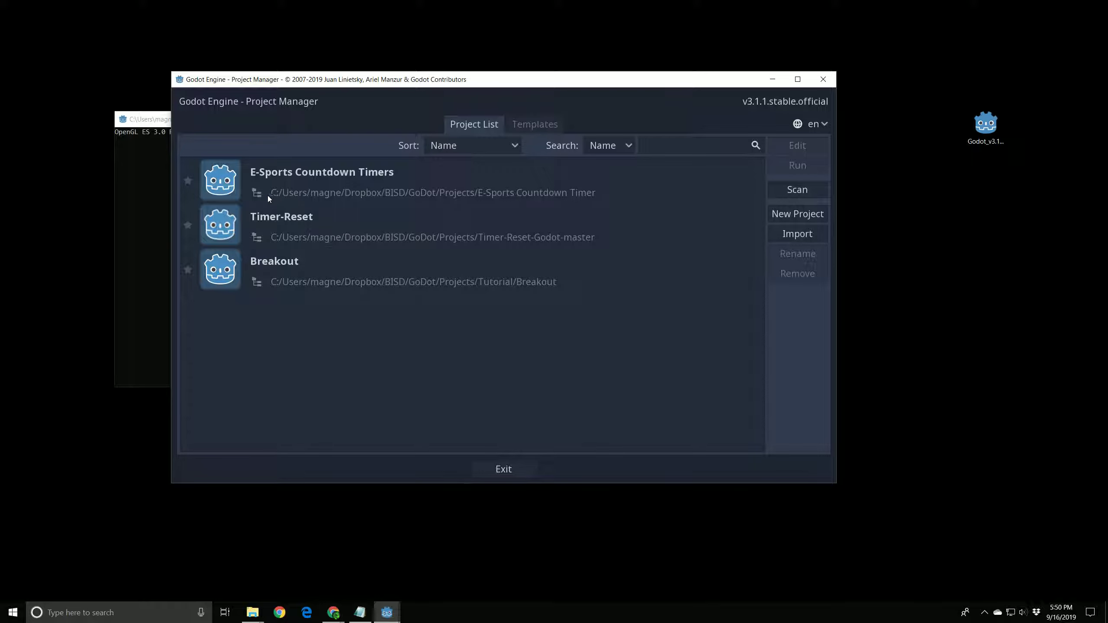
pyautogui.moveTo(274, 205)
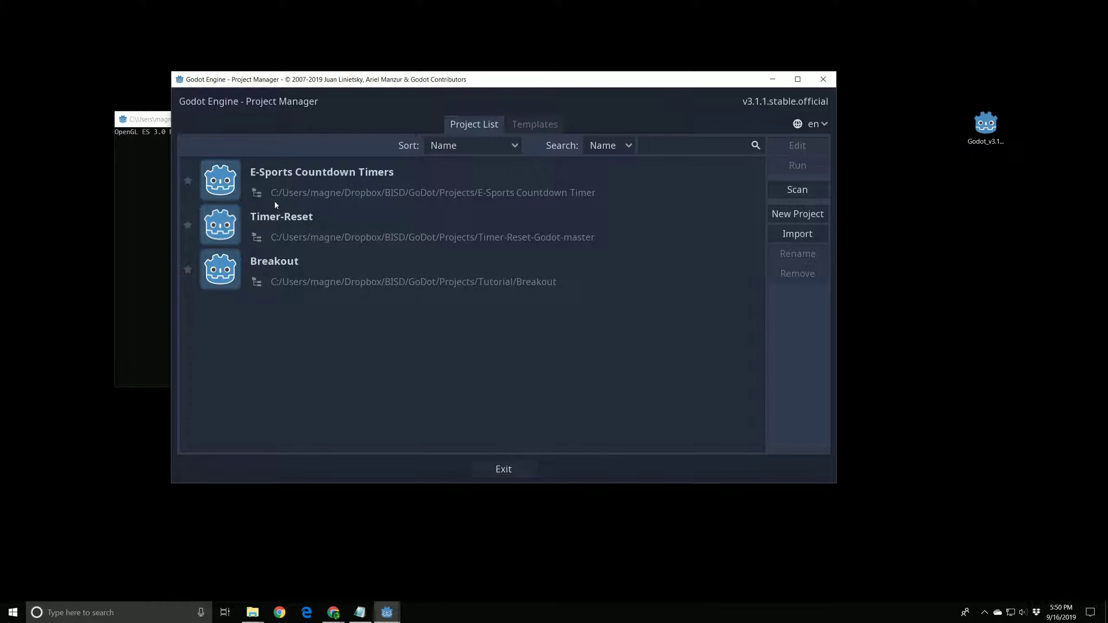
pyautogui.moveTo(424, 202)
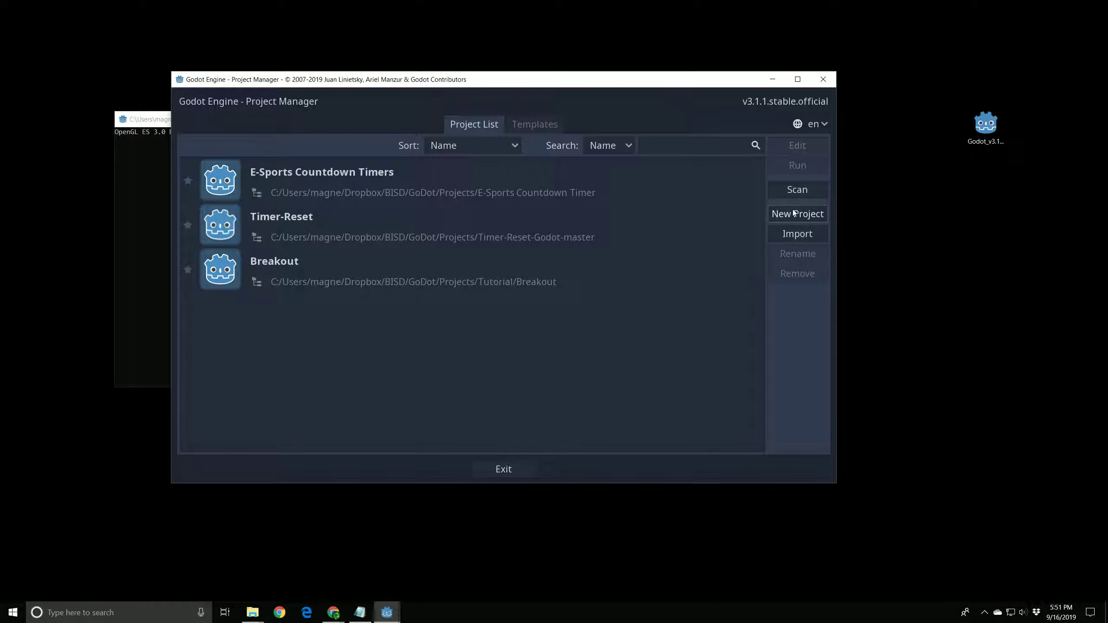
# Step: Start a new project and set its path to a new Breakout folder on the Desktop
pyautogui.click(797, 213)
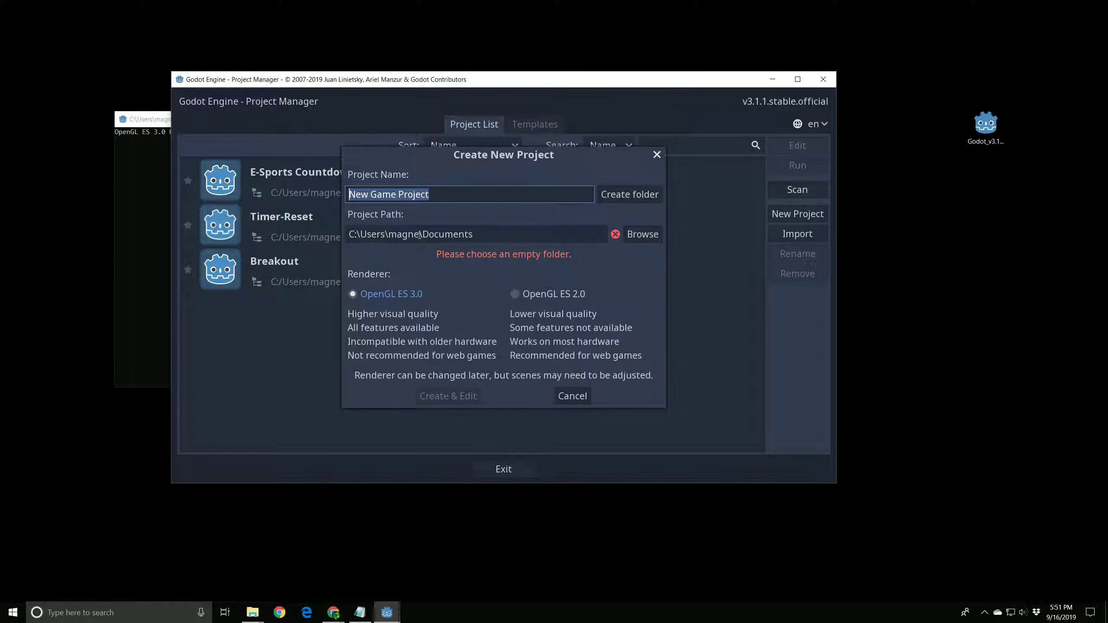
pyautogui.click(641, 234)
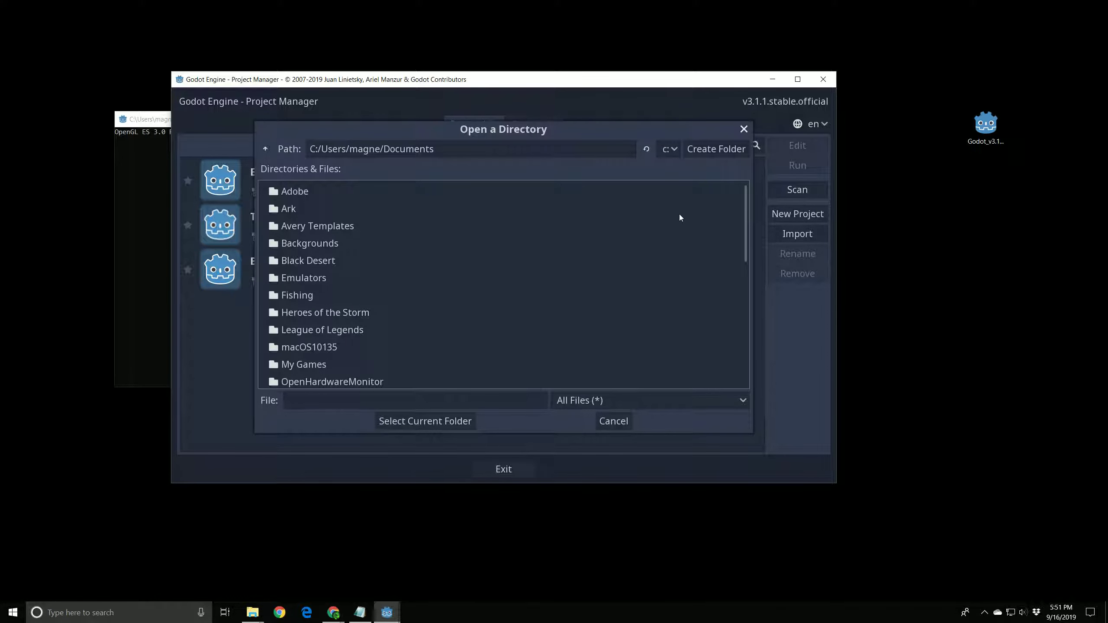
pyautogui.moveTo(270, 159)
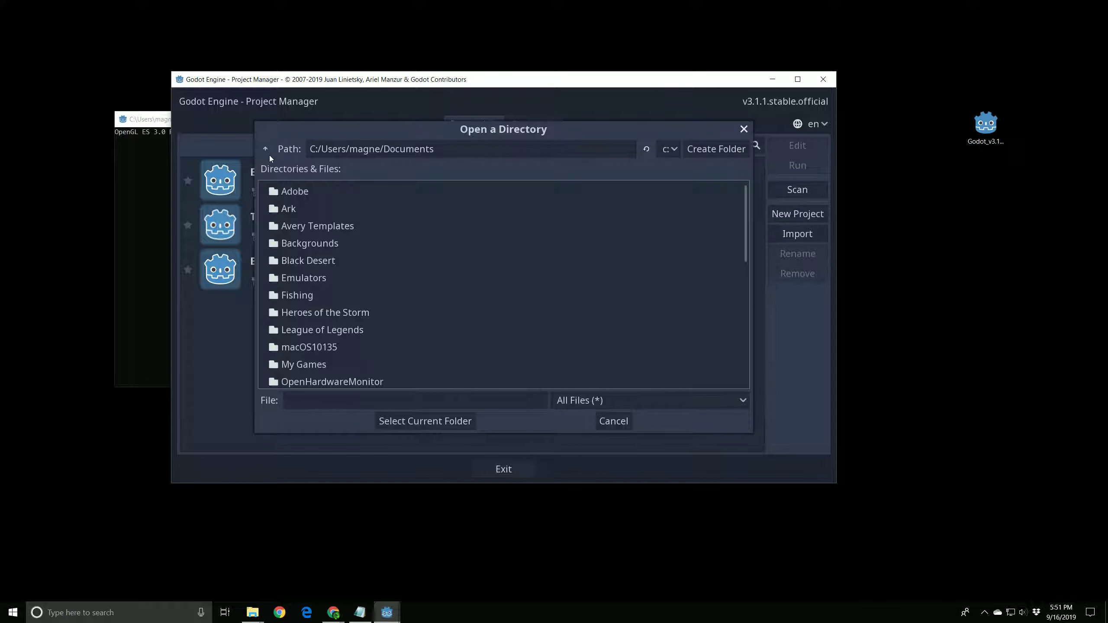
pyautogui.click(265, 148)
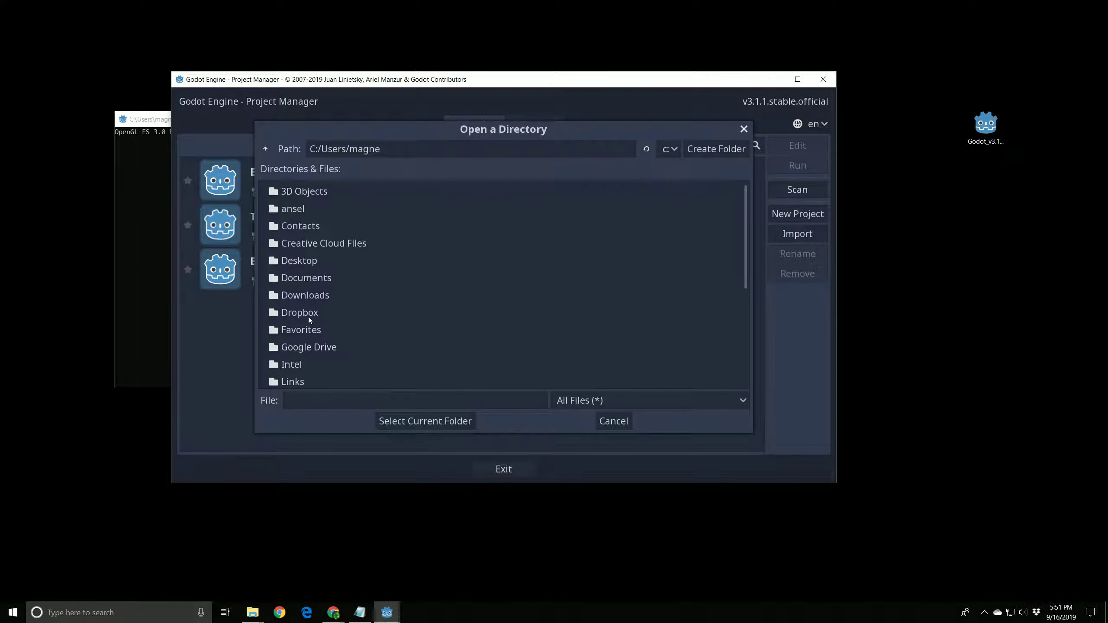
pyautogui.click(299, 260)
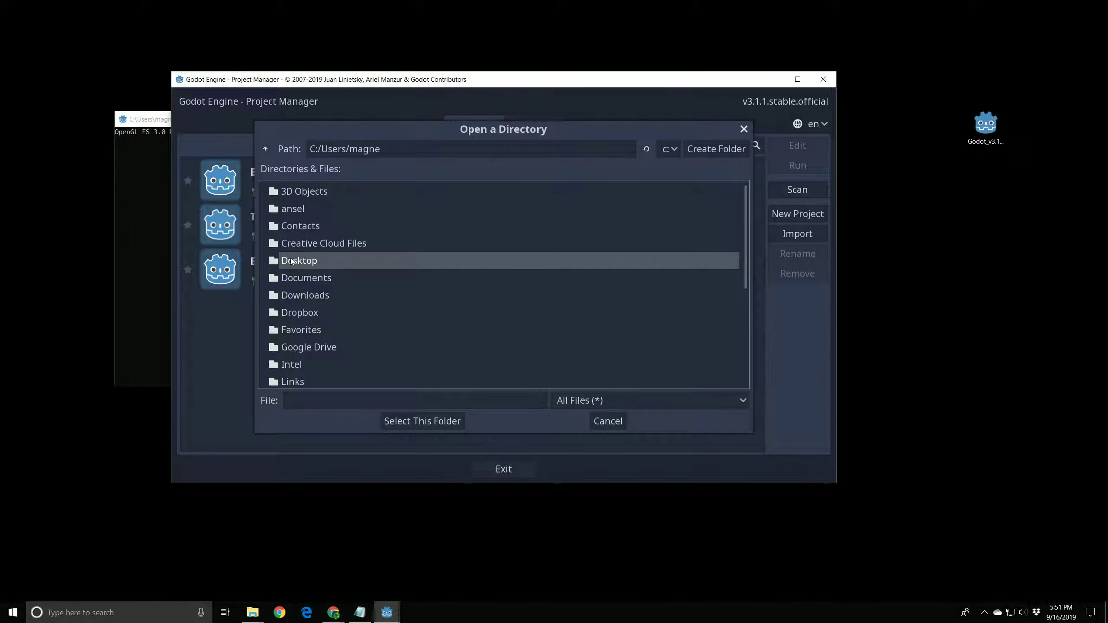
pyautogui.doubleClick(299, 260)
pyautogui.write('Bre')
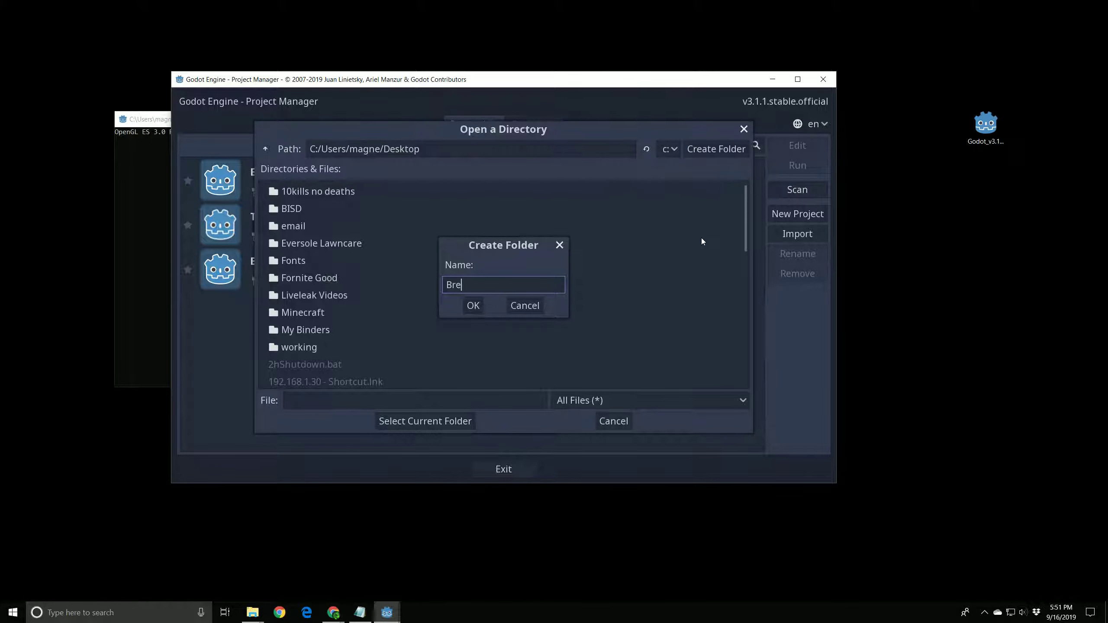
pyautogui.write('akout')
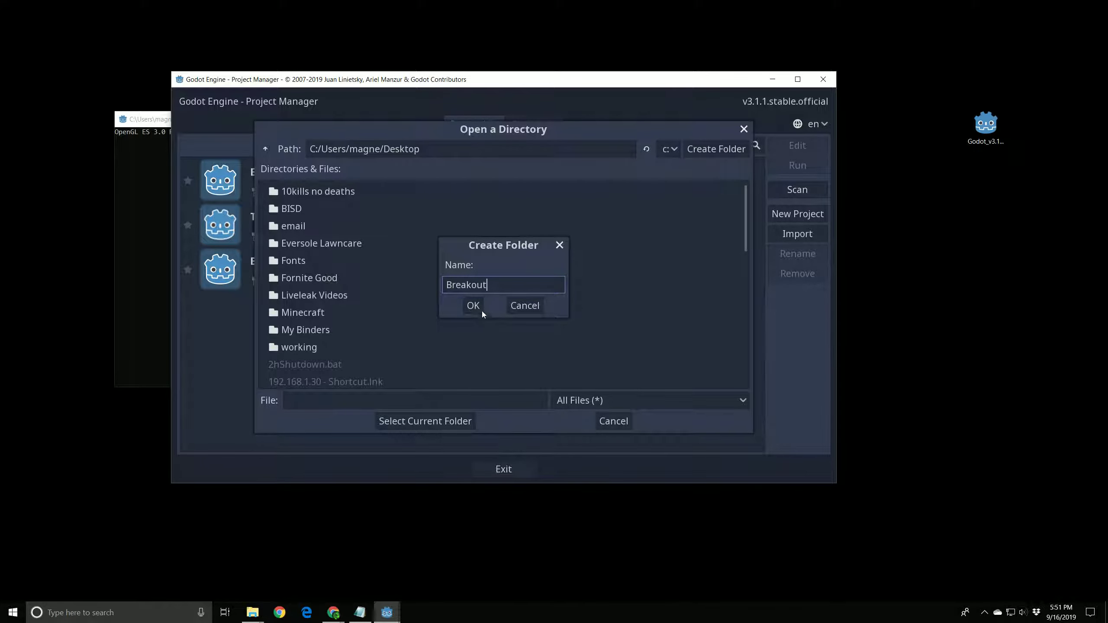
pyautogui.click(472, 305)
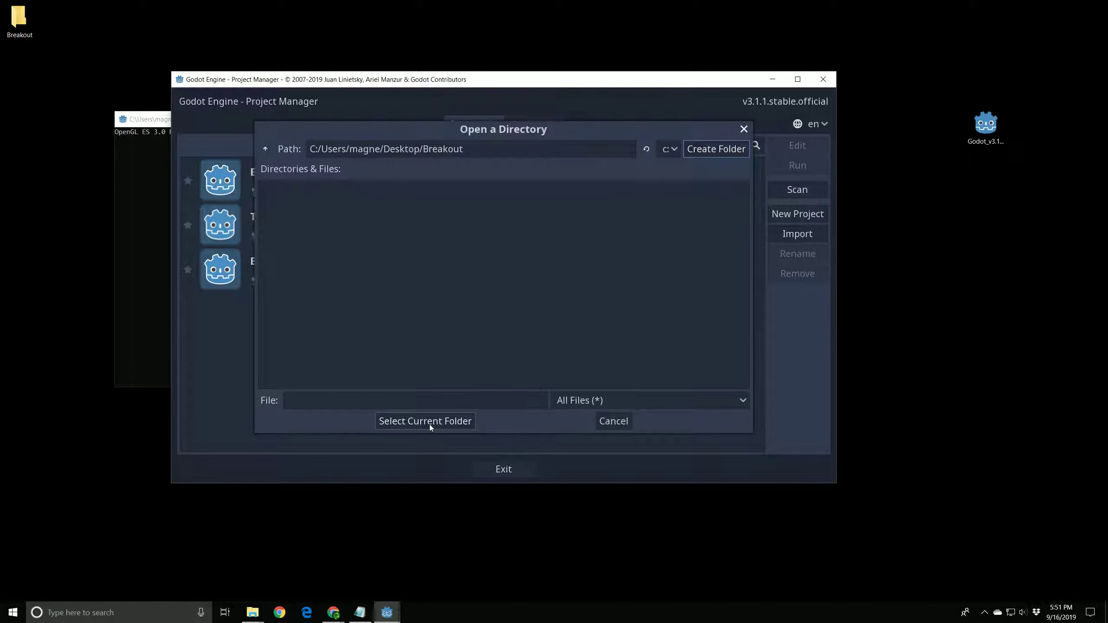
pyautogui.click(425, 420)
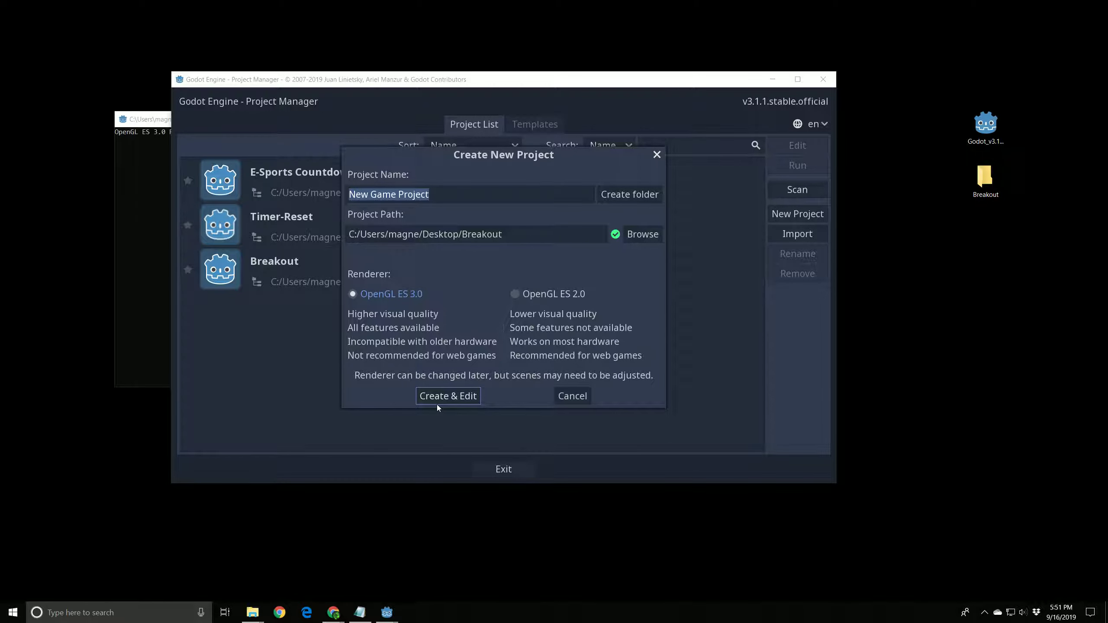
pyautogui.moveTo(459, 201)
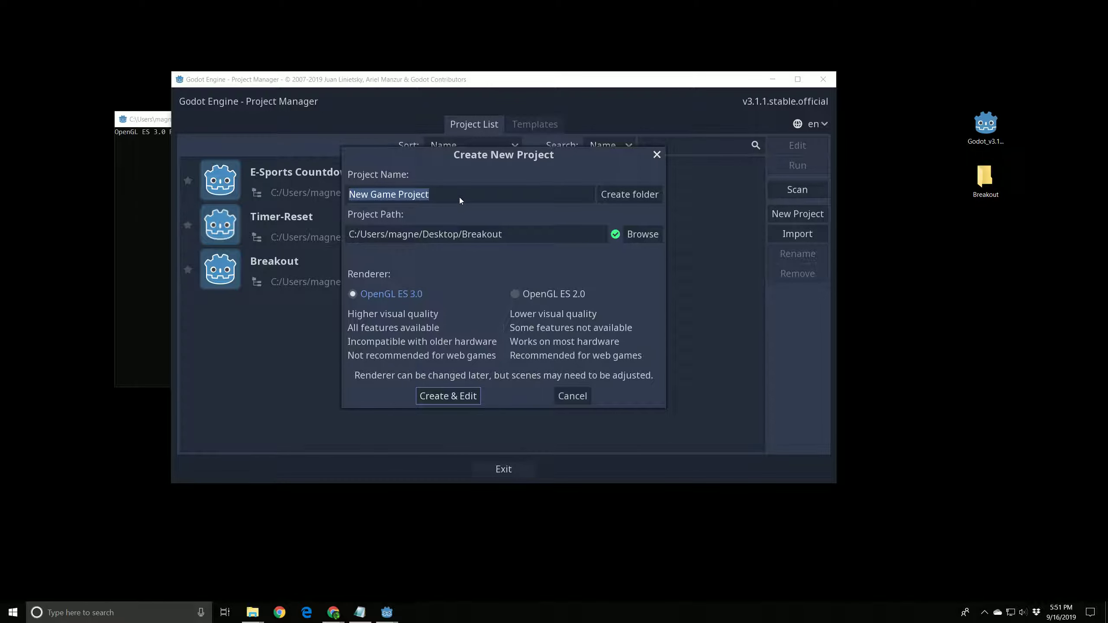
# Step: Name the project Breakout and create it for editing
pyautogui.click(462, 194)
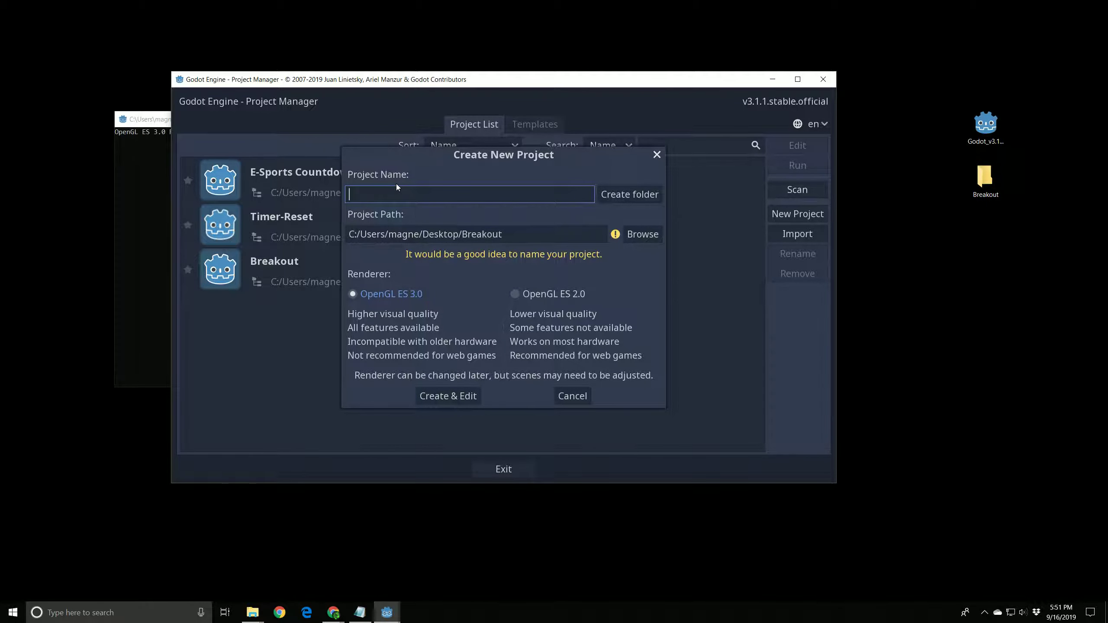
pyautogui.write('Breakout')
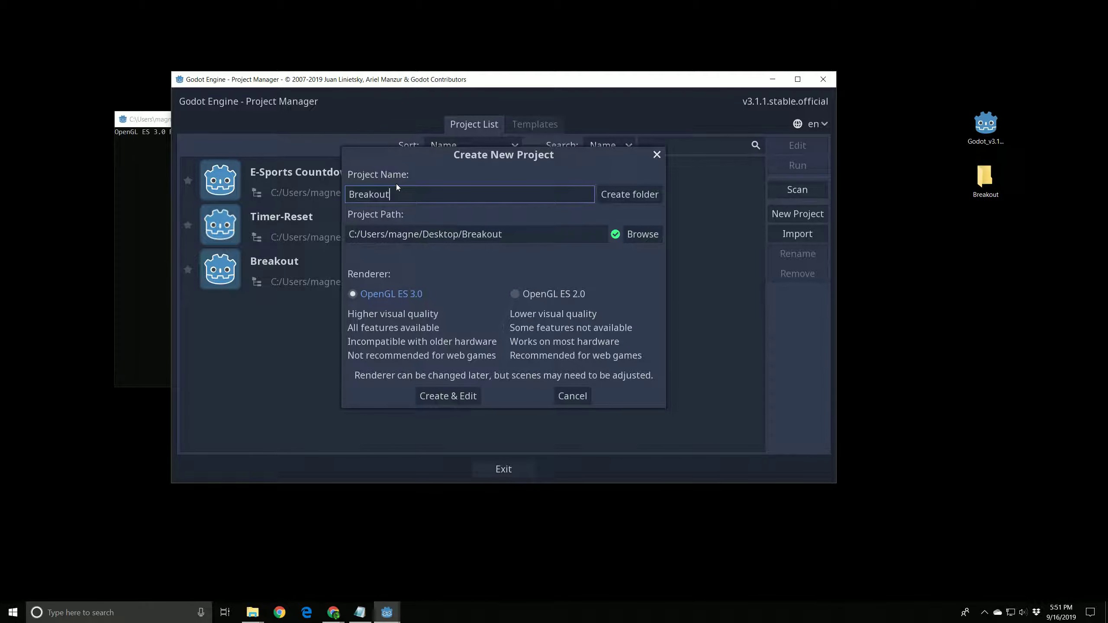
pyautogui.click(447, 395)
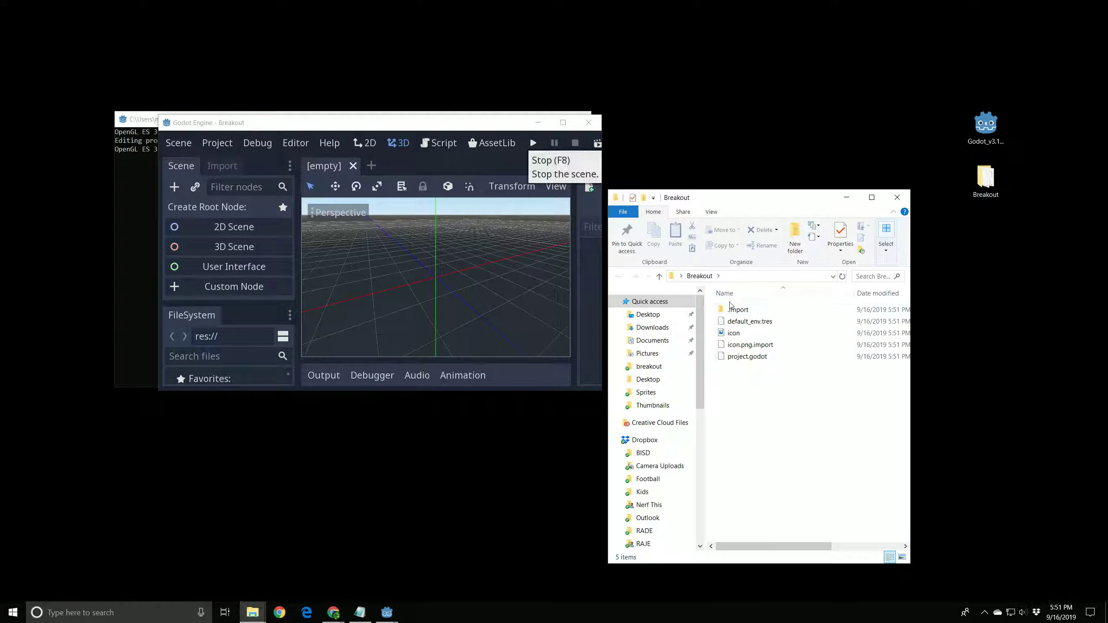
# Step: Preview icon.png, then create a Sprites folder in the Breakout project folder
pyautogui.click(733, 332)
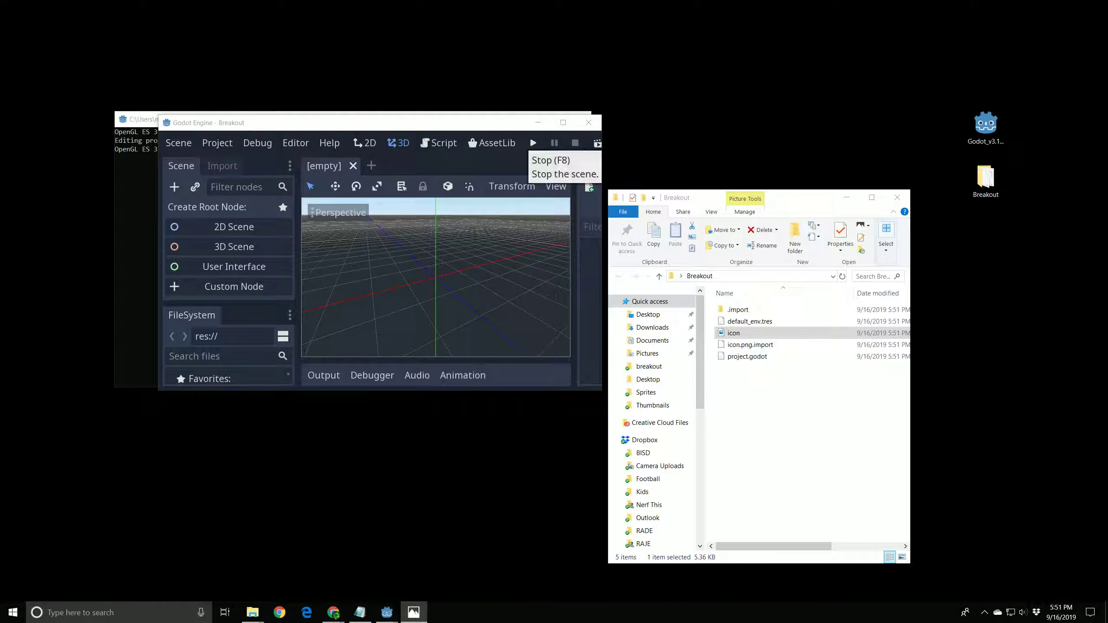
pyautogui.doubleClick(733, 332)
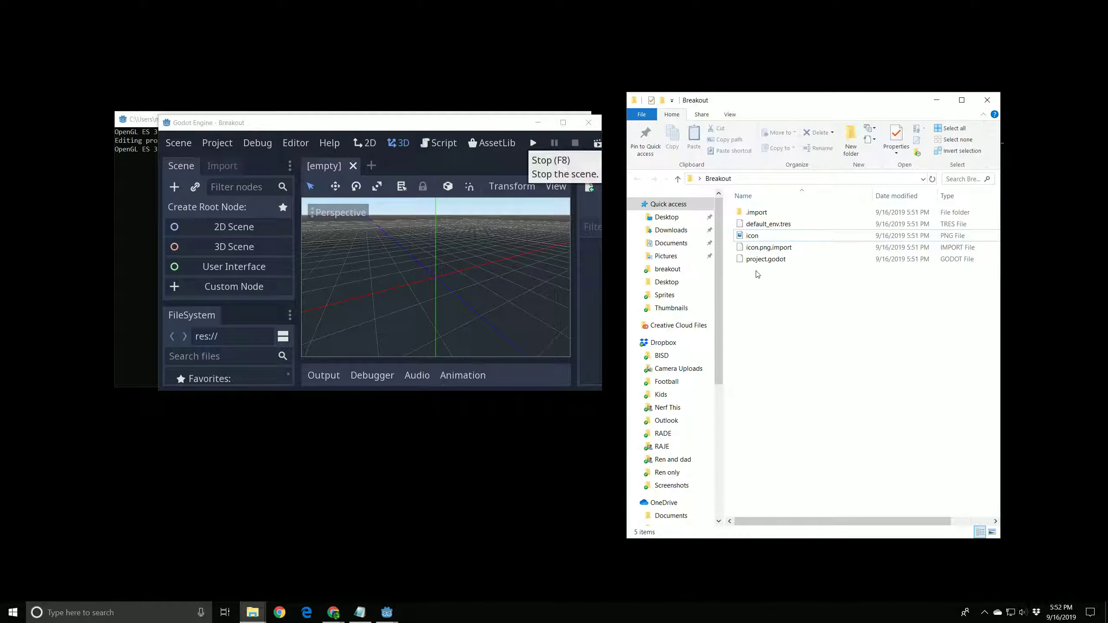
pyautogui.rightClick(757, 274)
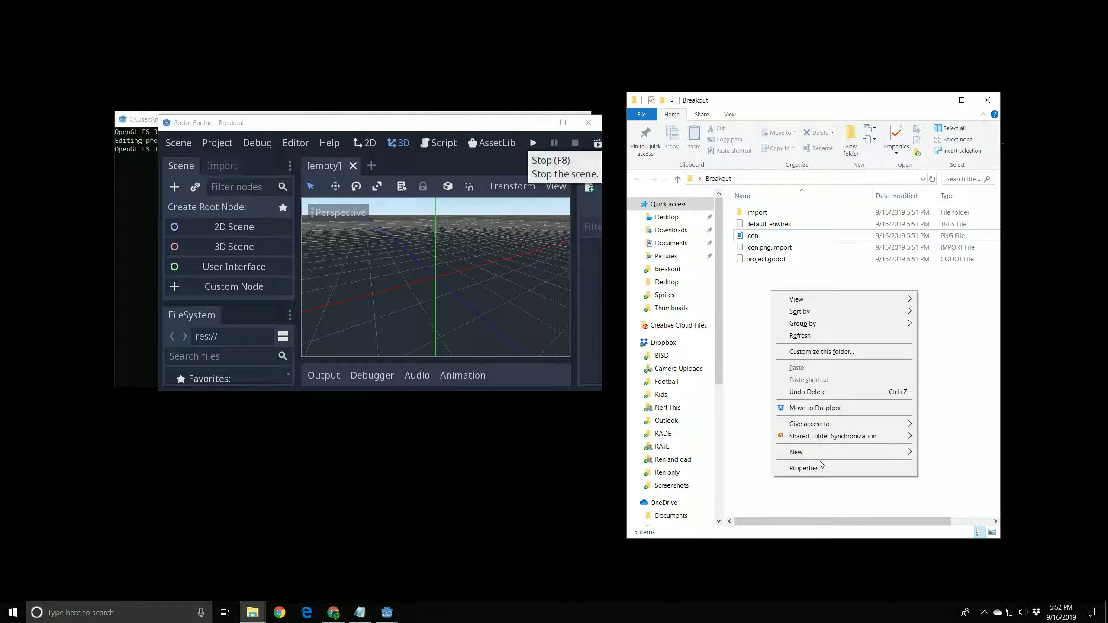
pyautogui.click(795, 451)
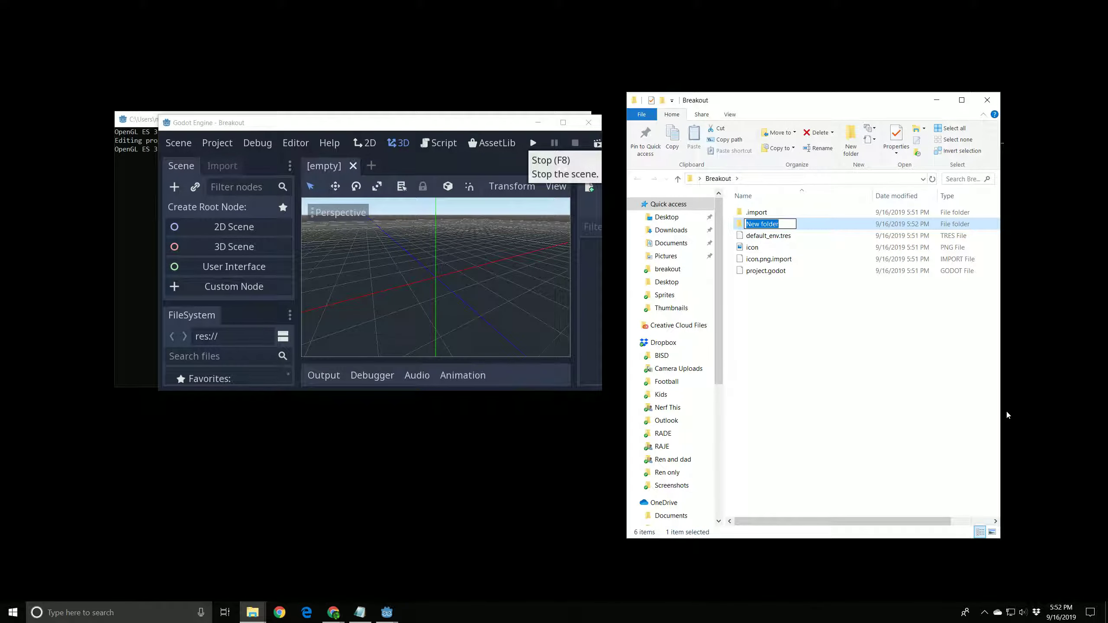
pyautogui.write('Sprites')
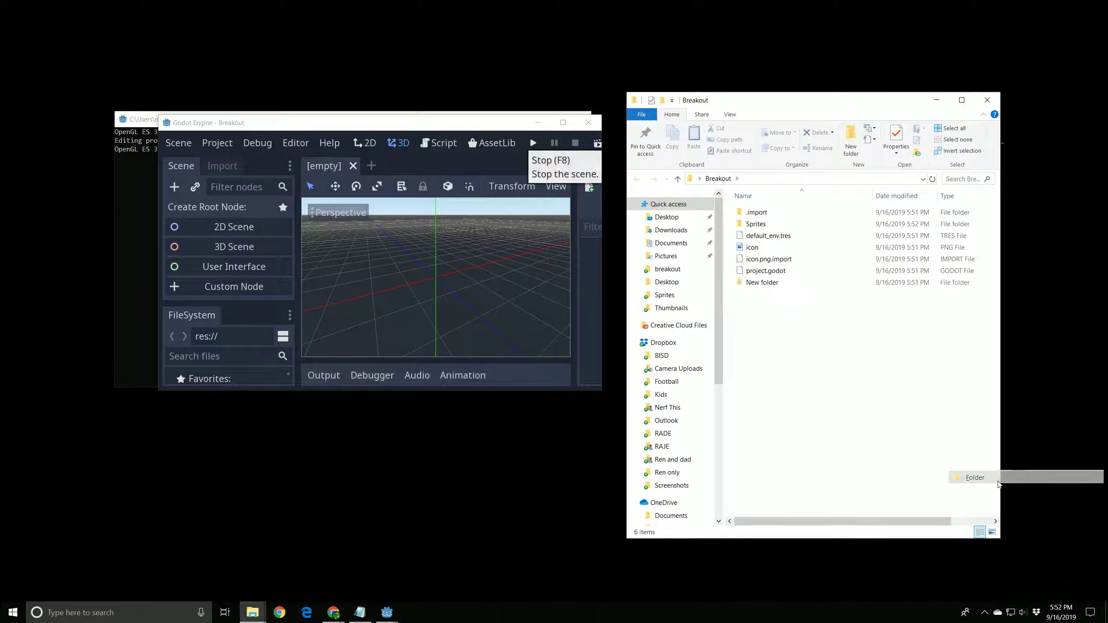
# Step: Create a Fonts folder and close the project folder window
pyautogui.write('fonts')
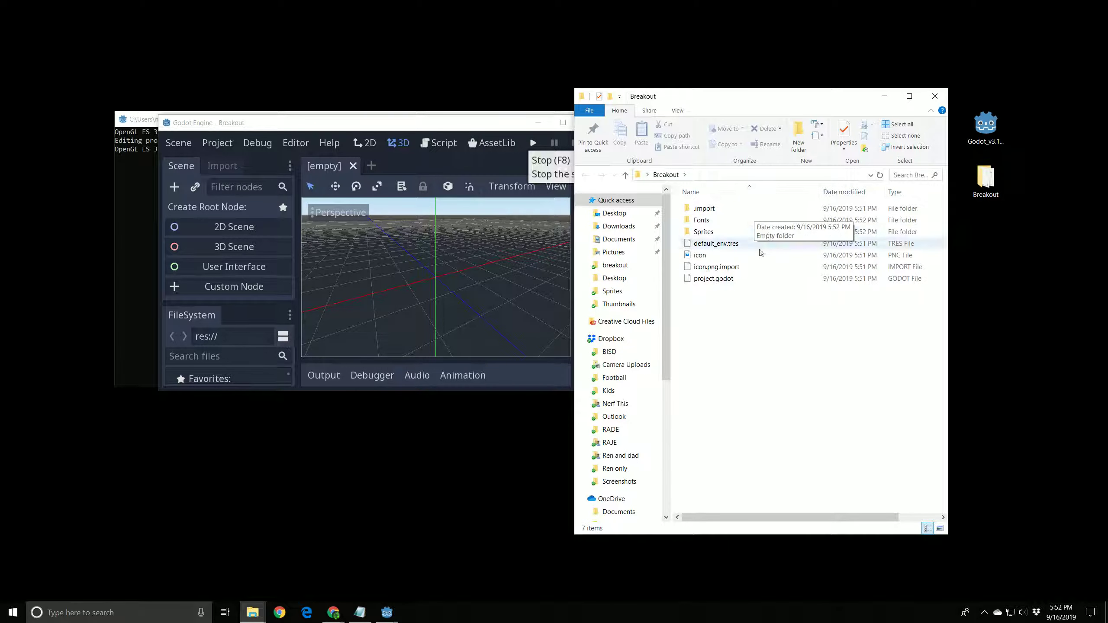
pyautogui.click(701, 220)
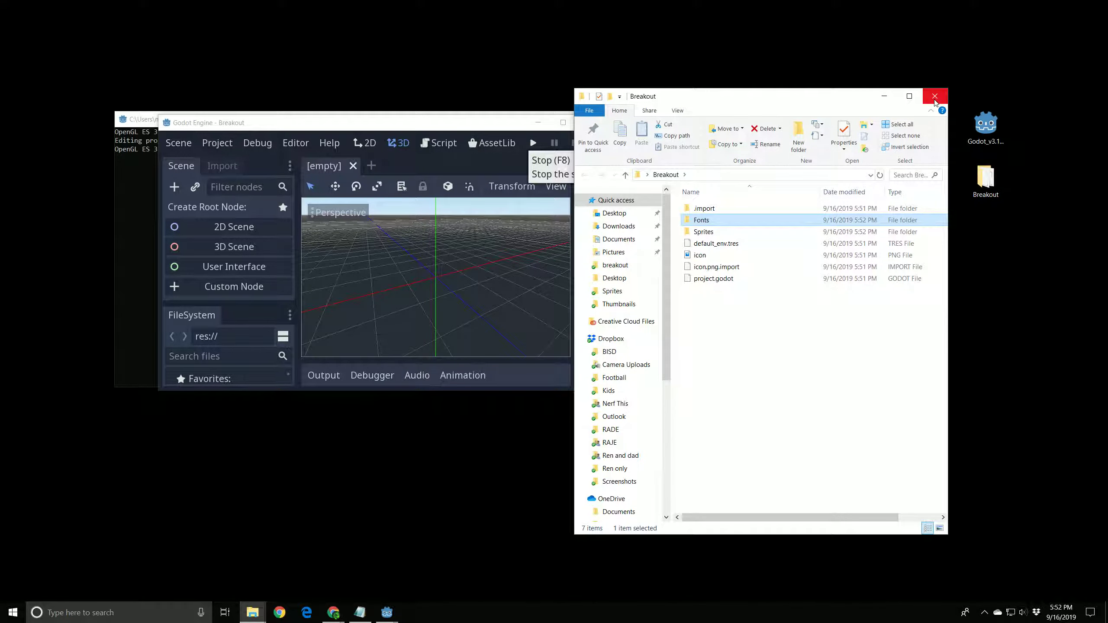
pyautogui.click(935, 96)
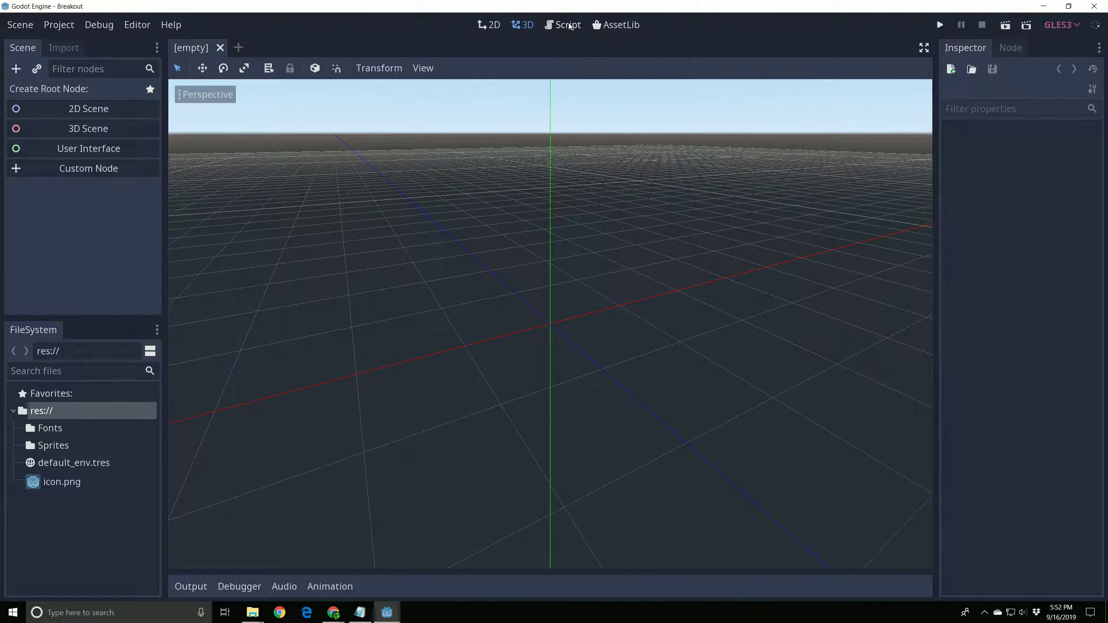
# Step: Cycle through the 2D and 3D workspaces, ending on the Script workspace
pyautogui.click(491, 25)
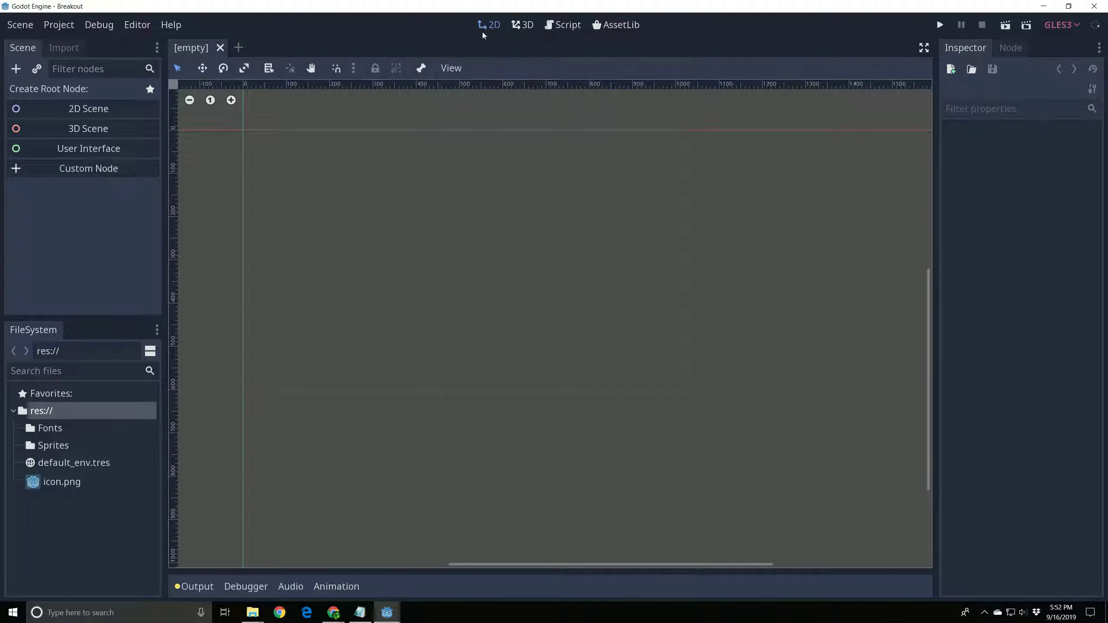
pyautogui.click(526, 25)
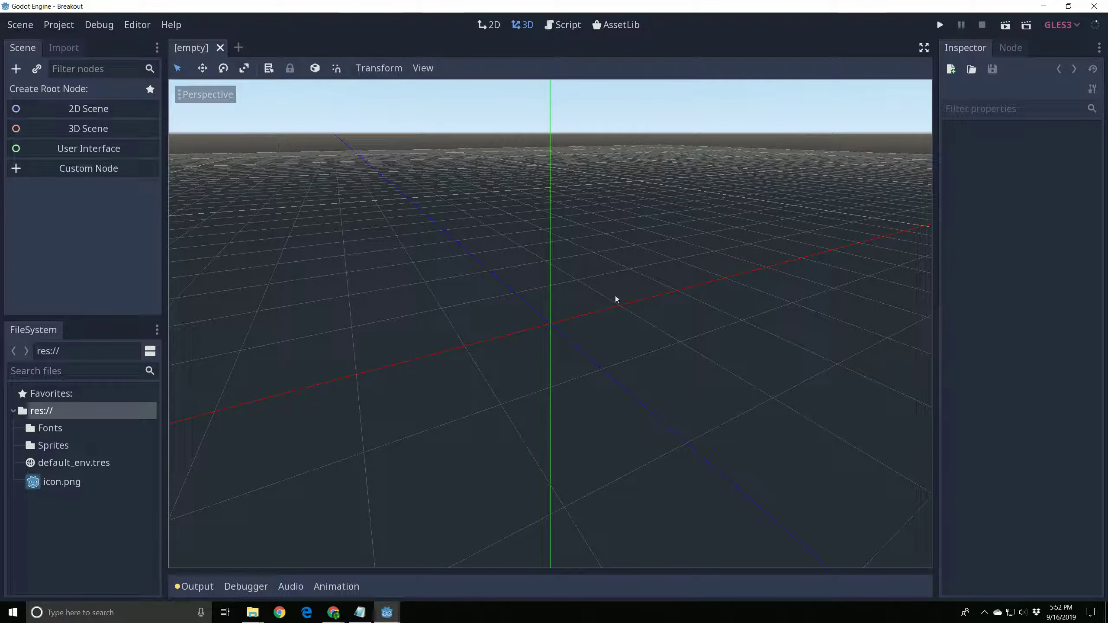
pyautogui.click(567, 25)
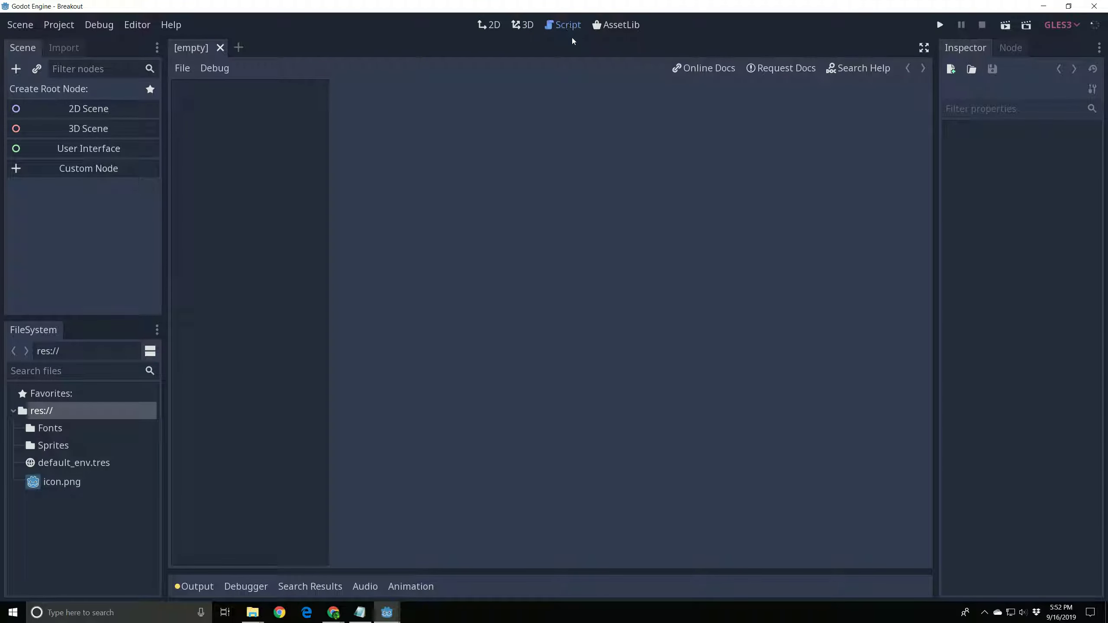
pyautogui.moveTo(578, 41)
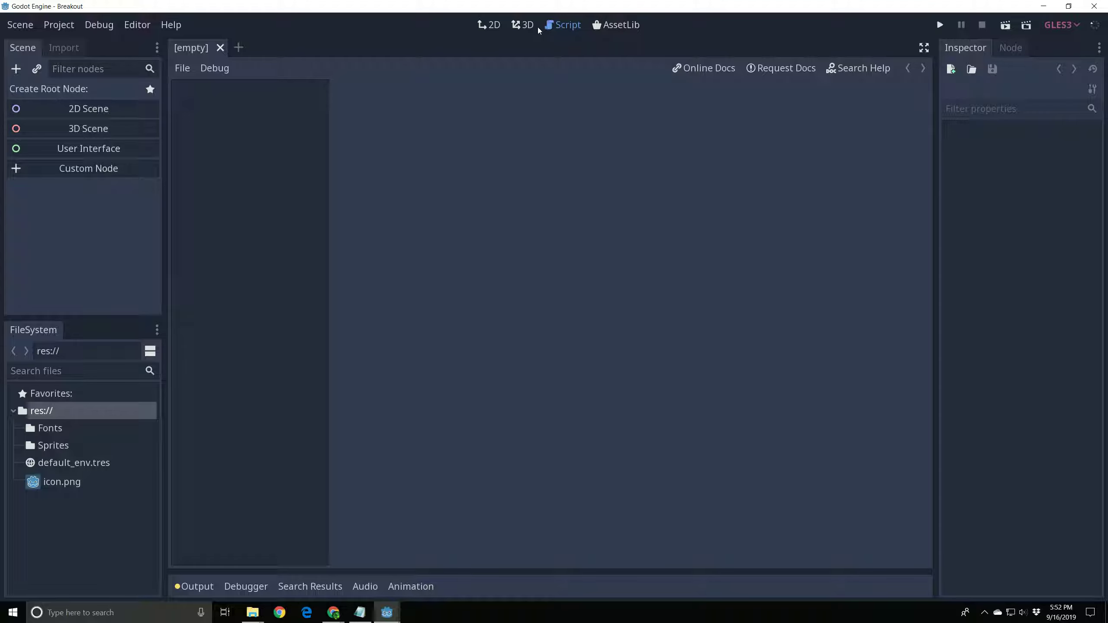
pyautogui.moveTo(563, 33)
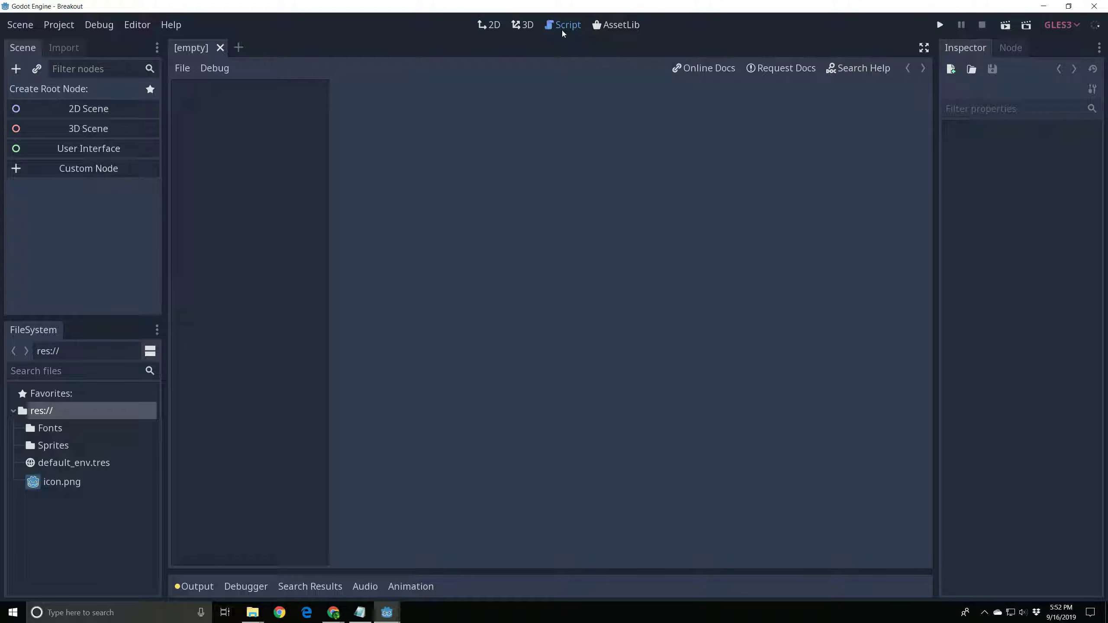
# Step: Create a 2D Scene root node and rename it to Level 1
pyautogui.click(488, 25)
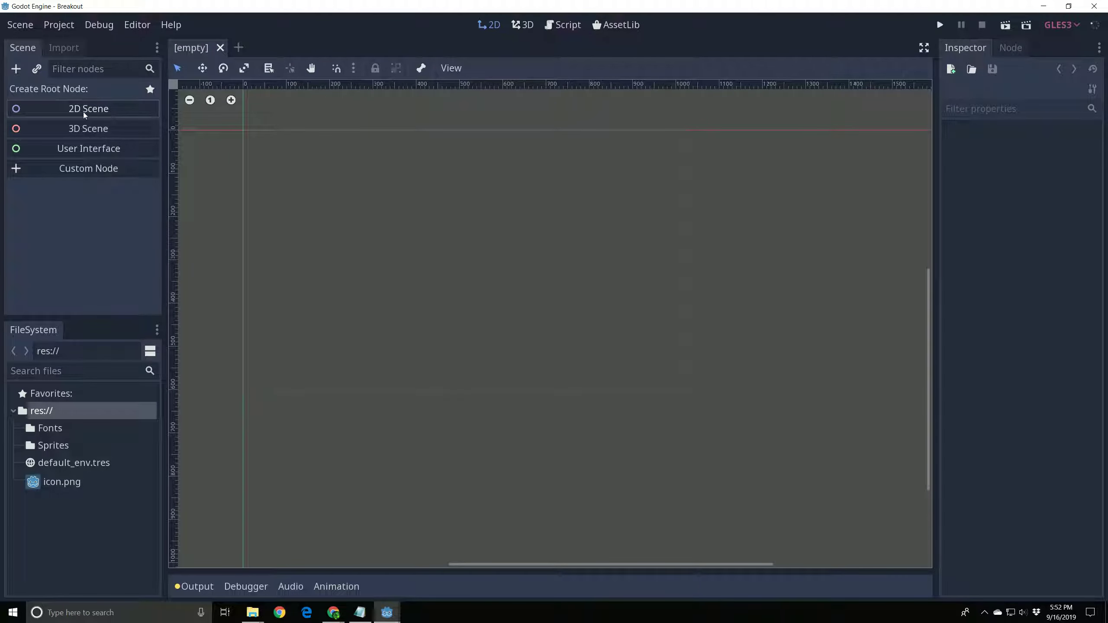
pyautogui.click(88, 109)
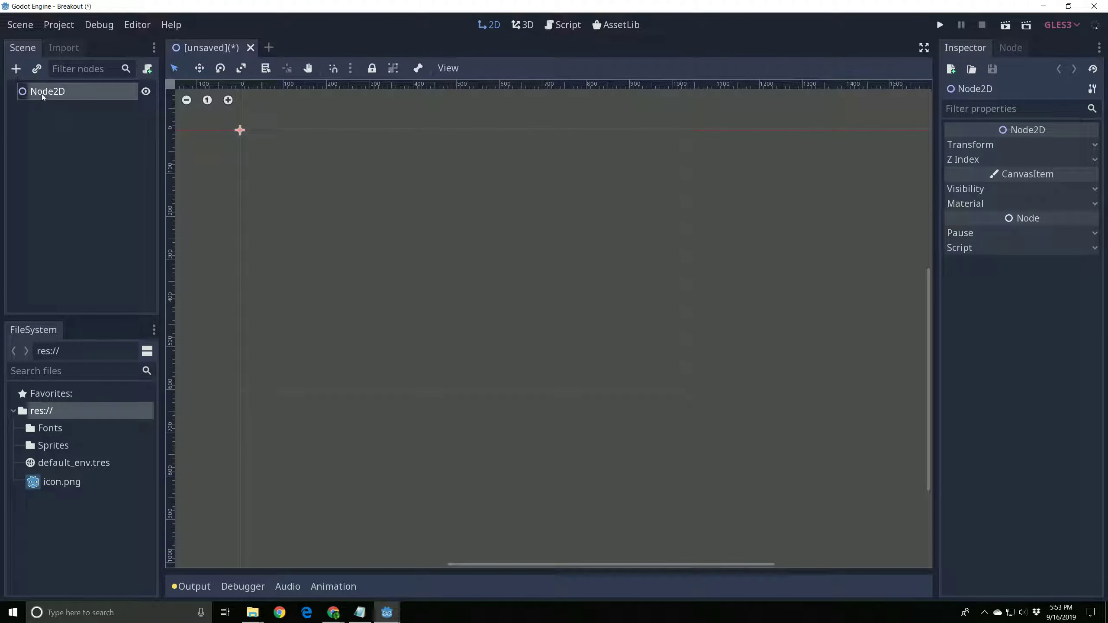
pyautogui.moveTo(44, 97)
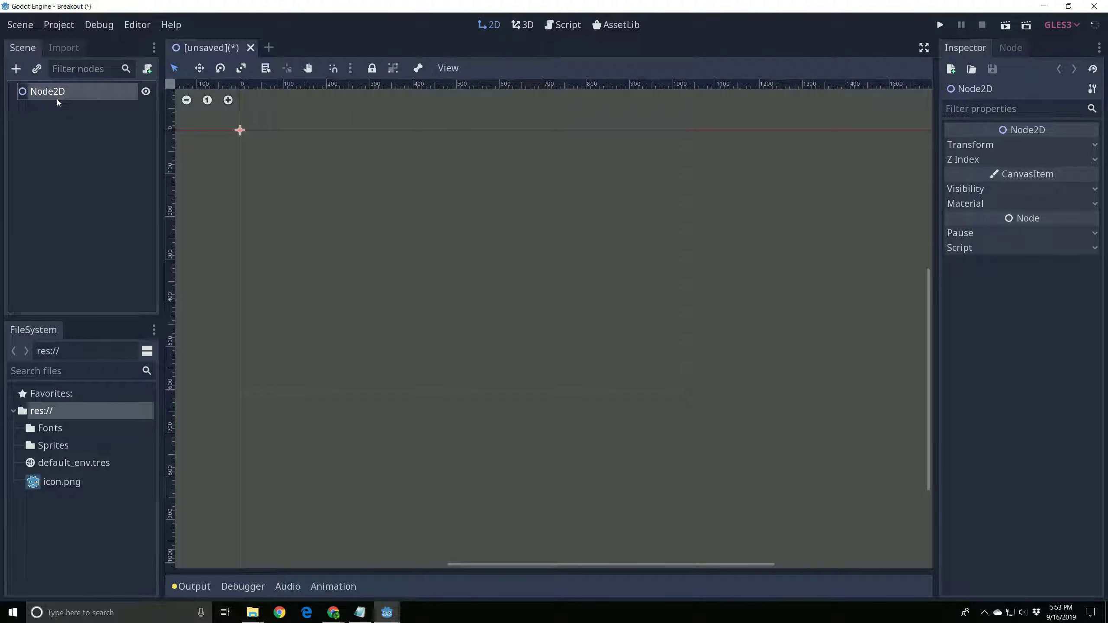
pyautogui.doubleClick(48, 91)
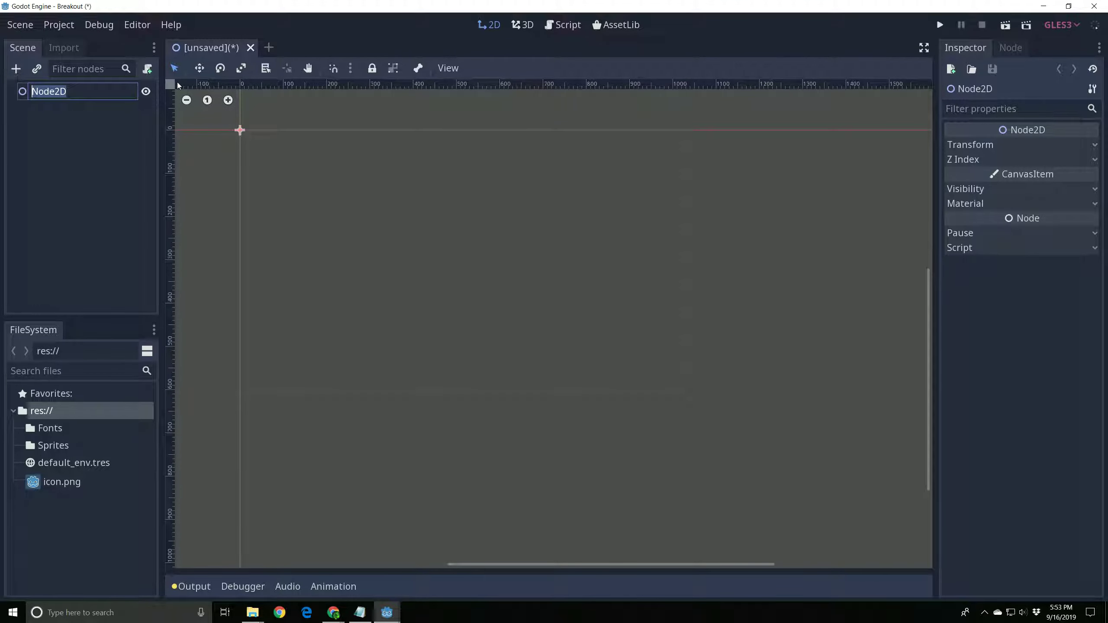
pyautogui.write('Level 1')
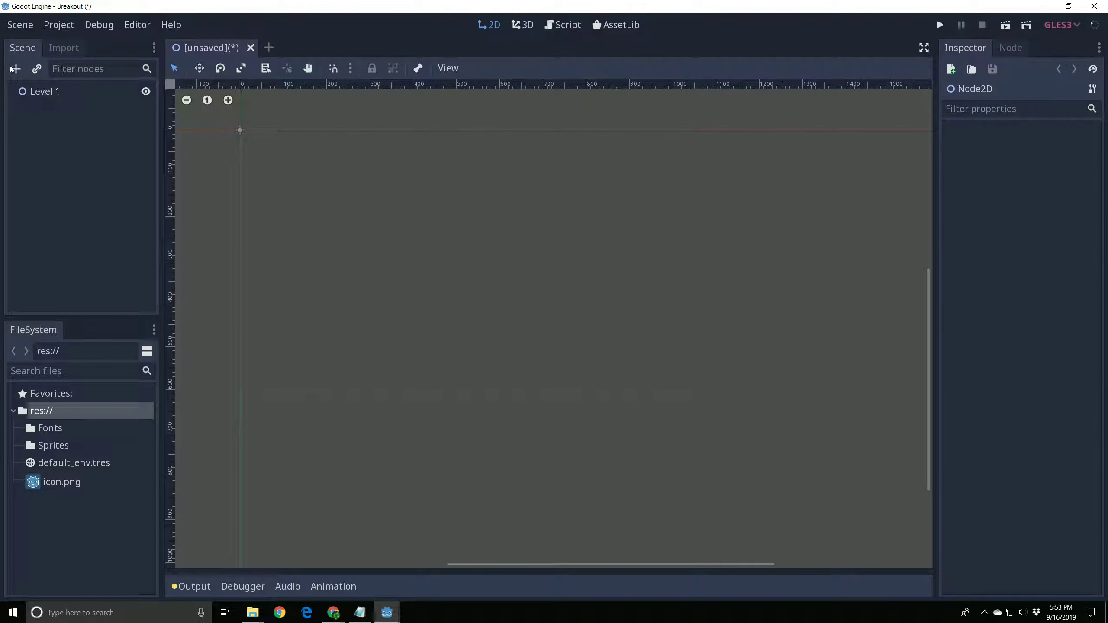
# Step: Search 'kin' in Add Child Node and create KinematicBody2D under Level 1
pyautogui.click(45, 91)
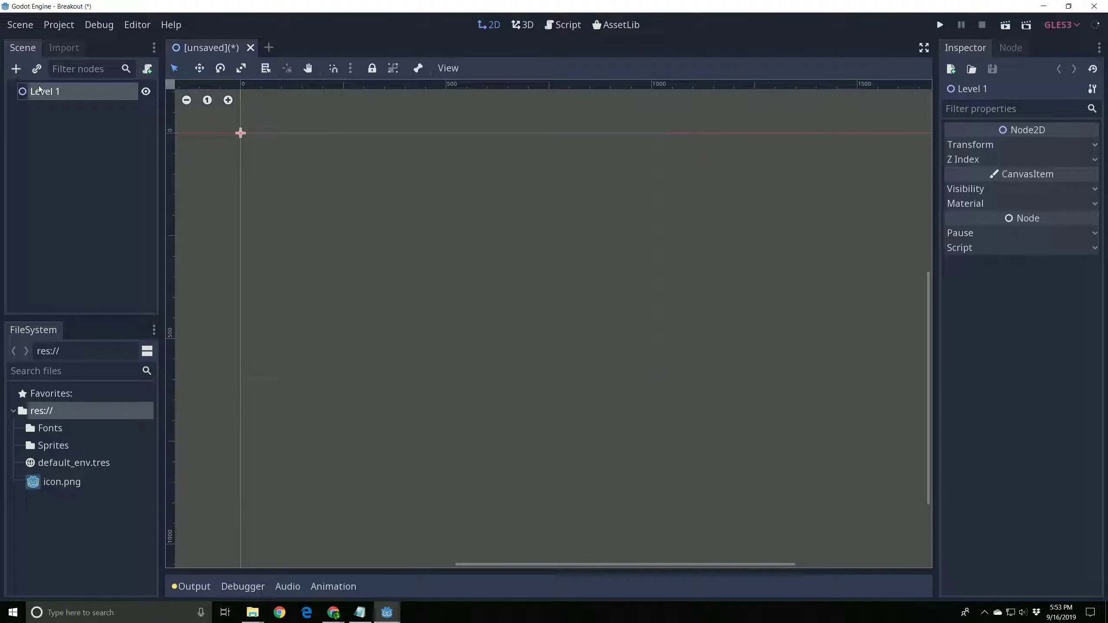
pyautogui.click(16, 68)
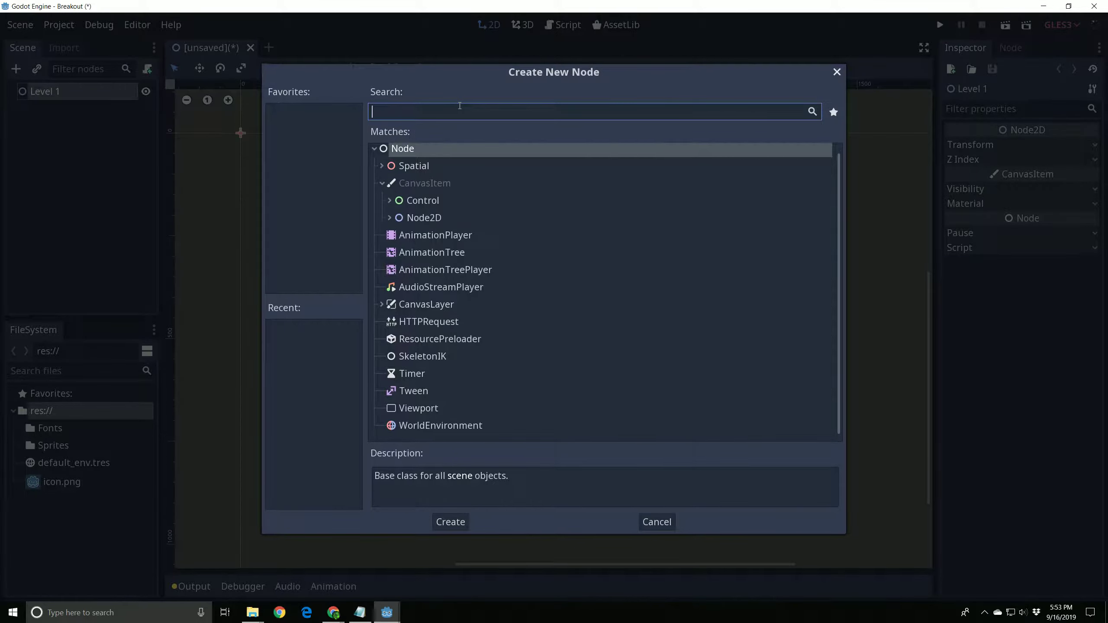
pyautogui.write('kin')
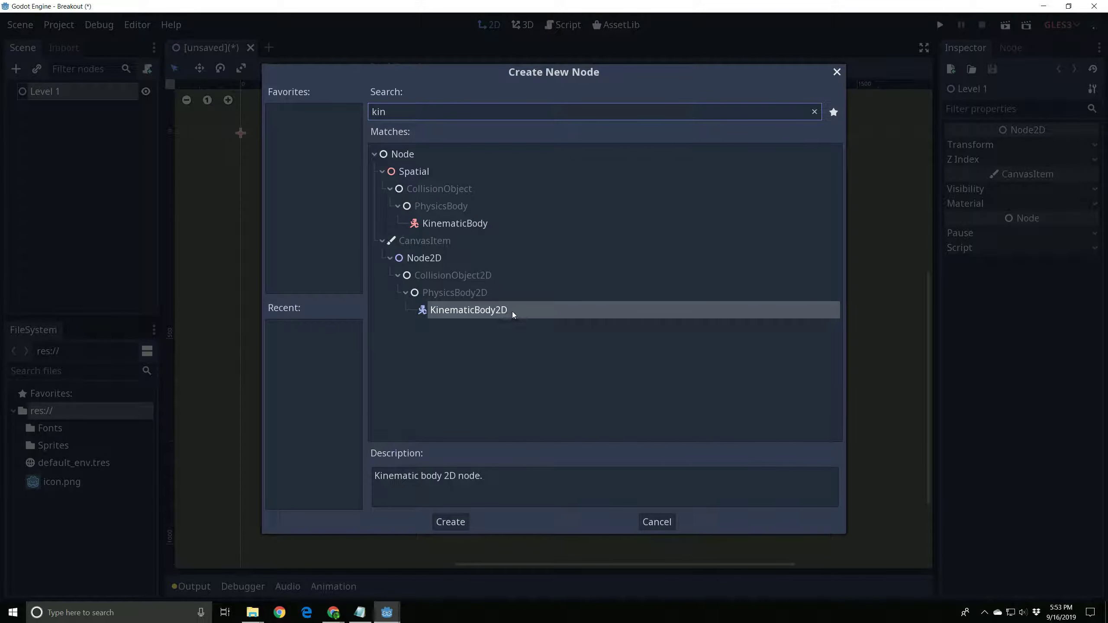
pyautogui.click(455, 224)
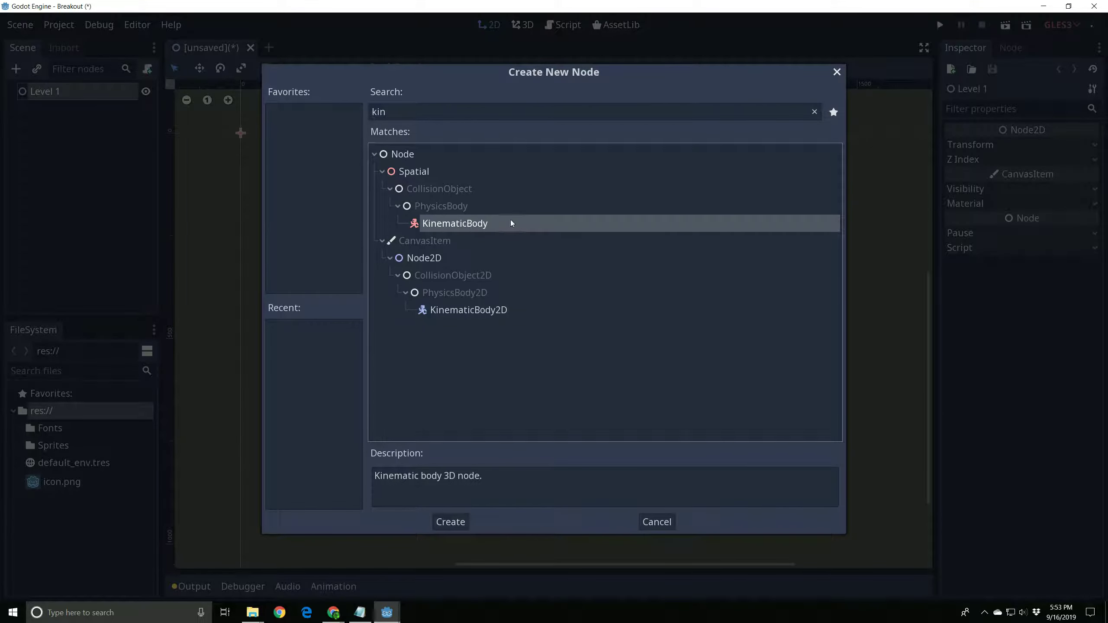
pyautogui.click(468, 310)
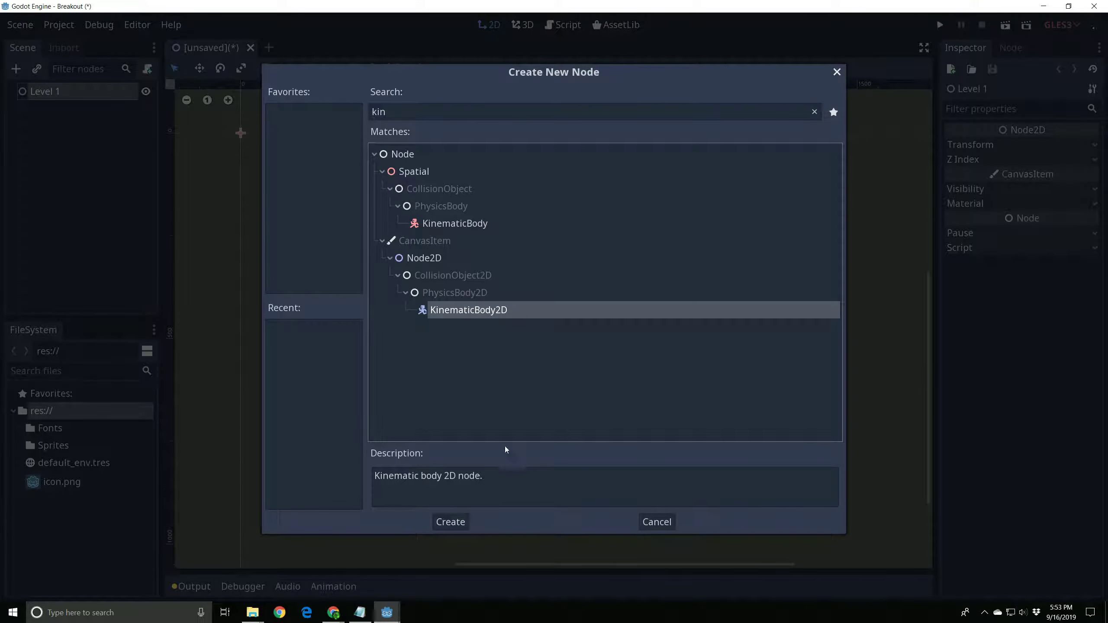
pyautogui.click(450, 522)
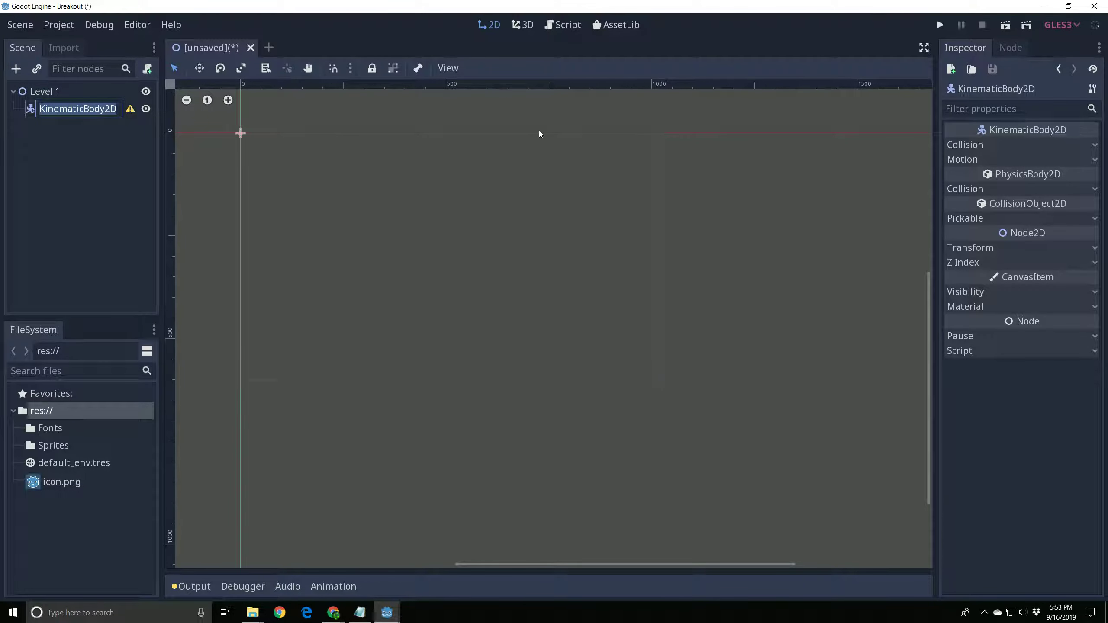
pyautogui.doubleClick(77, 109)
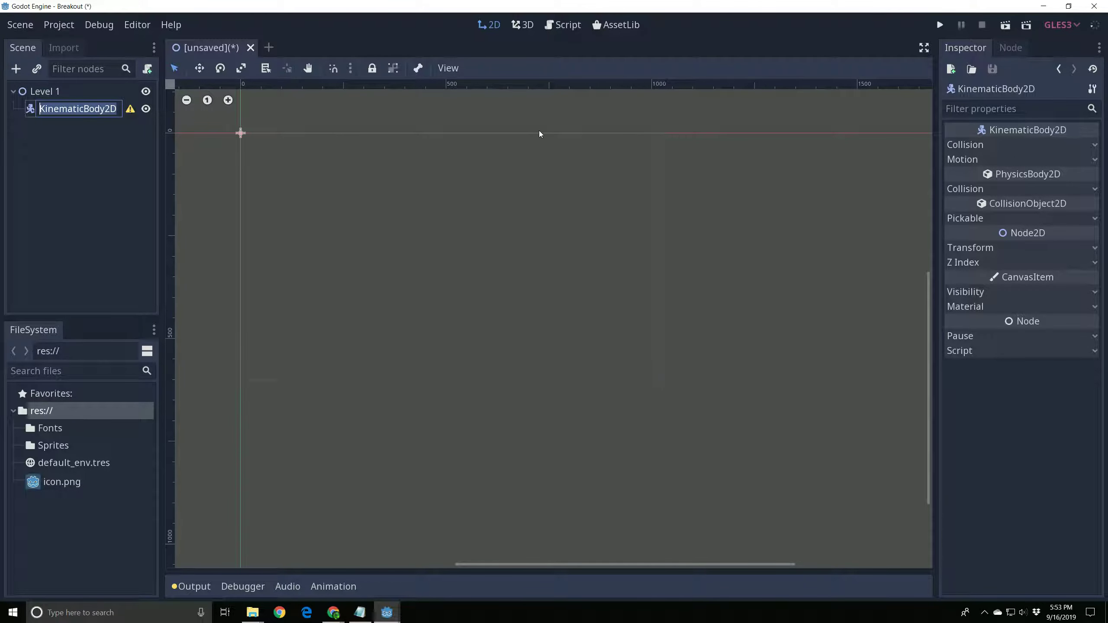
pyautogui.write('Paddle')
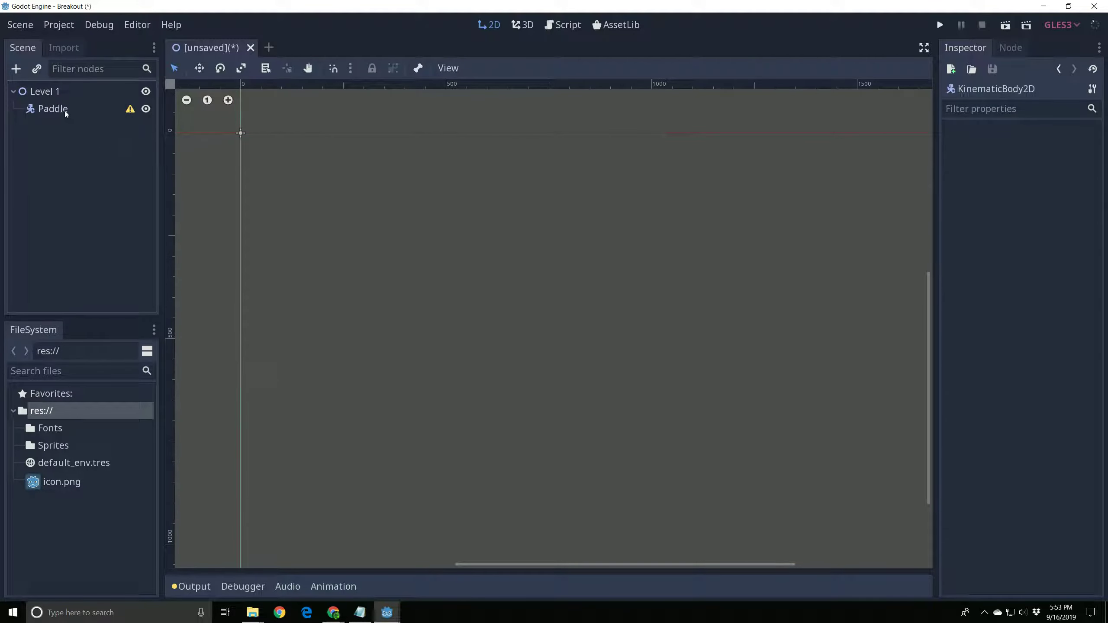
pyautogui.click(52, 108)
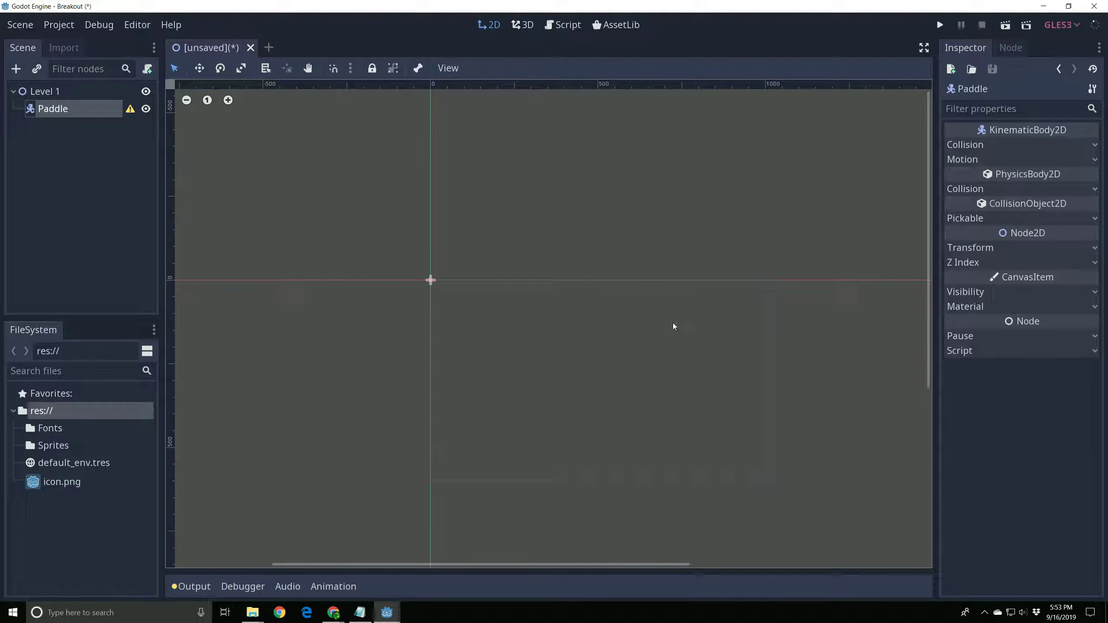
pyautogui.moveTo(424, 306)
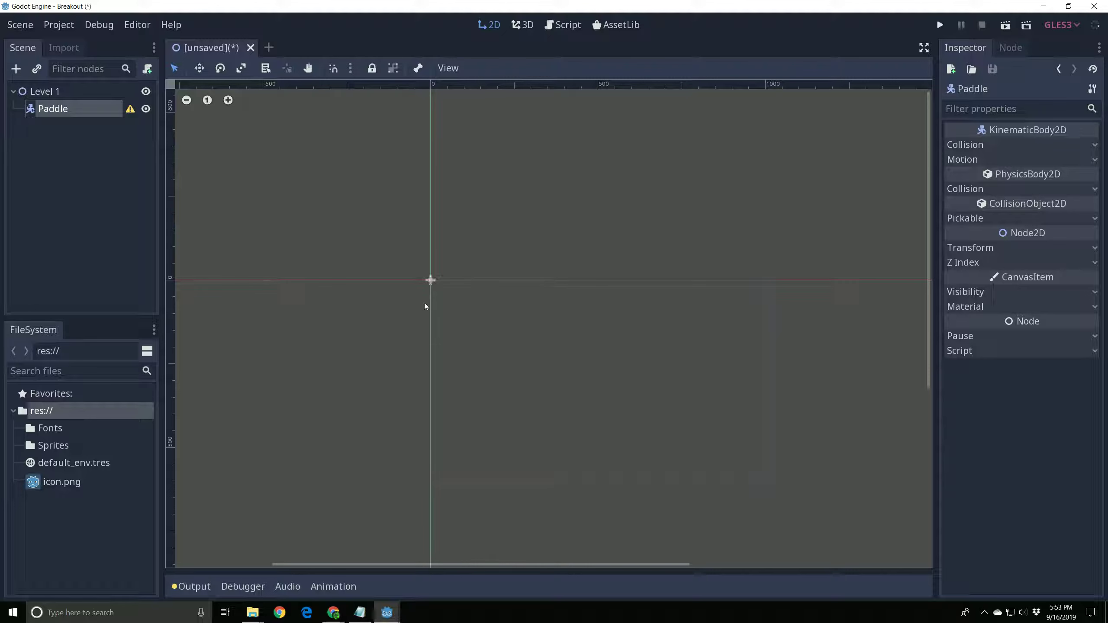
pyautogui.moveTo(579, 482)
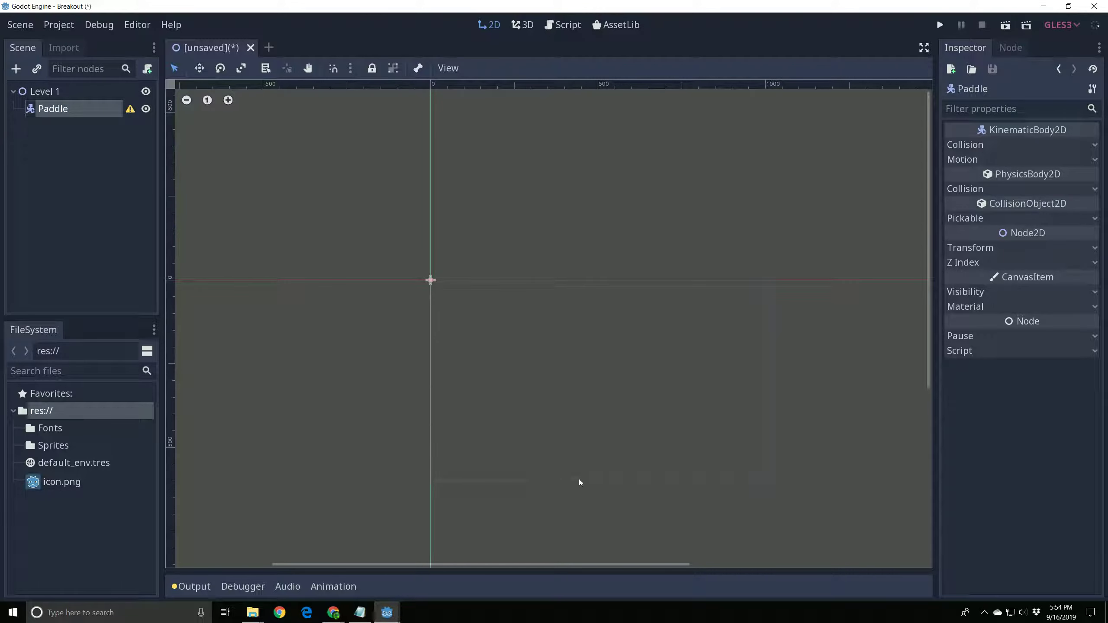
pyautogui.moveTo(755, 278)
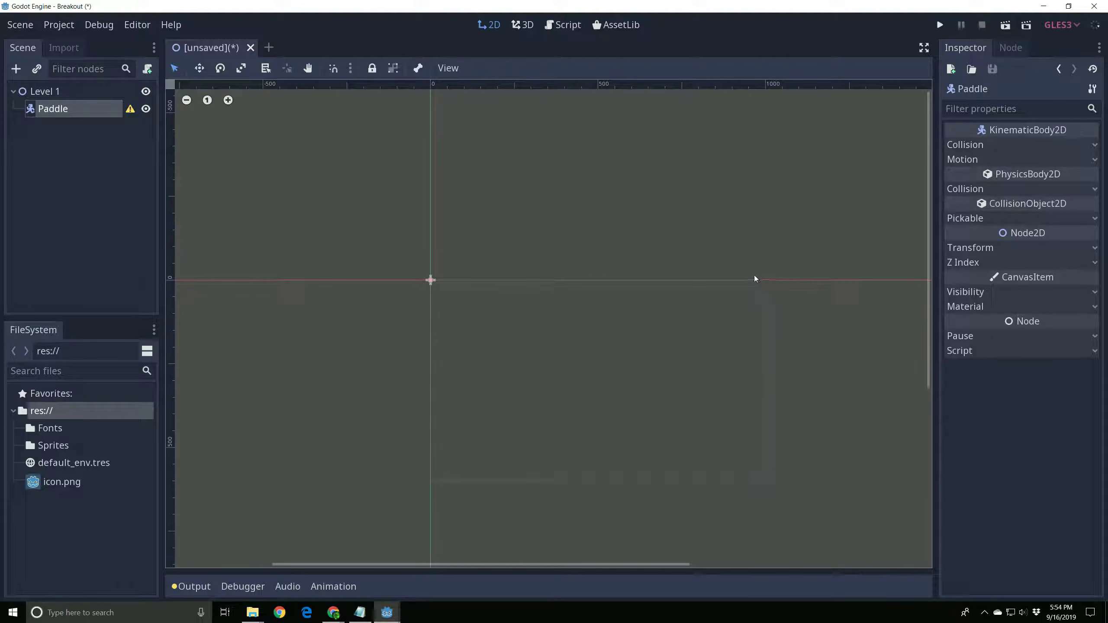
pyautogui.moveTo(714, 485)
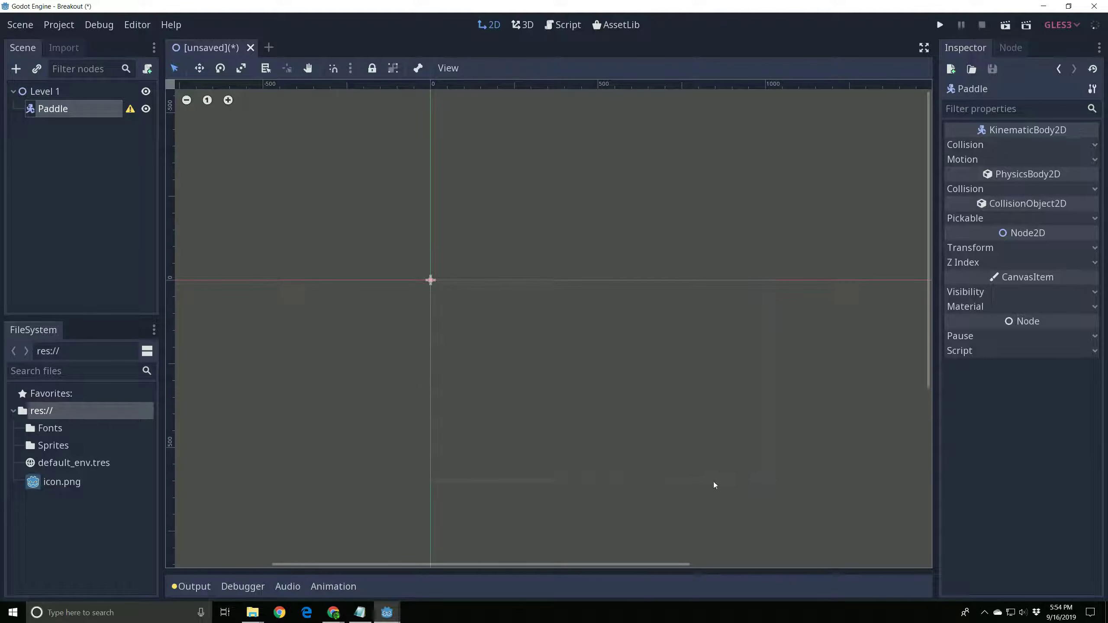
pyautogui.moveTo(438, 279)
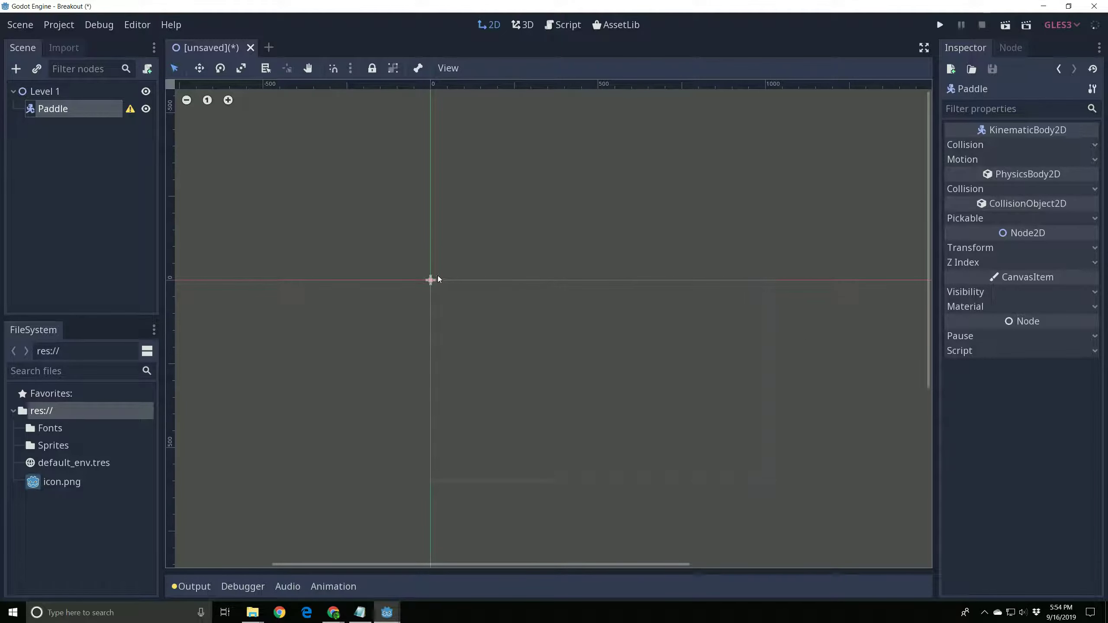
pyautogui.moveTo(782, 286)
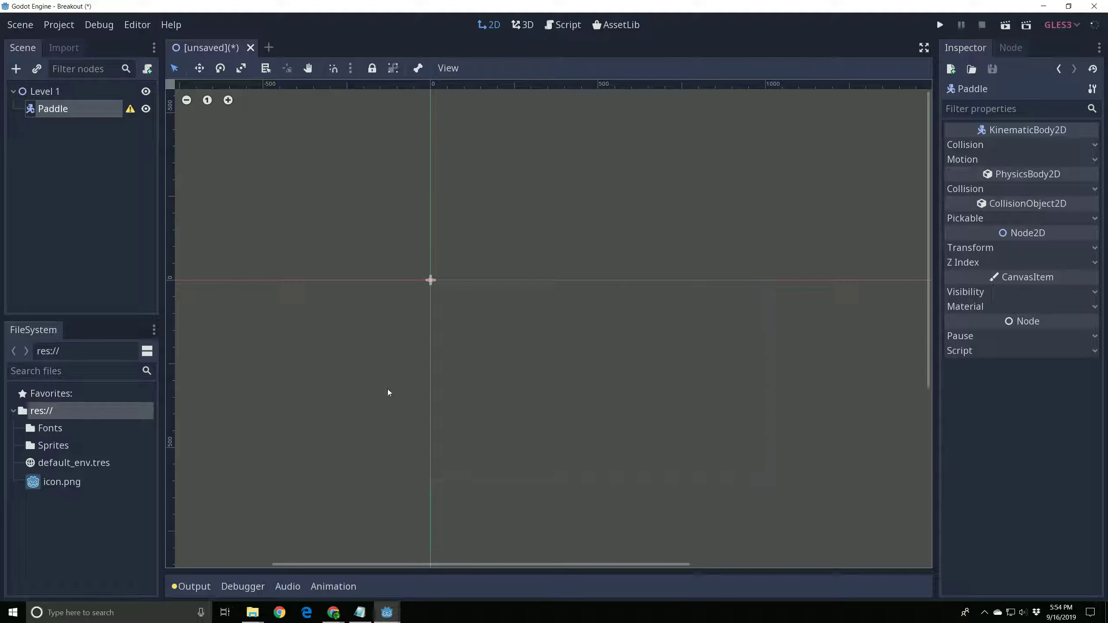
pyautogui.moveTo(867, 269)
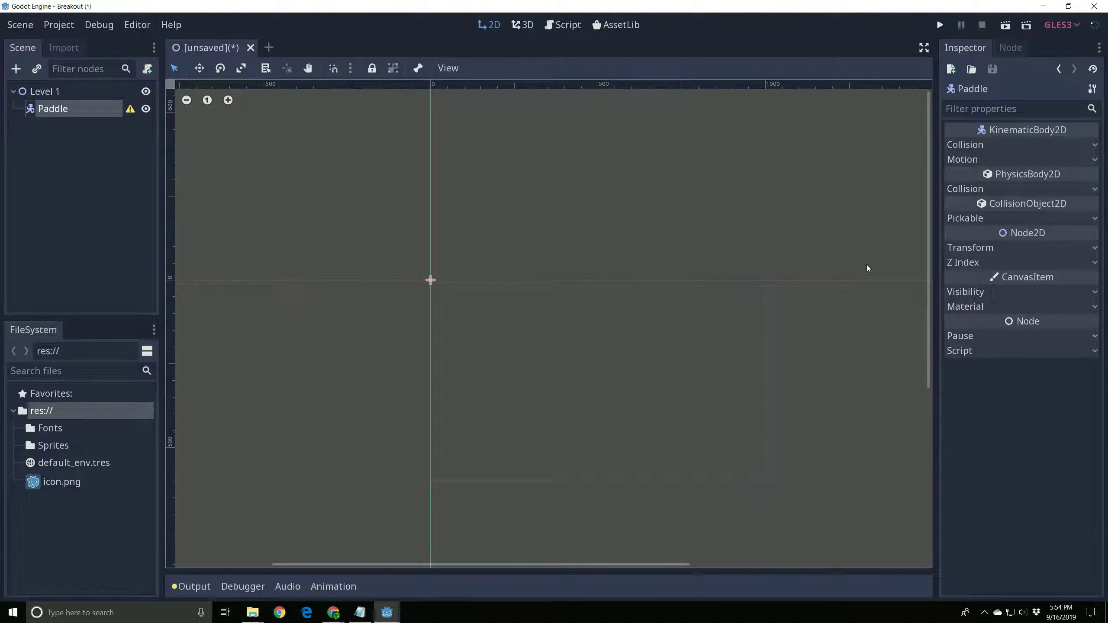
pyautogui.moveTo(443, 288)
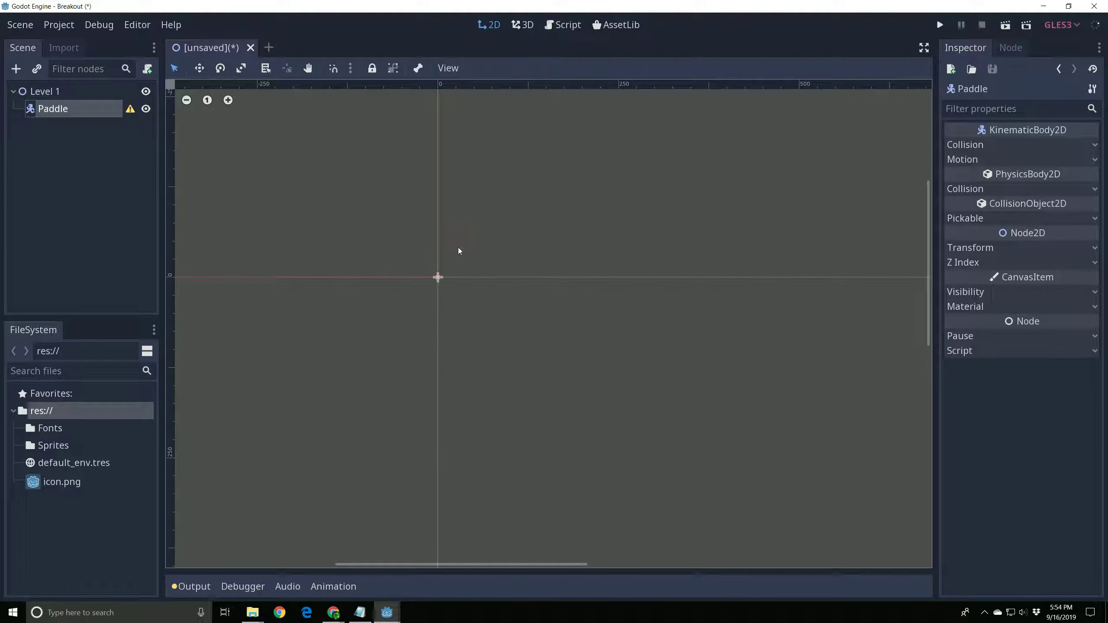
# Step: Create a Sprite child node under Paddle and select icon.png in FileSystem
pyautogui.scroll(-3)
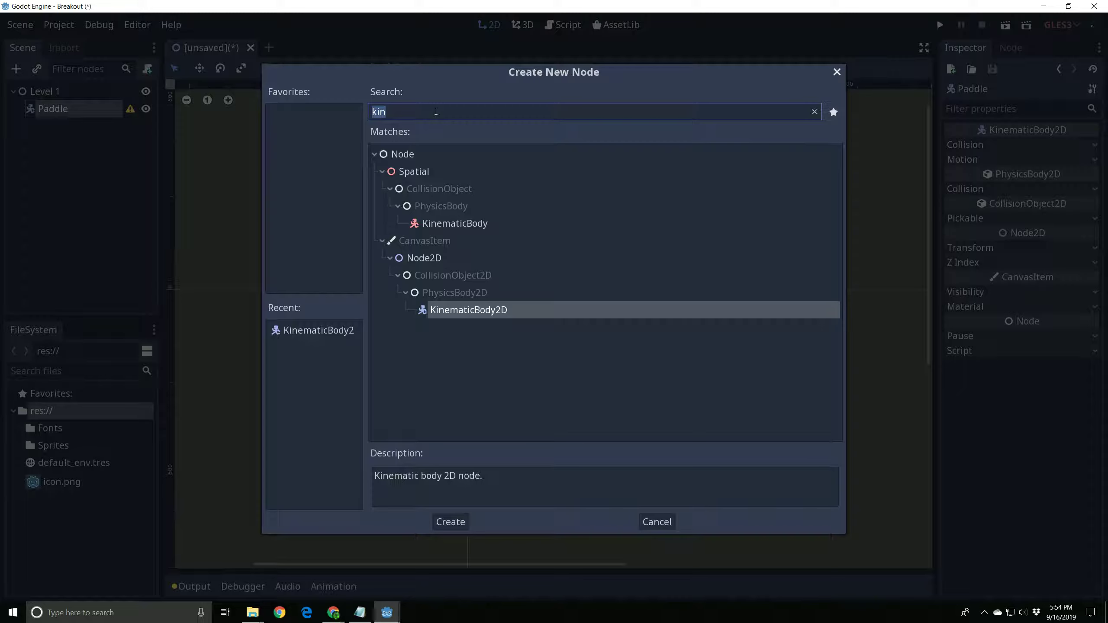
pyautogui.write('sprite')
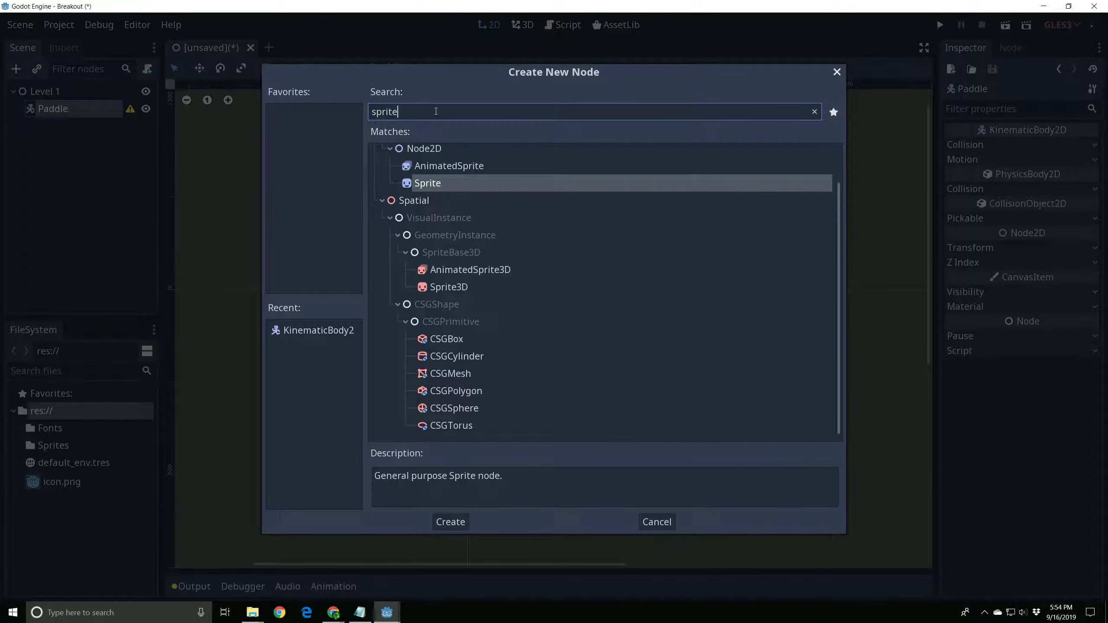
pyautogui.click(450, 521)
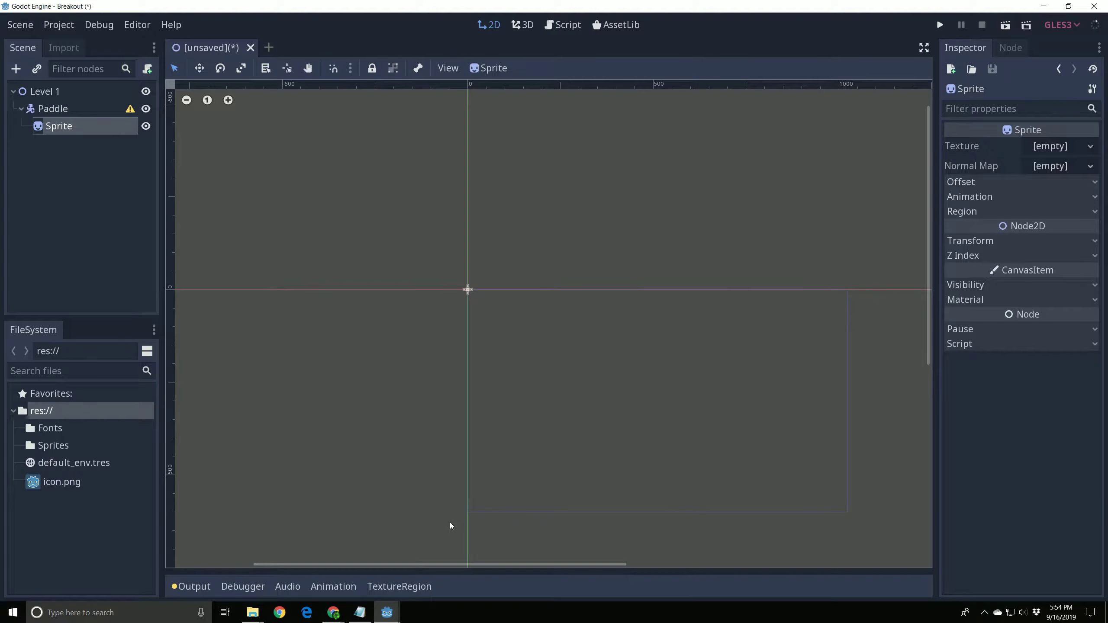
pyautogui.moveTo(421, 407)
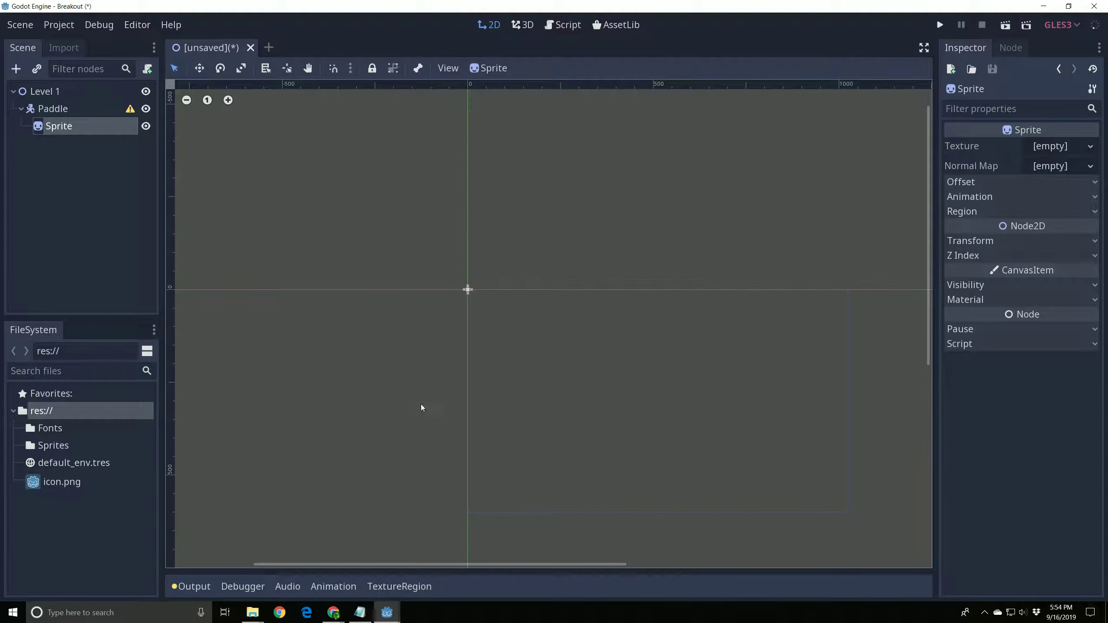
pyautogui.moveTo(62, 489)
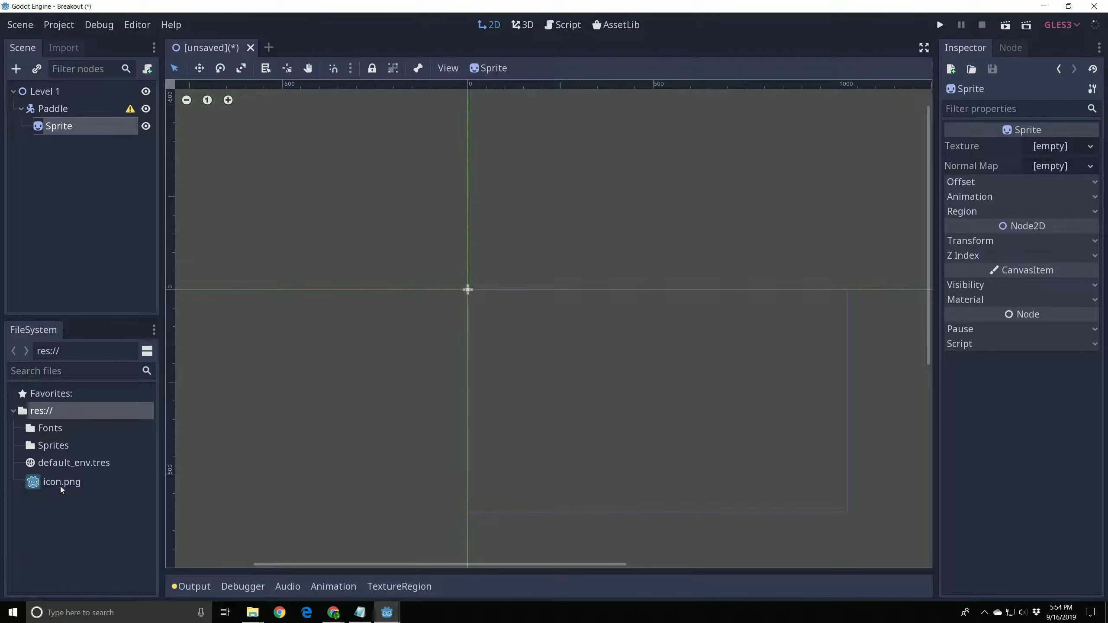
pyautogui.click(62, 481)
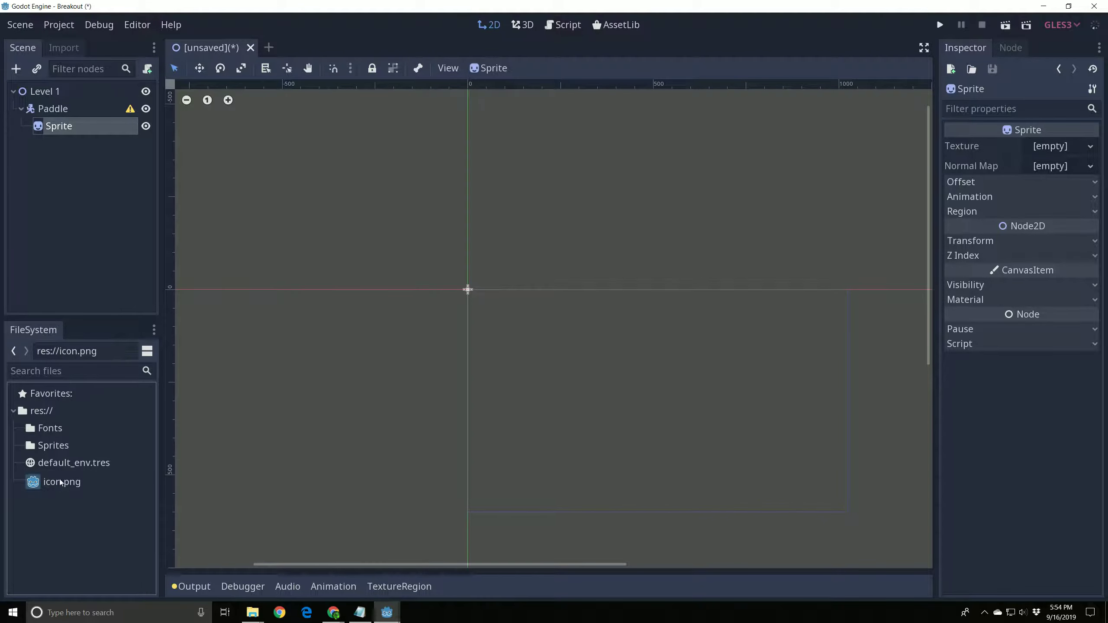
# Step: Set icon.png as the Sprite's Texture property in the Inspector
pyautogui.click(62, 481)
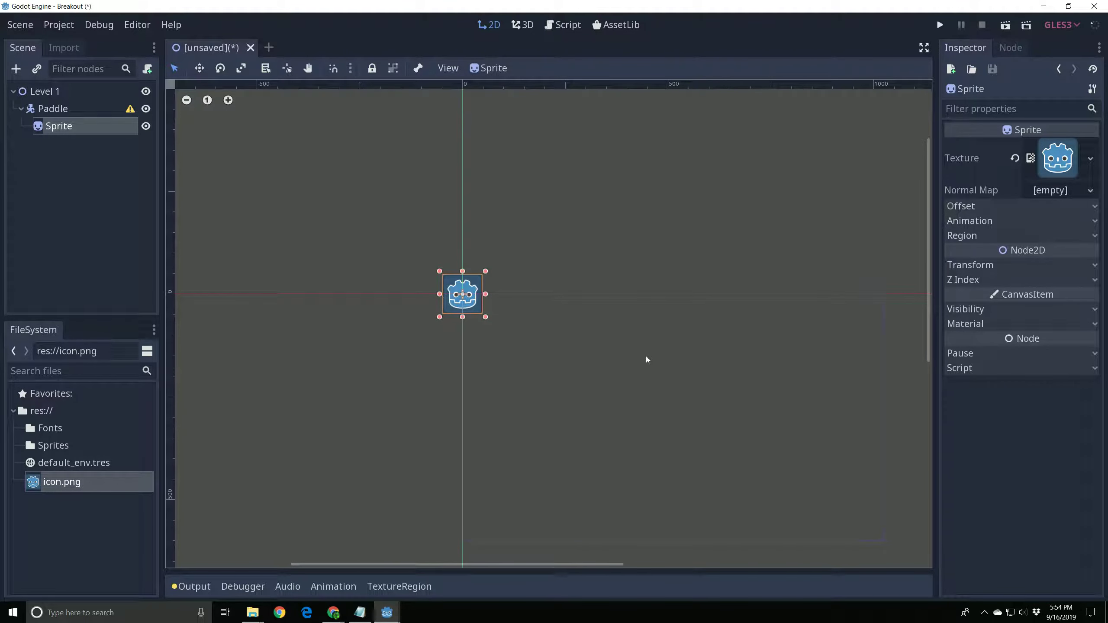
pyautogui.moveTo(473, 305)
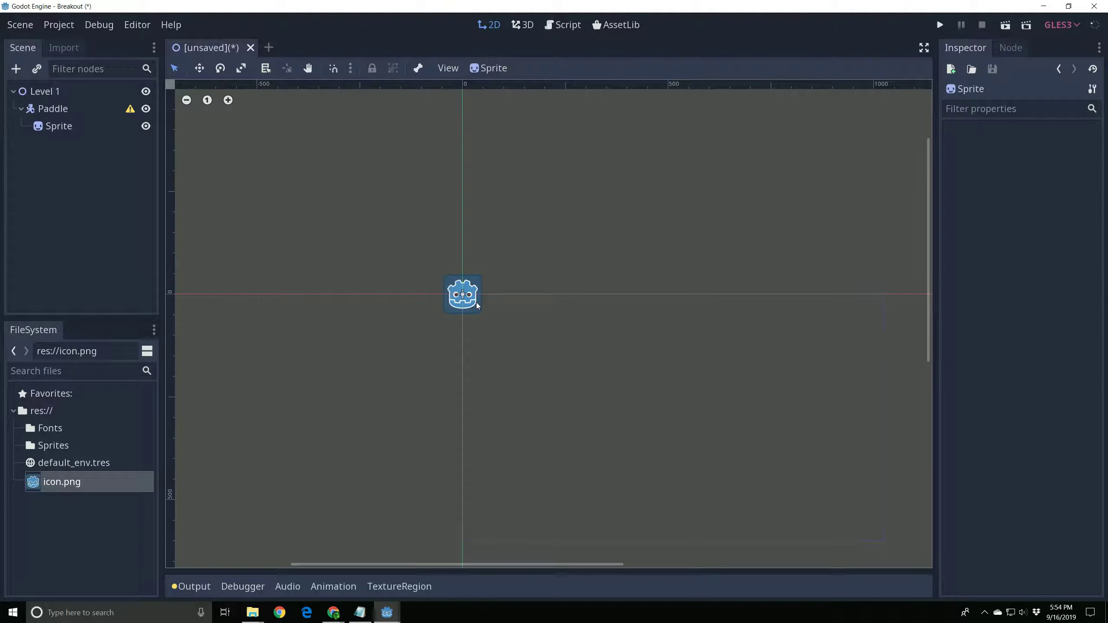
pyautogui.moveTo(482, 318)
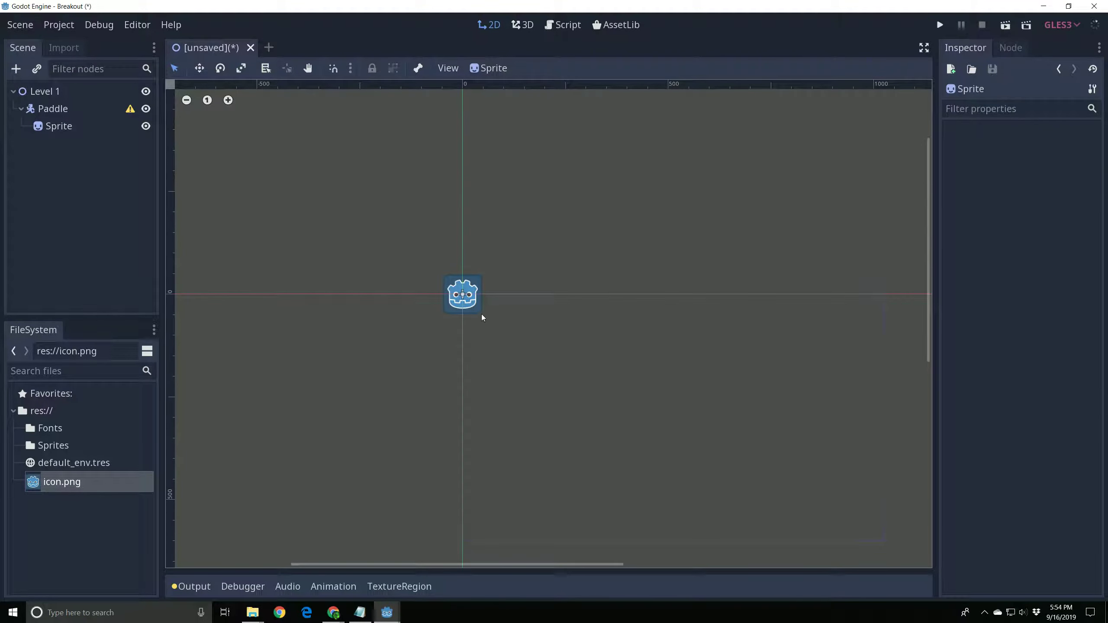
pyautogui.moveTo(444, 361)
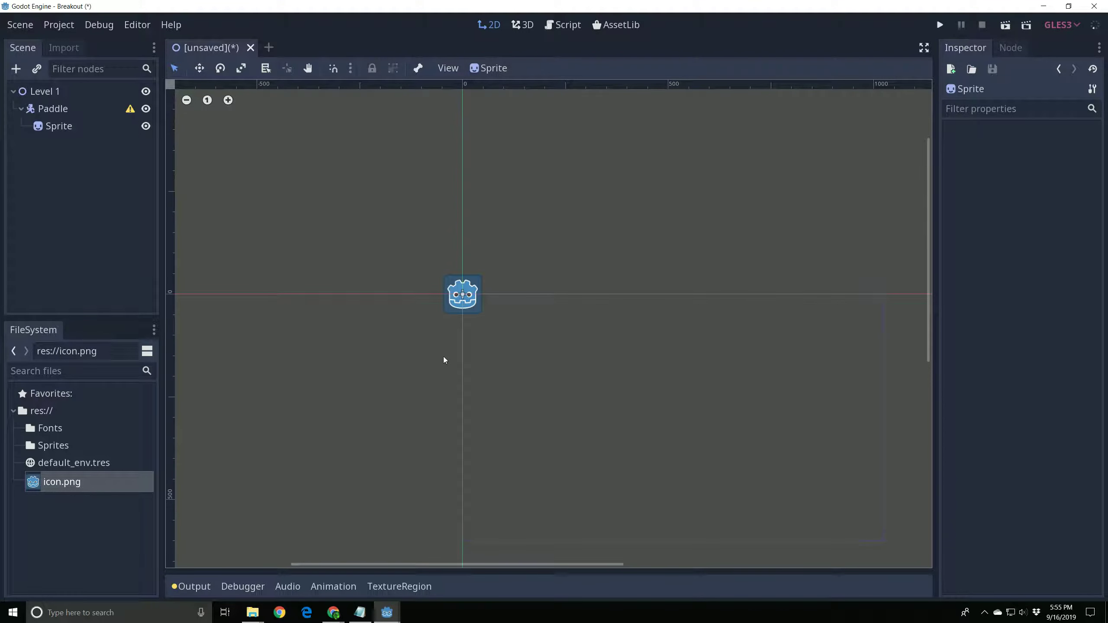
pyautogui.moveTo(547, 366)
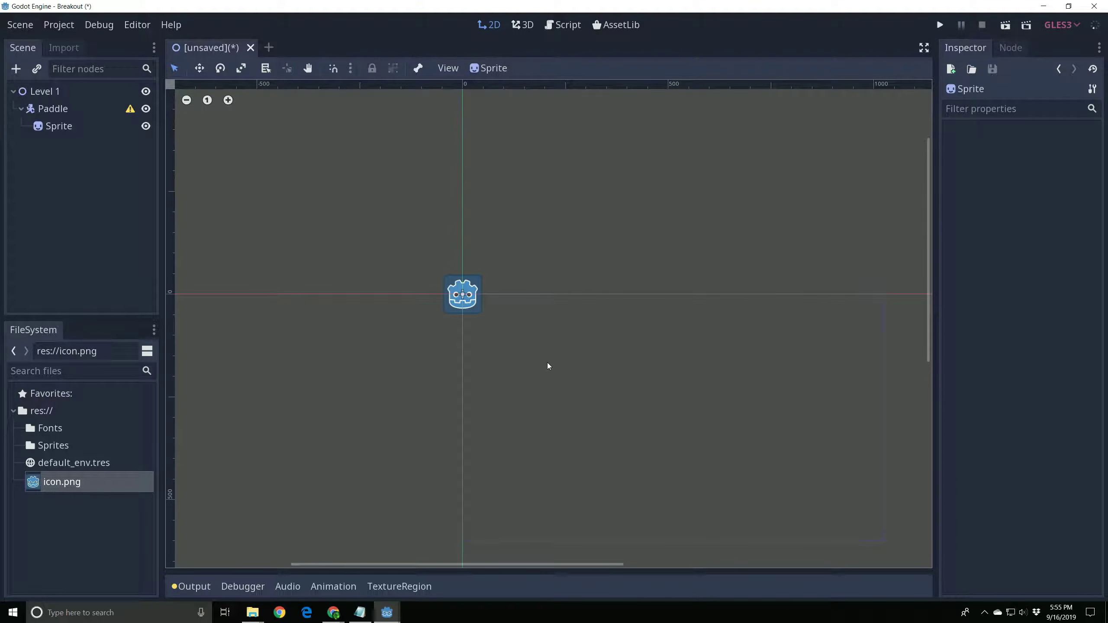
pyautogui.moveTo(507, 355)
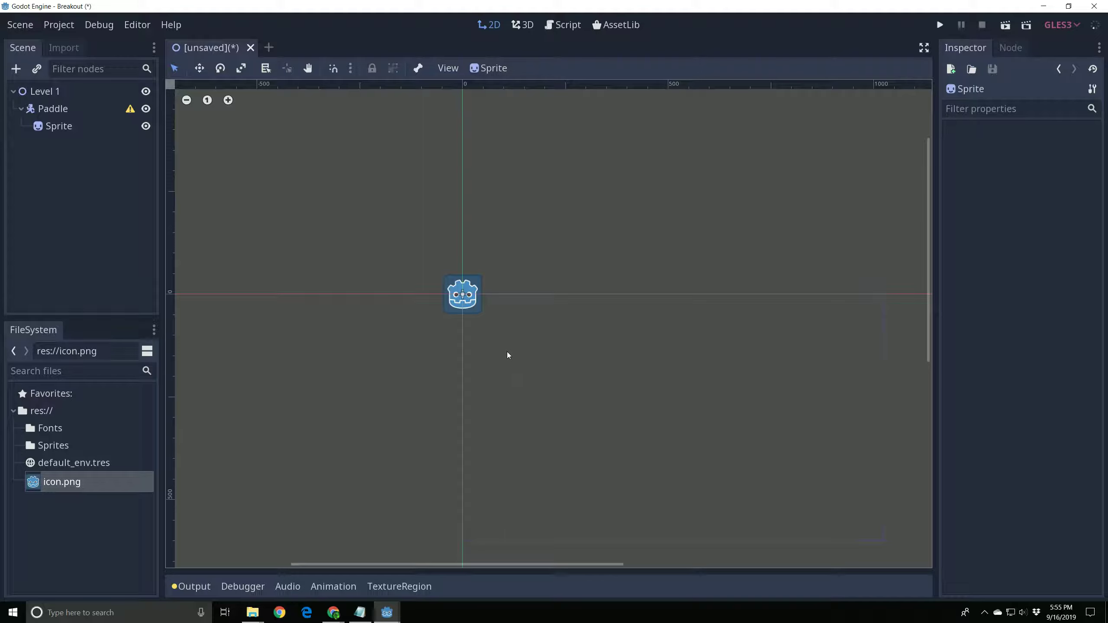
pyautogui.moveTo(460, 346)
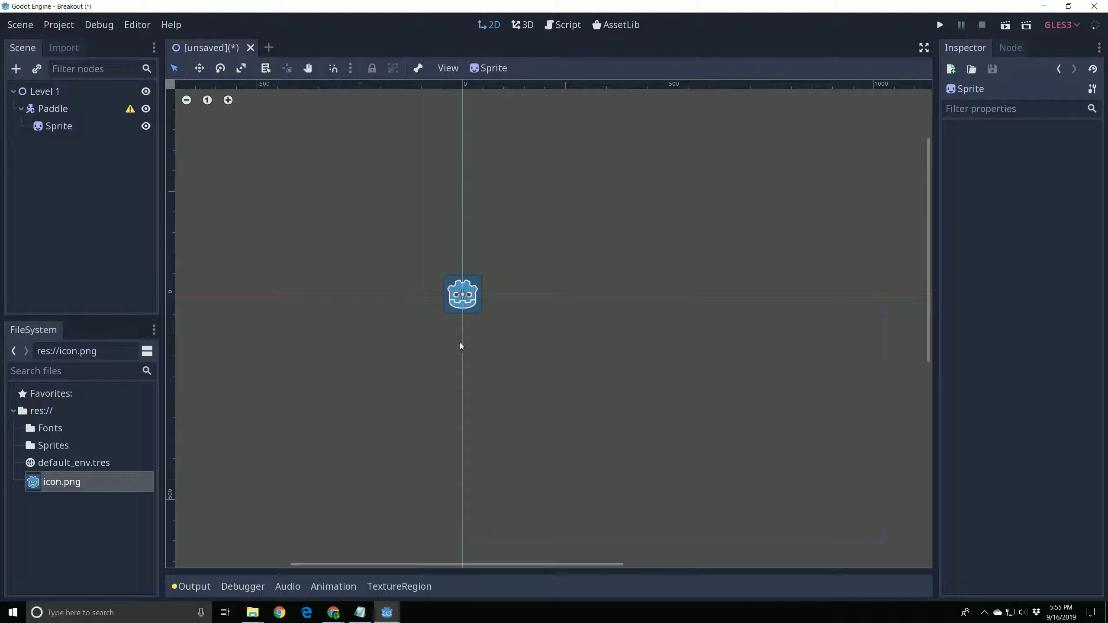
pyautogui.moveTo(117, 146)
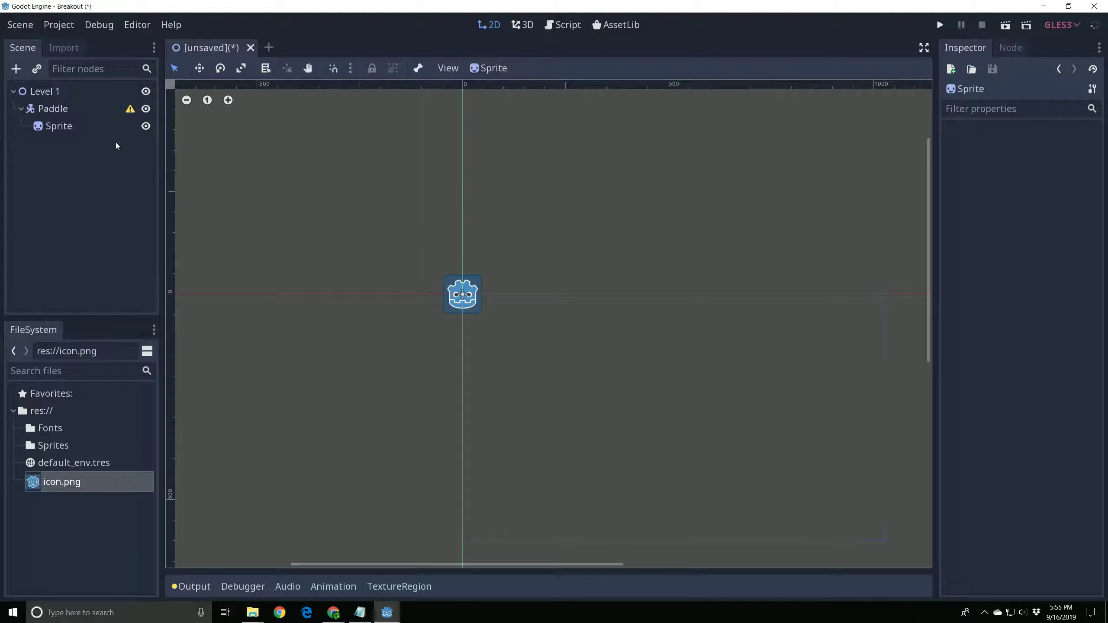
# Step: Add a CollisionShape2D node as a child of Paddle
pyautogui.click(52, 108)
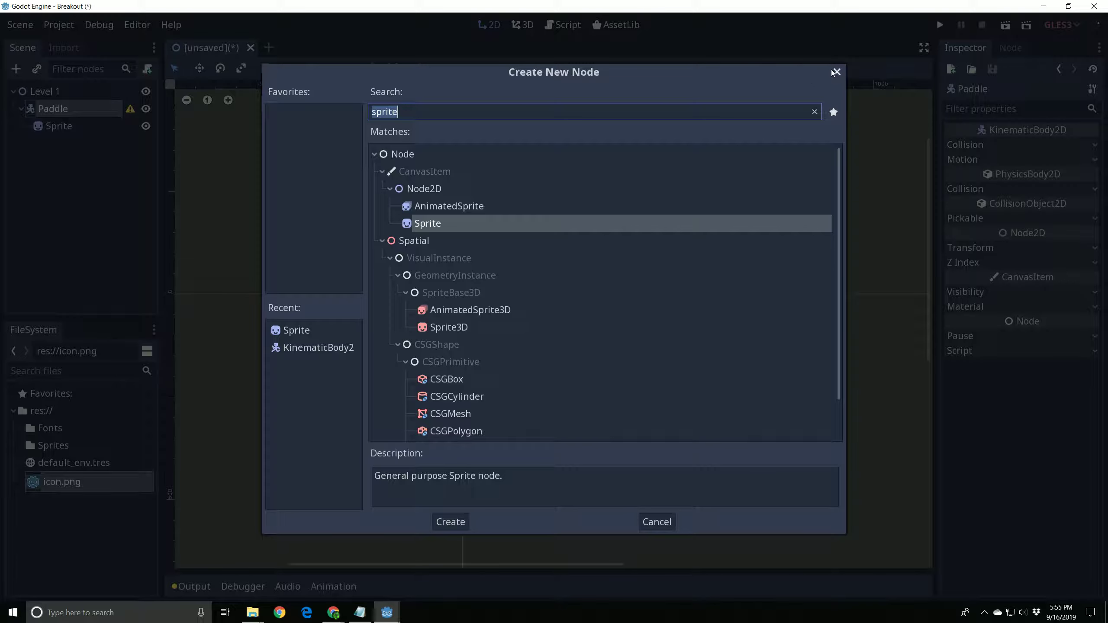
pyautogui.click(450, 522)
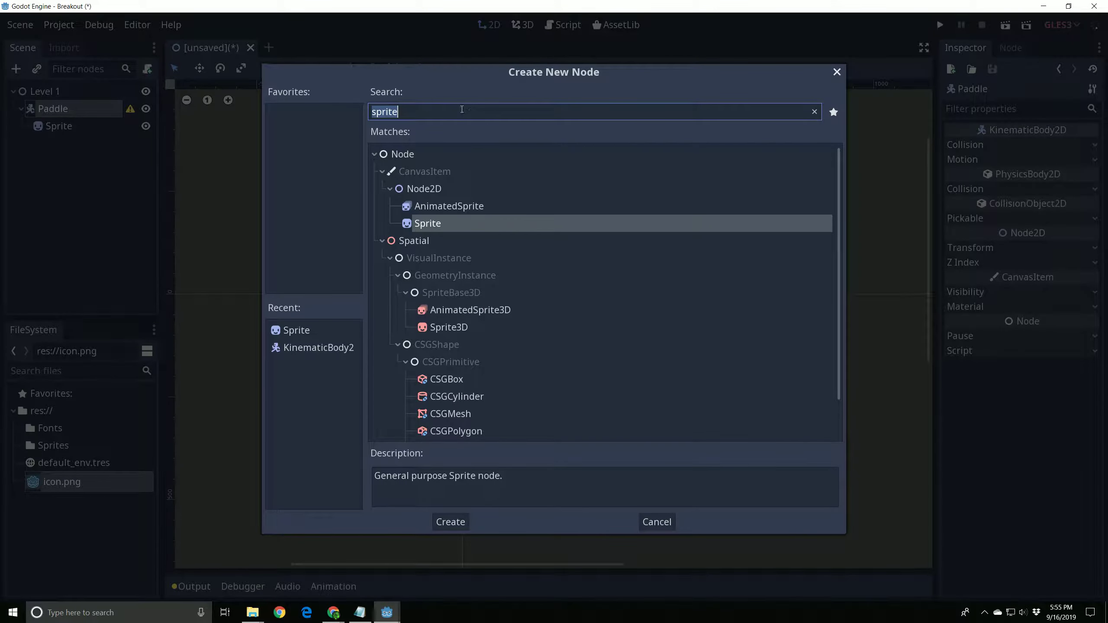
pyautogui.write('coll')
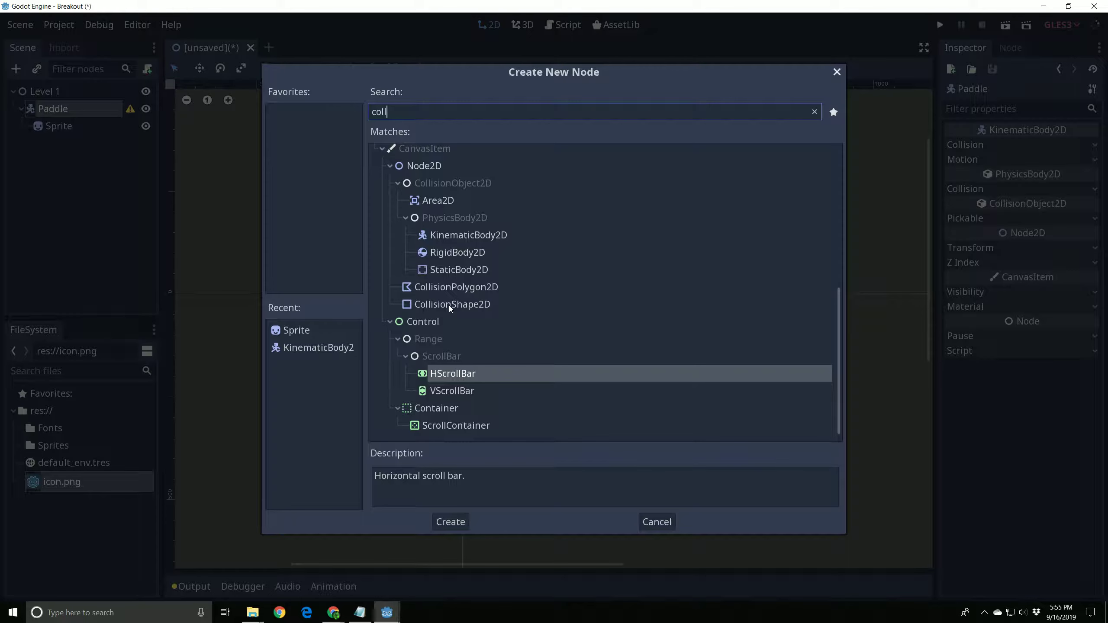
pyautogui.click(452, 304)
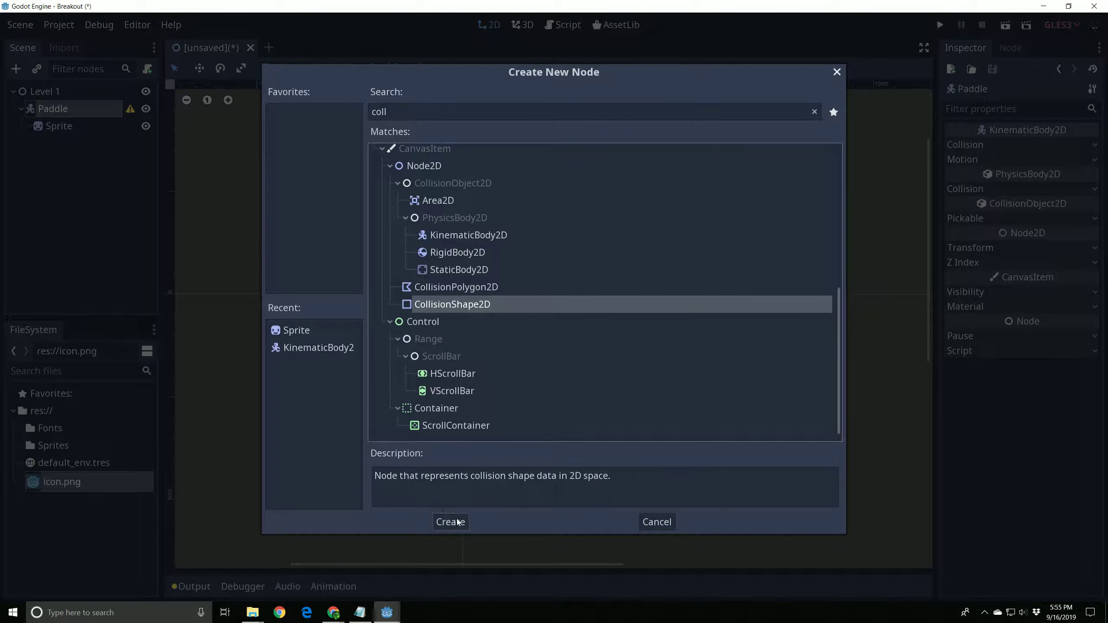
pyautogui.click(450, 521)
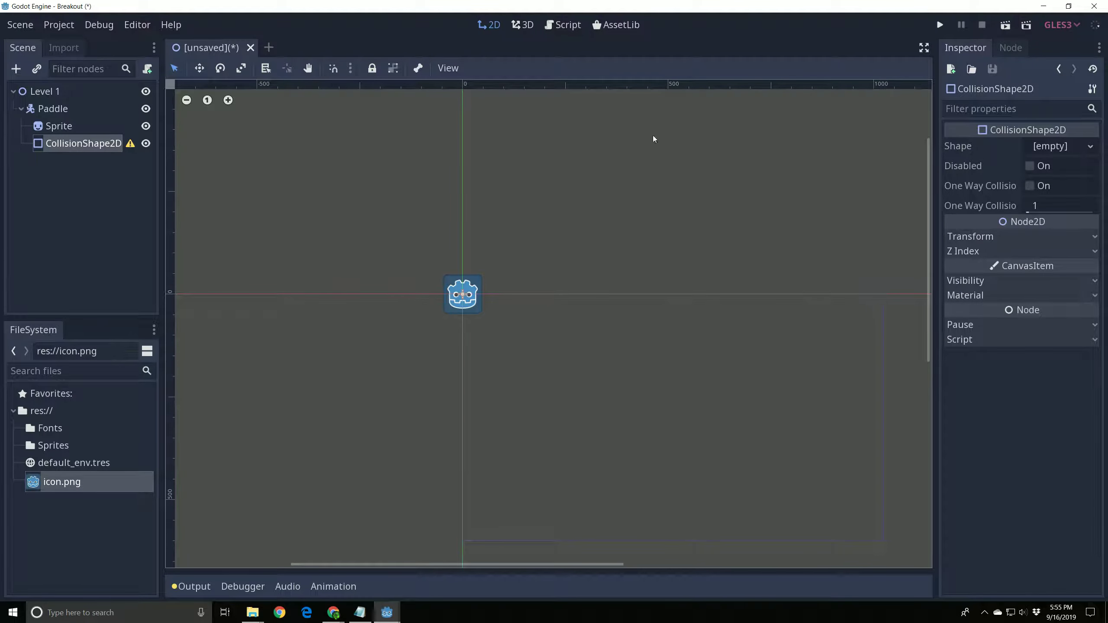
pyautogui.moveTo(766, 254)
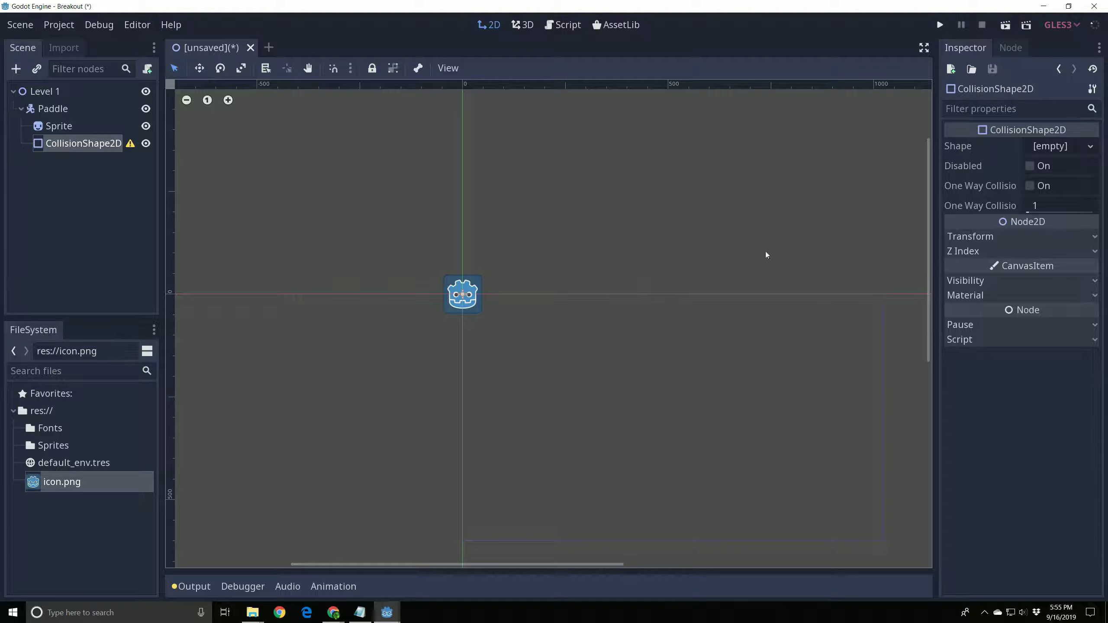
pyautogui.moveTo(262, 362)
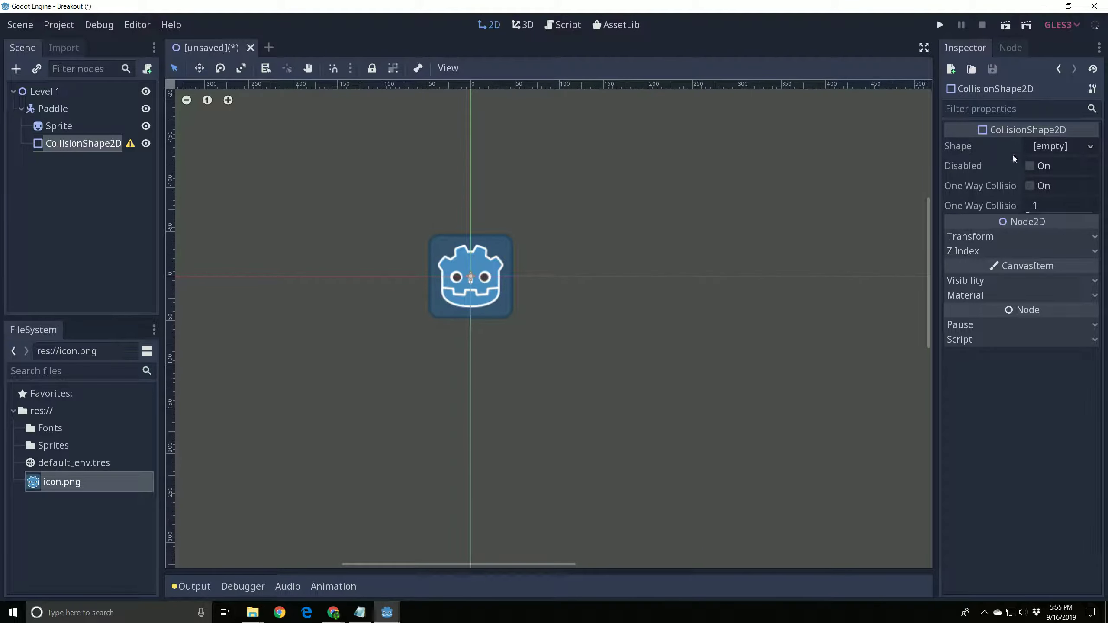
# Step: Give the collision node a new RectangleShape2D and drag its extents to cover the sprite
pyautogui.click(1069, 146)
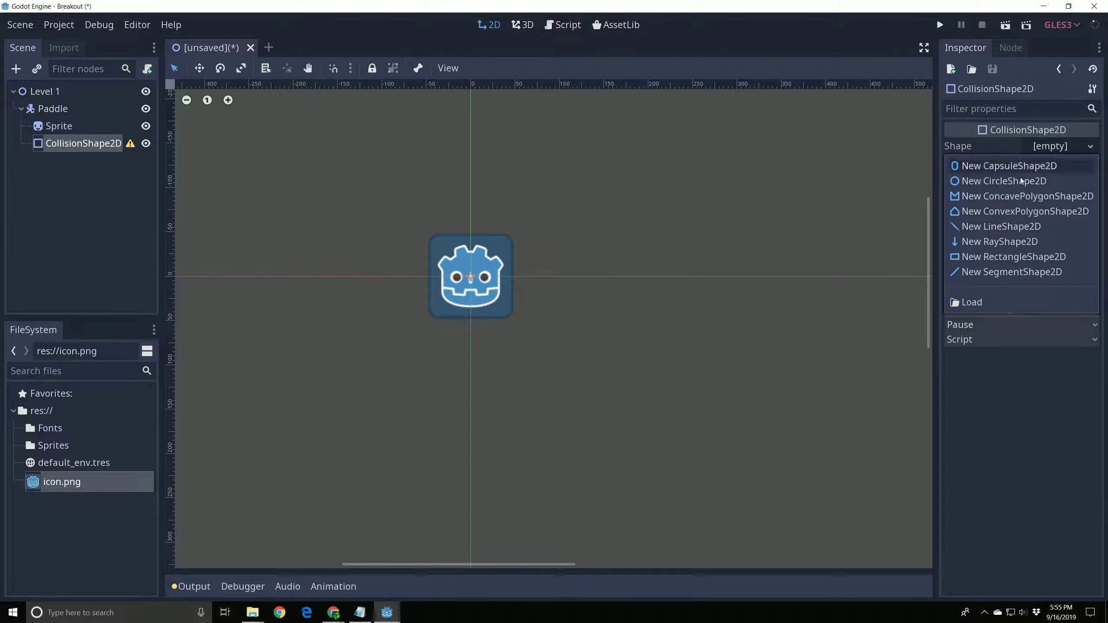
pyautogui.click(1004, 180)
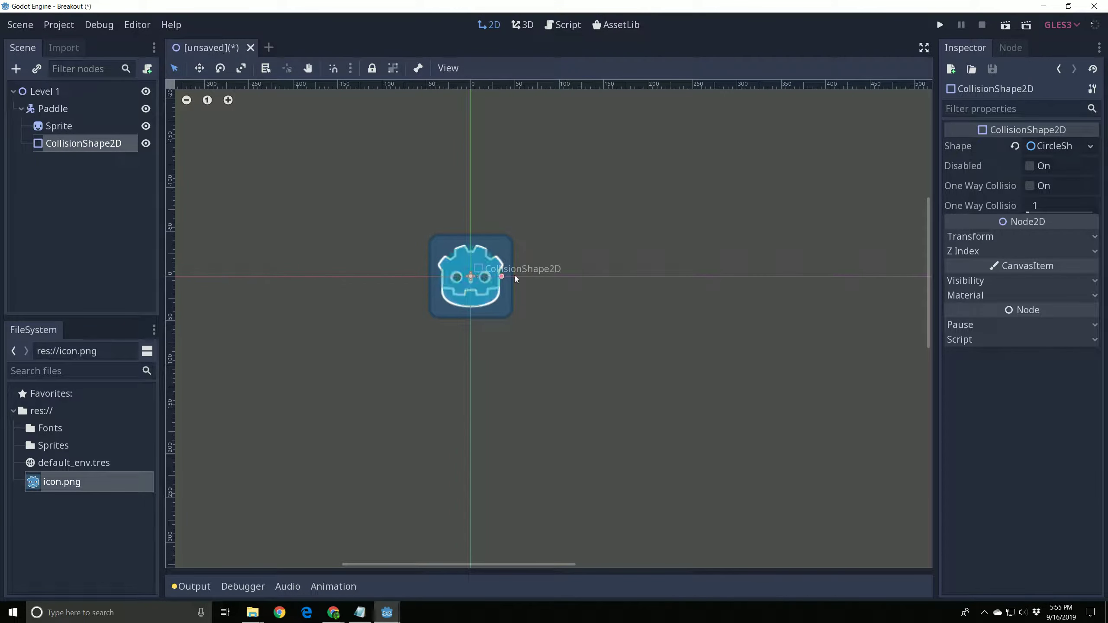
pyautogui.moveTo(501, 276); pyautogui.dragTo(636, 276)
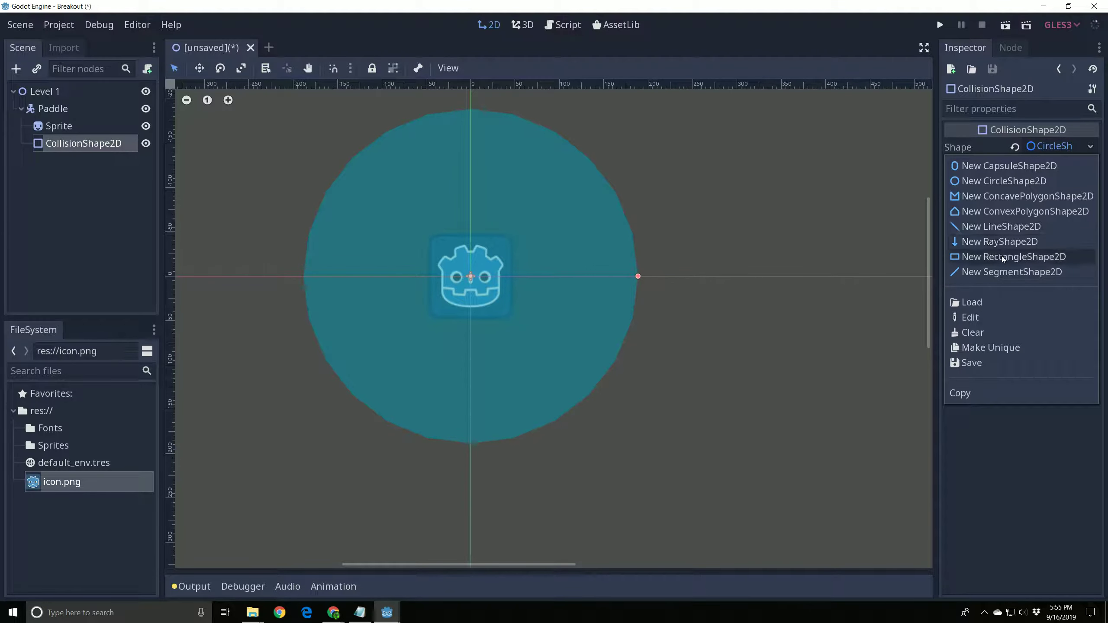
pyautogui.click(1013, 257)
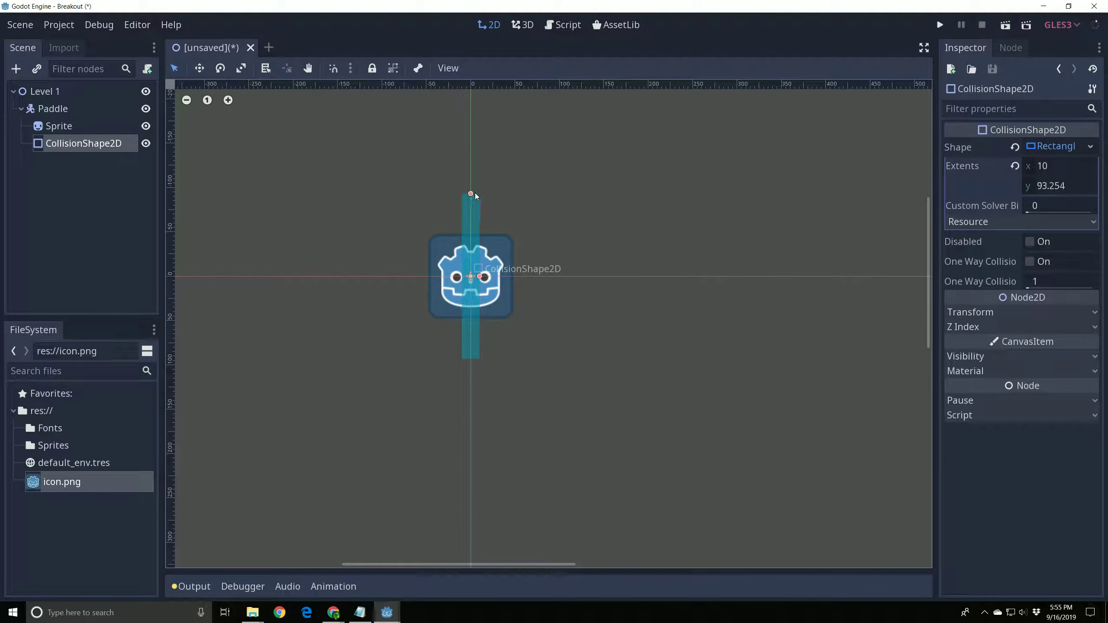
pyautogui.moveTo(470, 194); pyautogui.dragTo(471, 224)
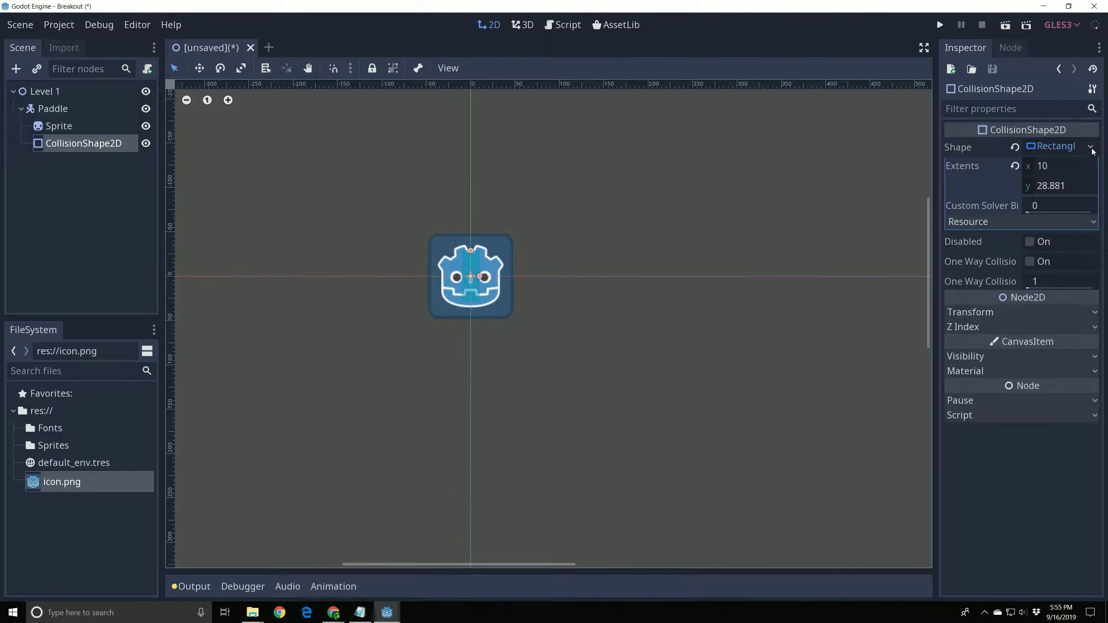
pyautogui.click(1092, 146)
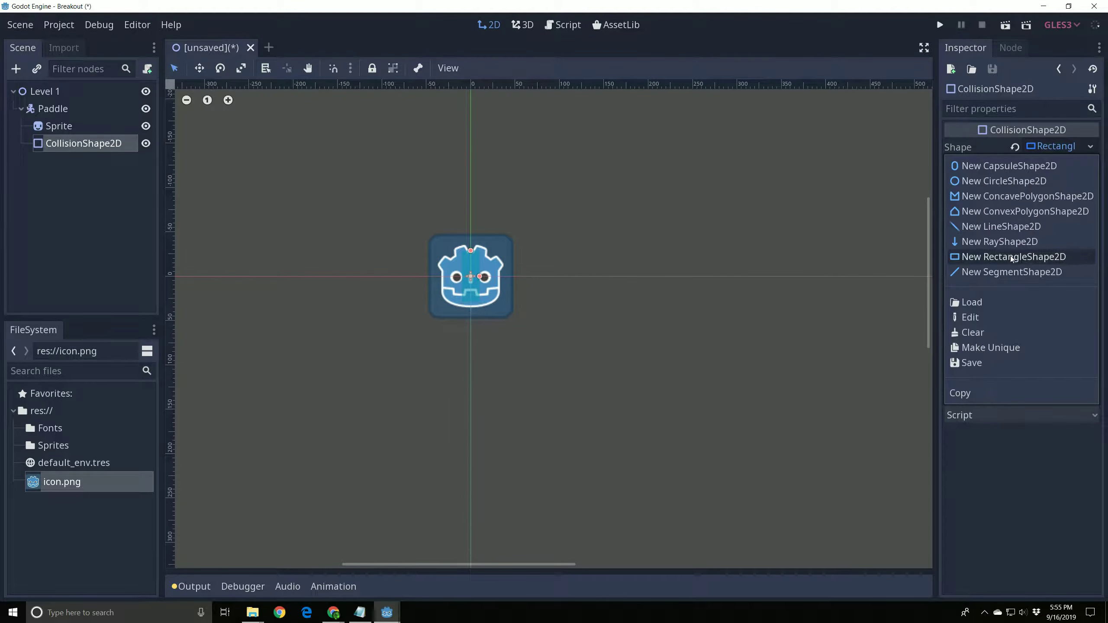
pyautogui.click(1014, 257)
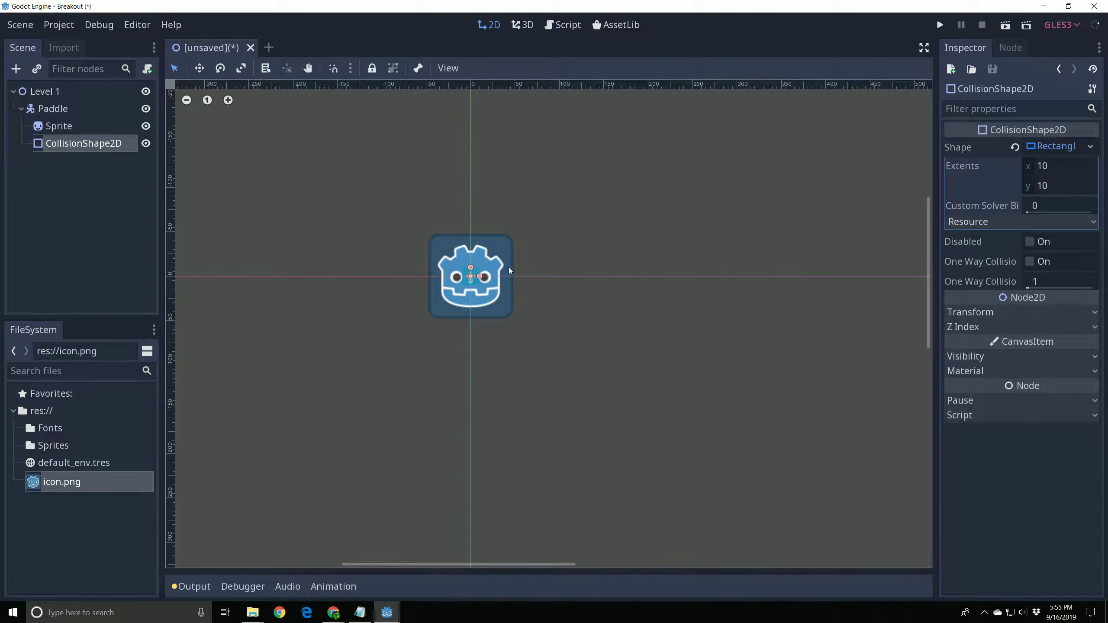
pyautogui.scroll(3)
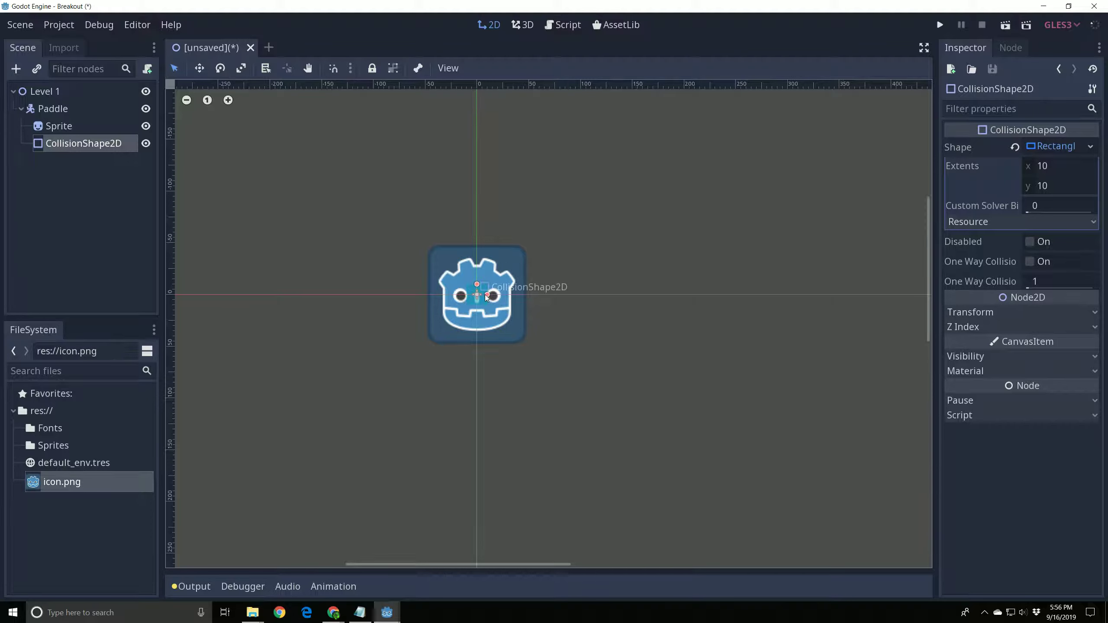
pyautogui.moveTo(487, 295); pyautogui.dragTo(518, 295)
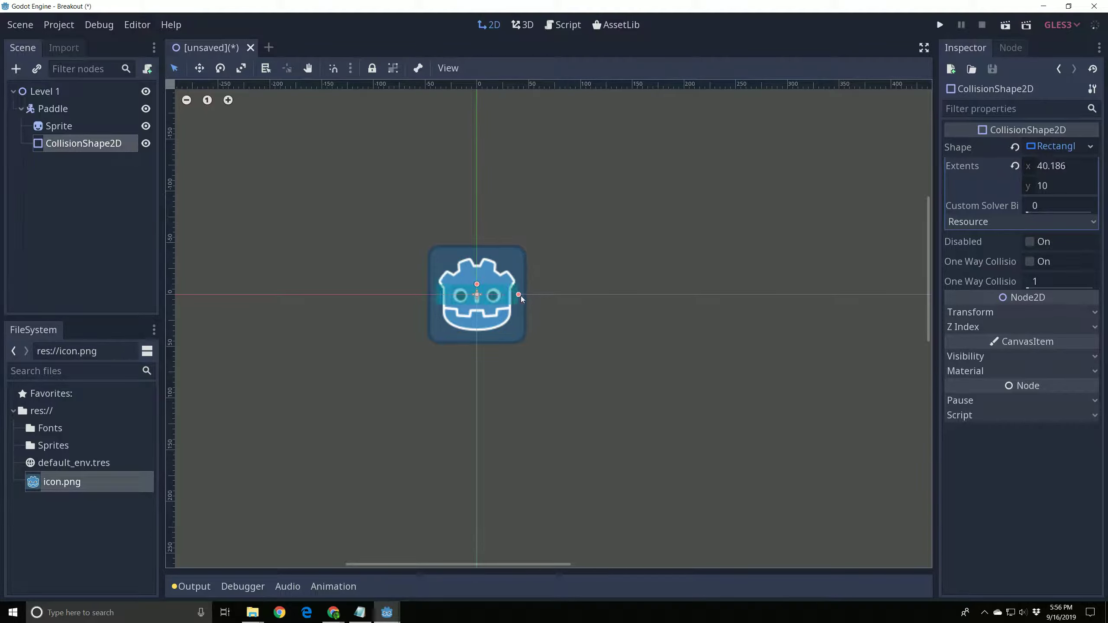
pyautogui.moveTo(518, 295); pyautogui.dragTo(527, 295)
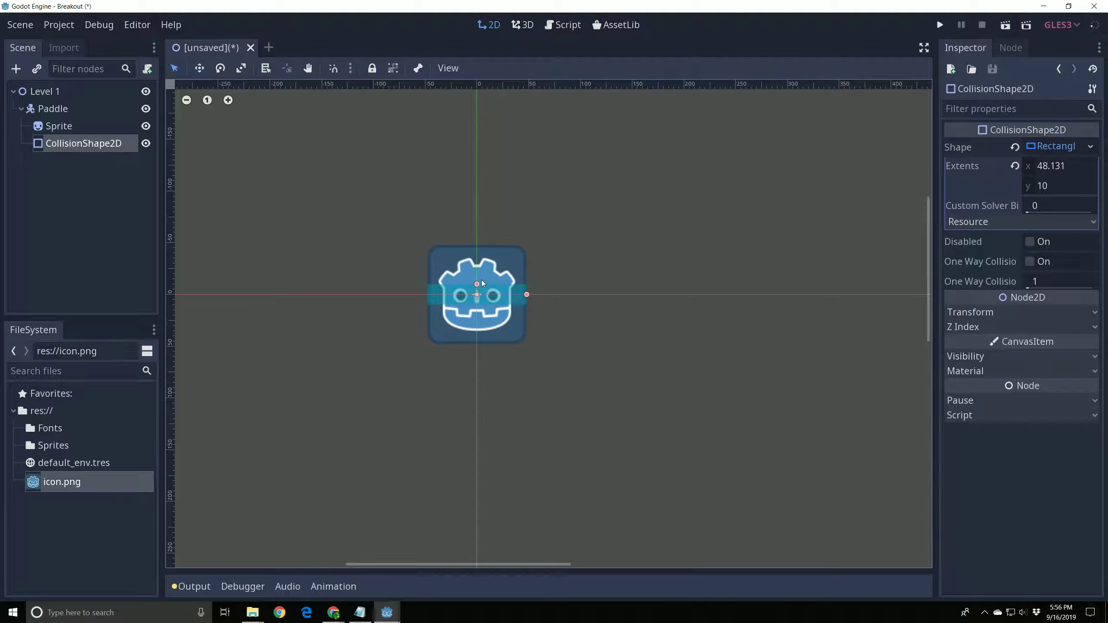
pyautogui.moveTo(476, 294); pyautogui.dragTo(476, 249)
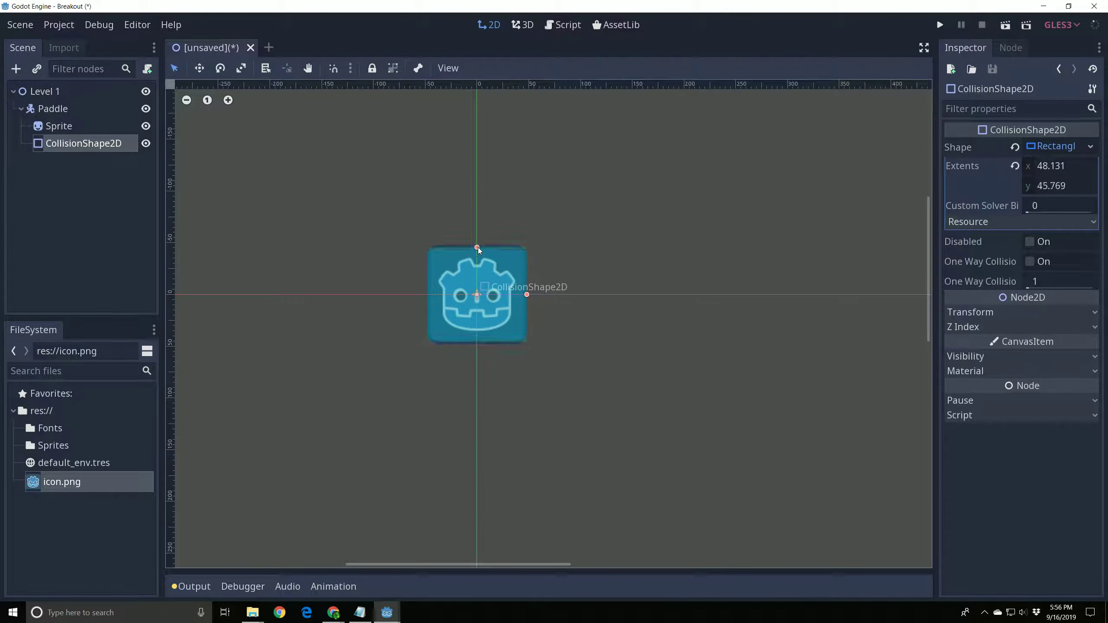
pyautogui.moveTo(476, 249); pyautogui.dragTo(477, 245)
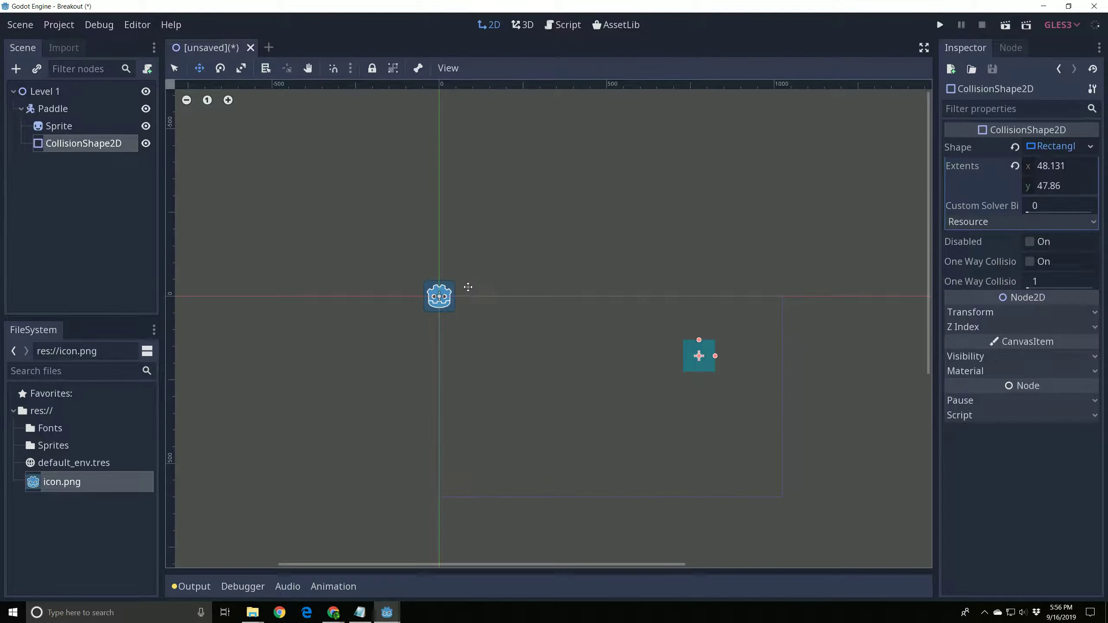
pyautogui.moveTo(718, 366)
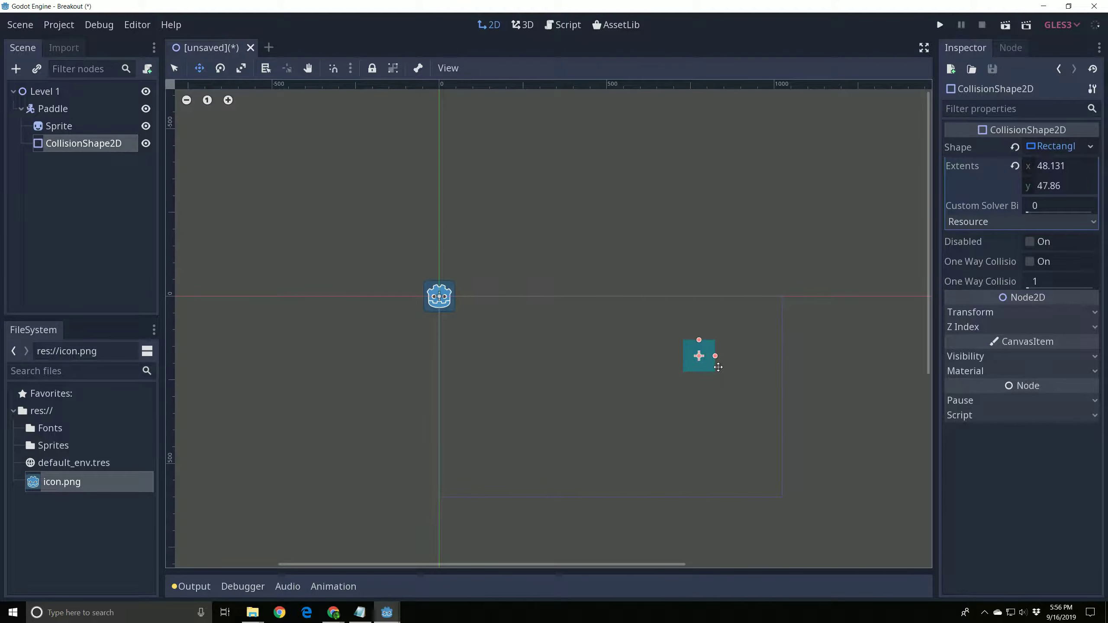
pyautogui.moveTo(758, 351)
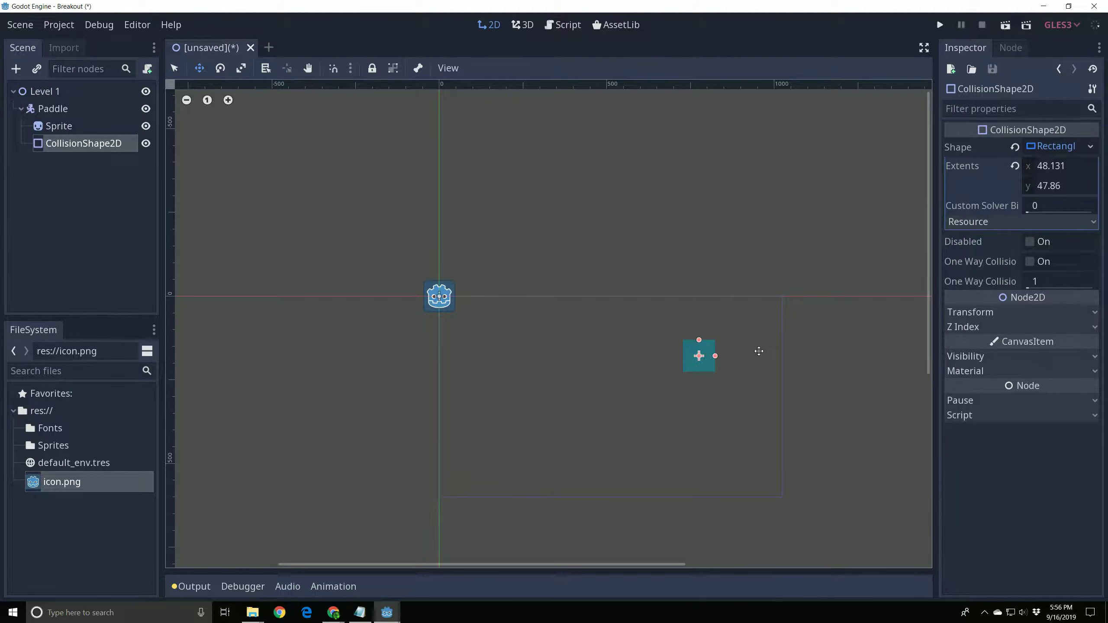
pyautogui.moveTo(698, 355); pyautogui.dragTo(438, 295)
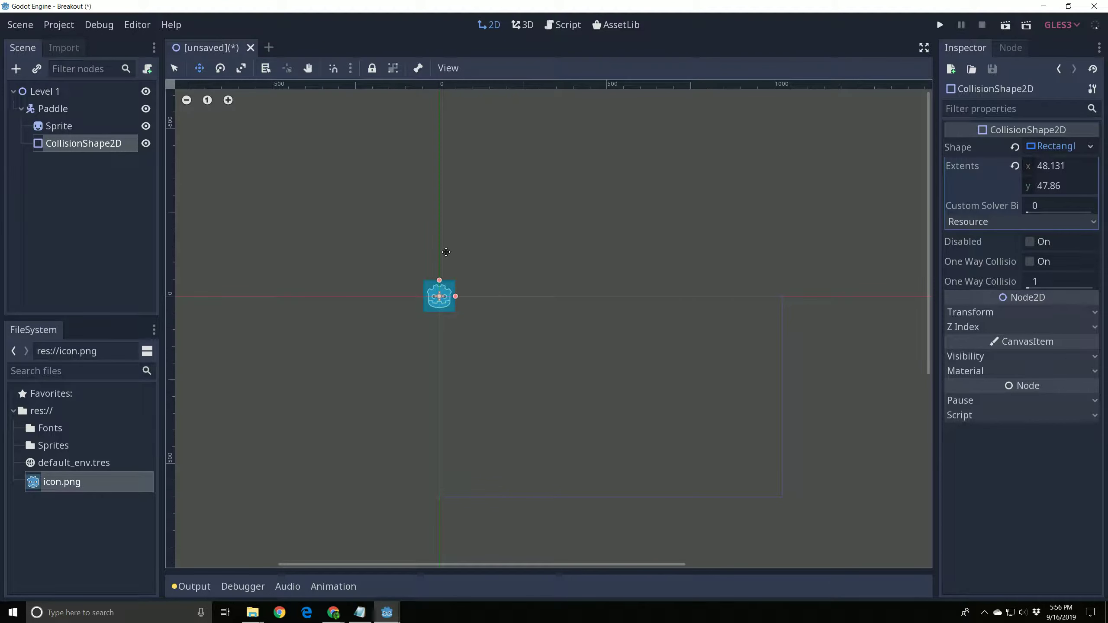
pyautogui.click(59, 126)
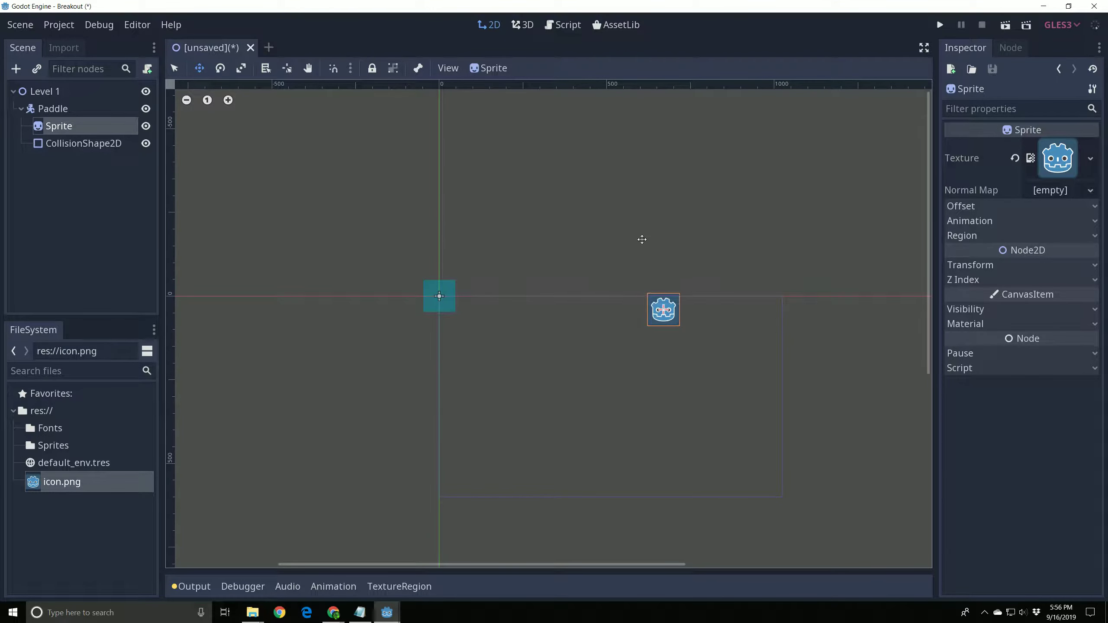
pyautogui.click(84, 143)
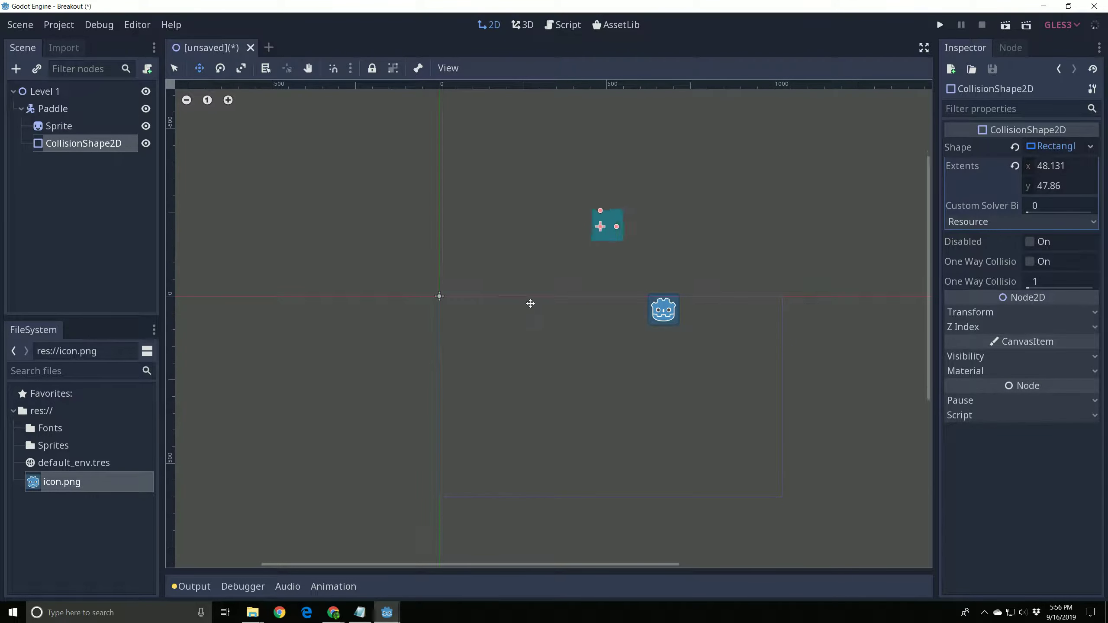
pyautogui.moveTo(606, 225); pyautogui.dragTo(668, 197)
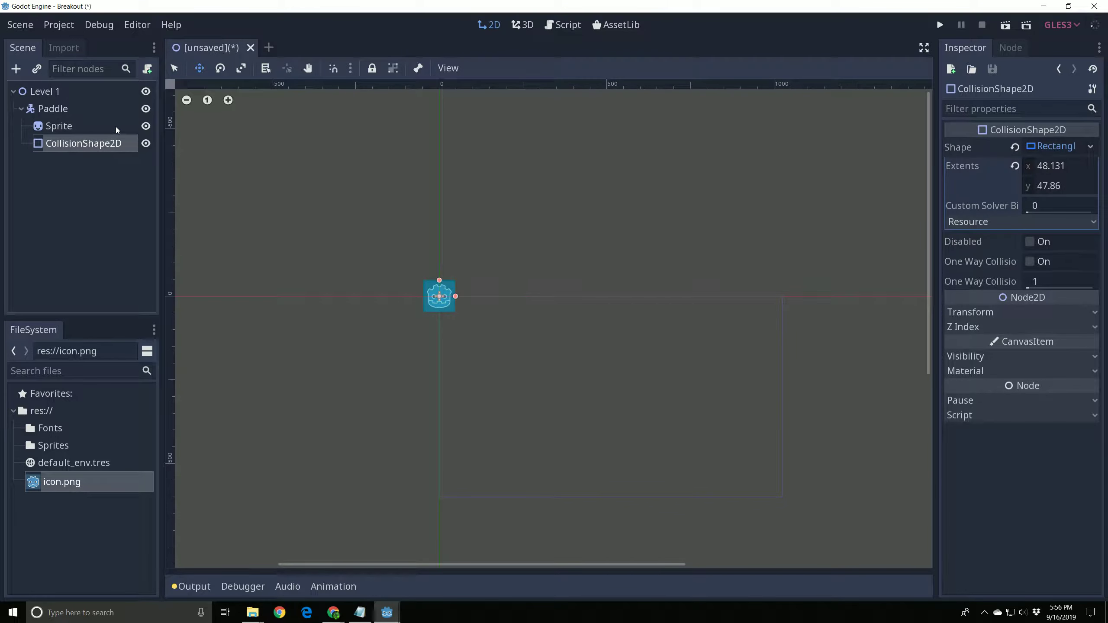
# Step: Select Paddle and drag the whole paddle down and right into the lower game area
pyautogui.click(53, 108)
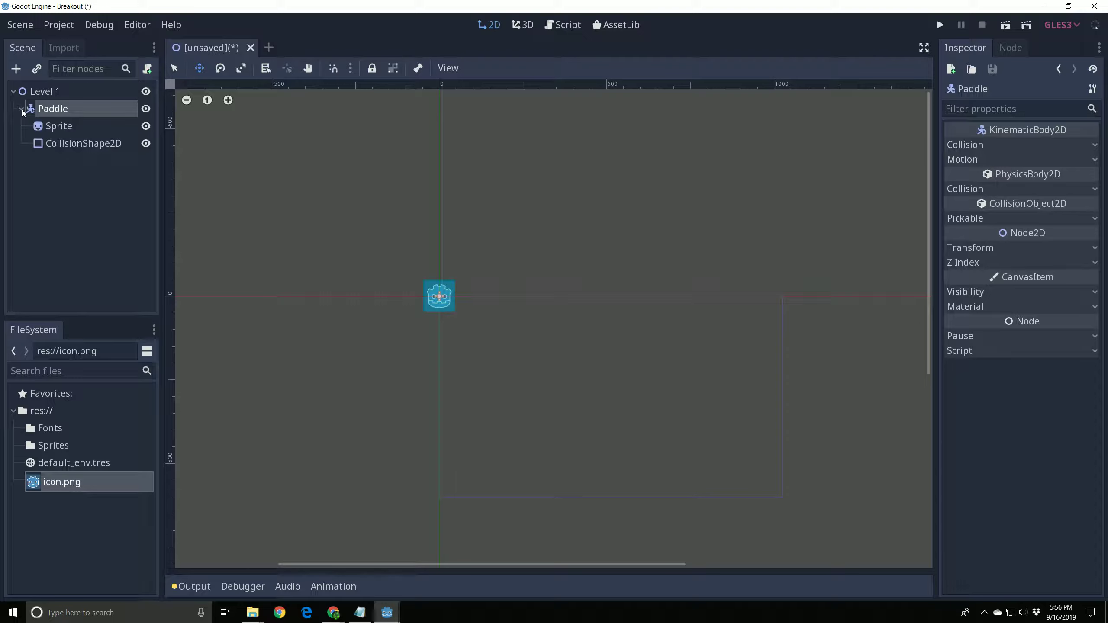
pyautogui.click(21, 108)
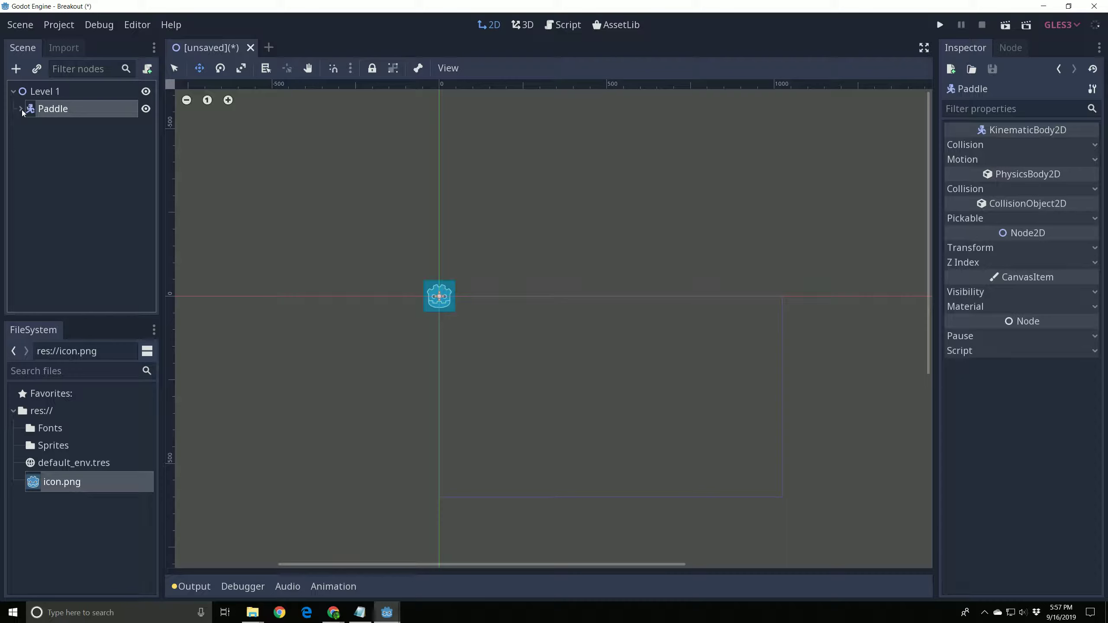
pyautogui.click(21, 109)
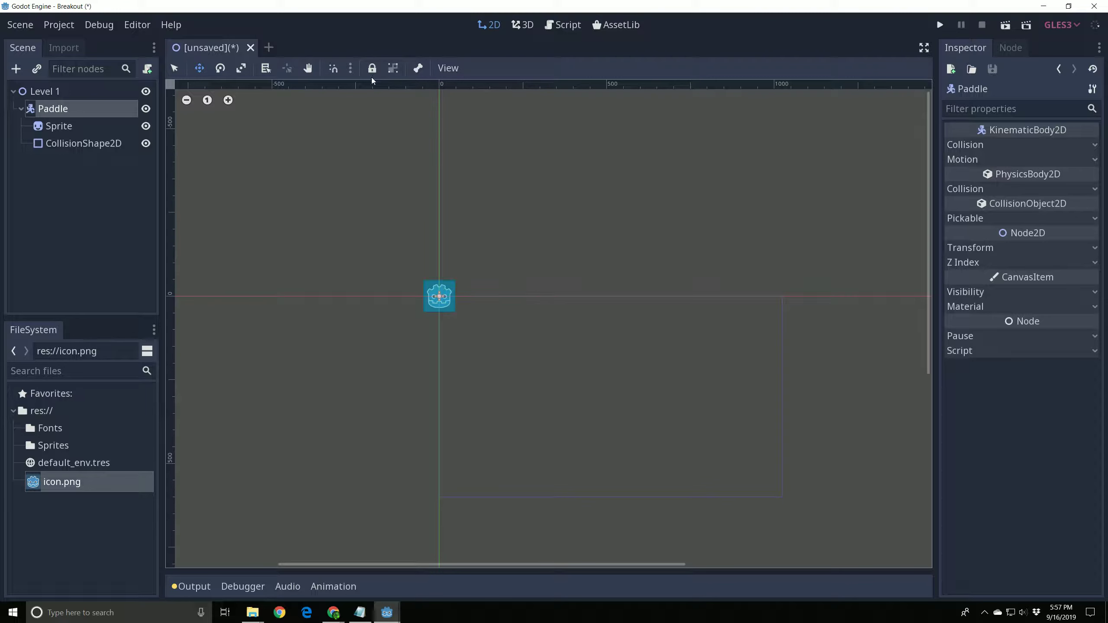
pyautogui.moveTo(393, 68)
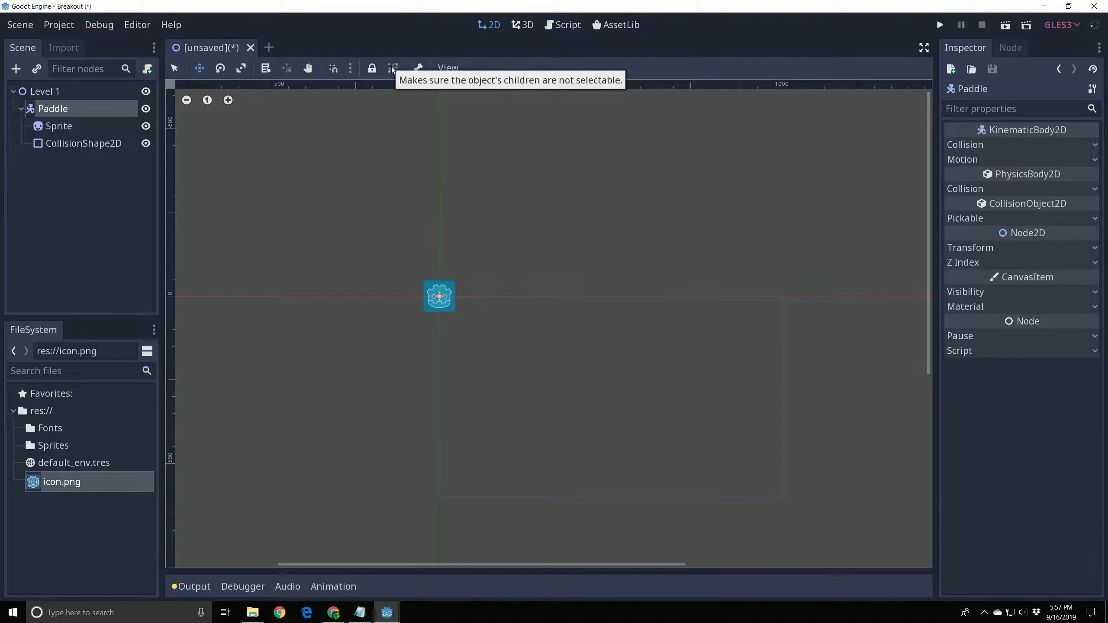
pyautogui.moveTo(394, 71)
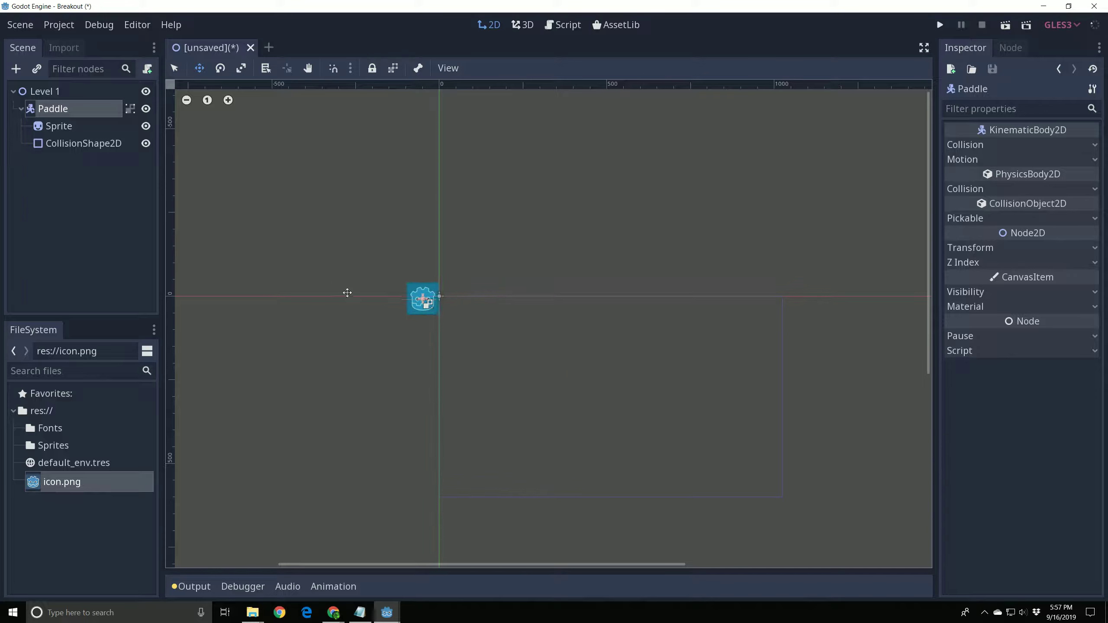
pyautogui.moveTo(422, 298); pyautogui.dragTo(554, 401)
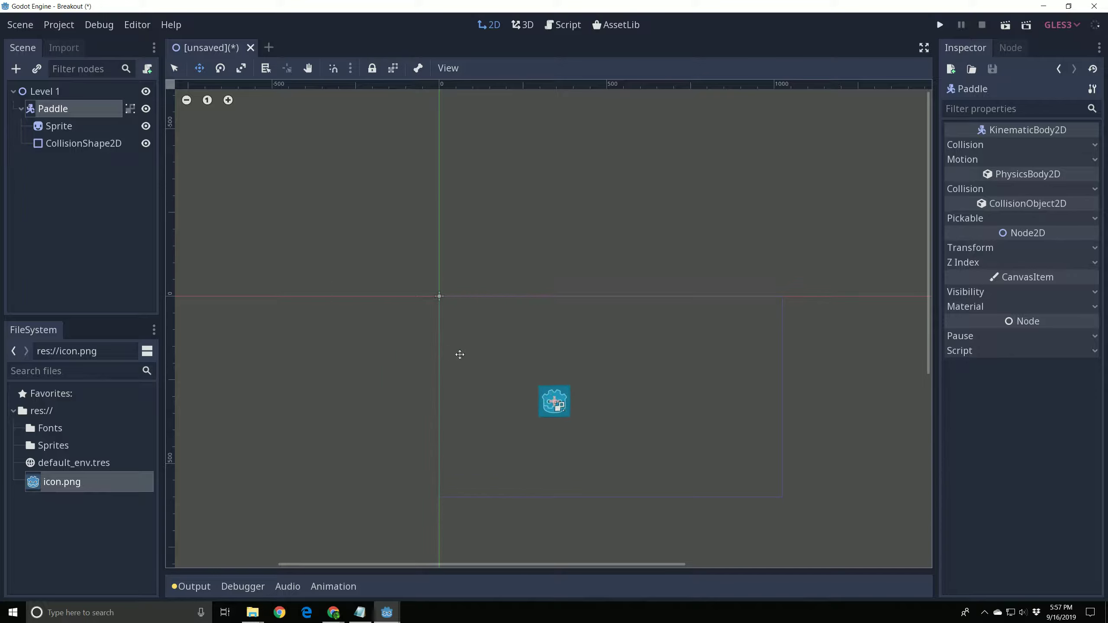
pyautogui.moveTo(555, 401); pyautogui.dragTo(604, 418)
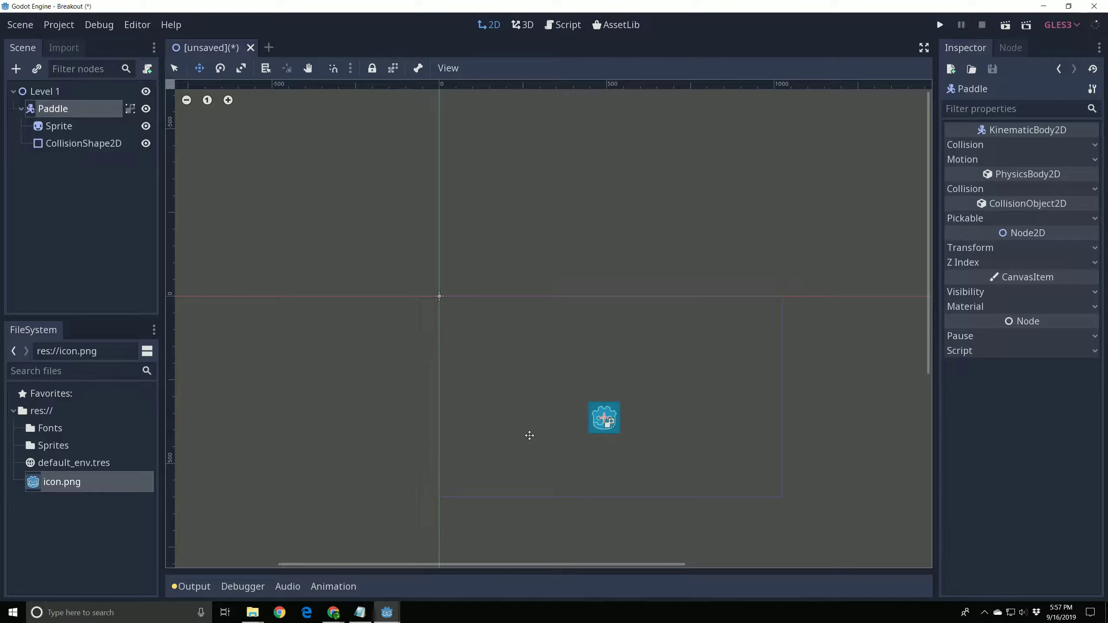
pyautogui.moveTo(678, 330)
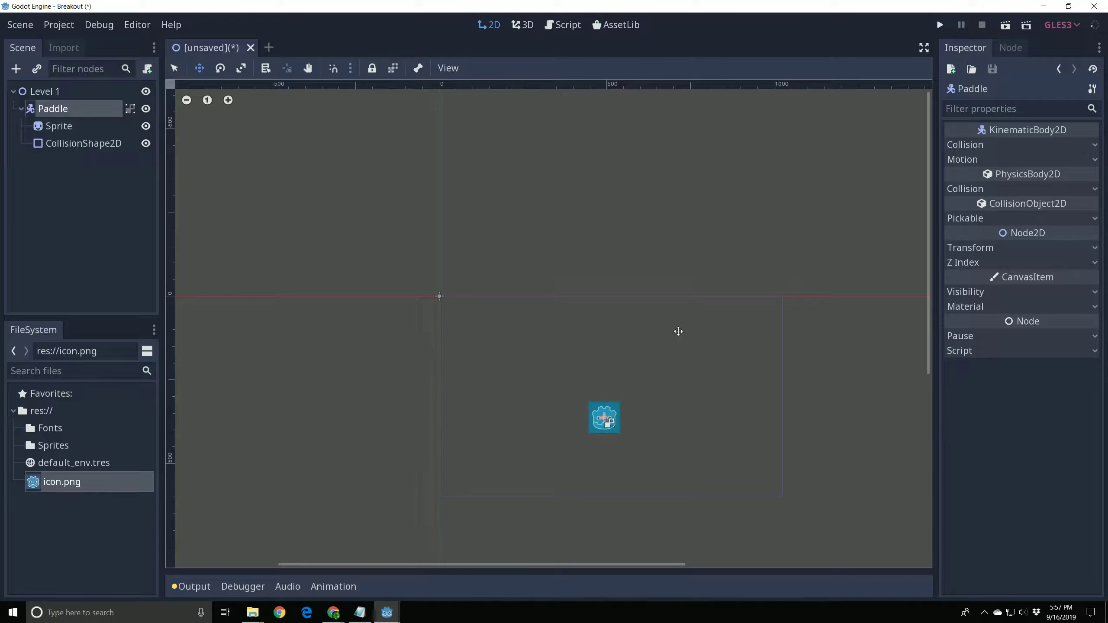
pyautogui.moveTo(634, 195)
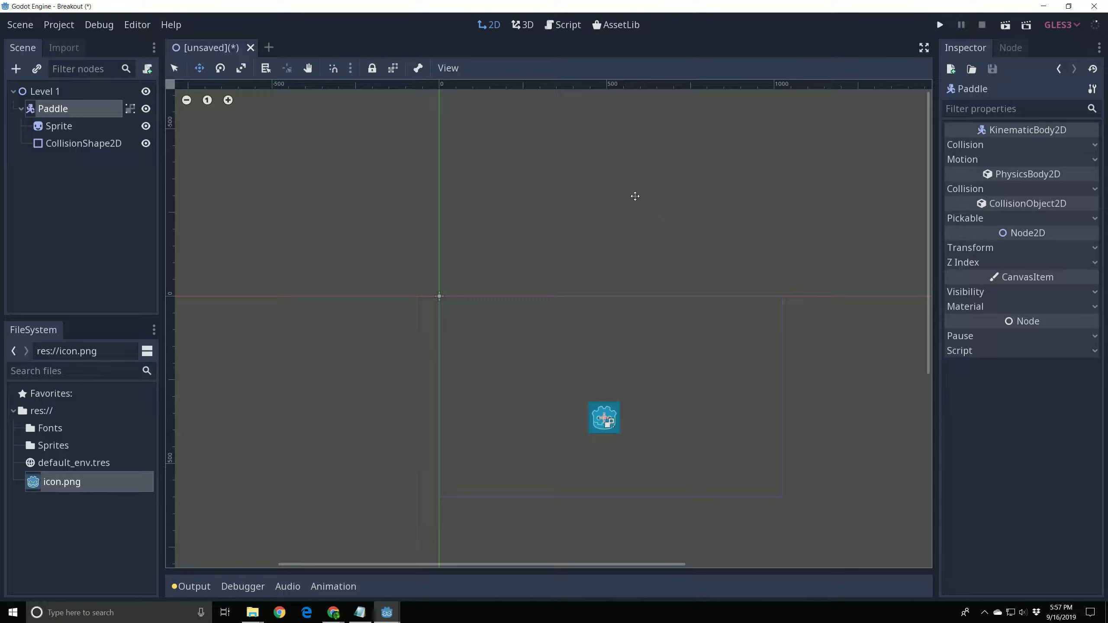
pyautogui.moveTo(585, 351)
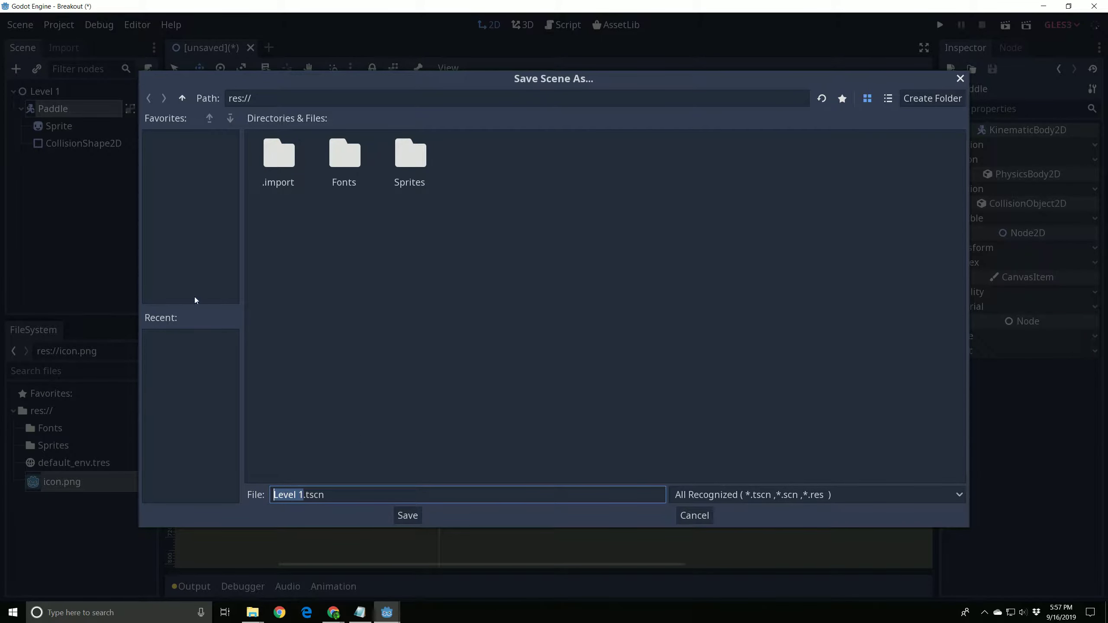
pyautogui.moveTo(47, 94)
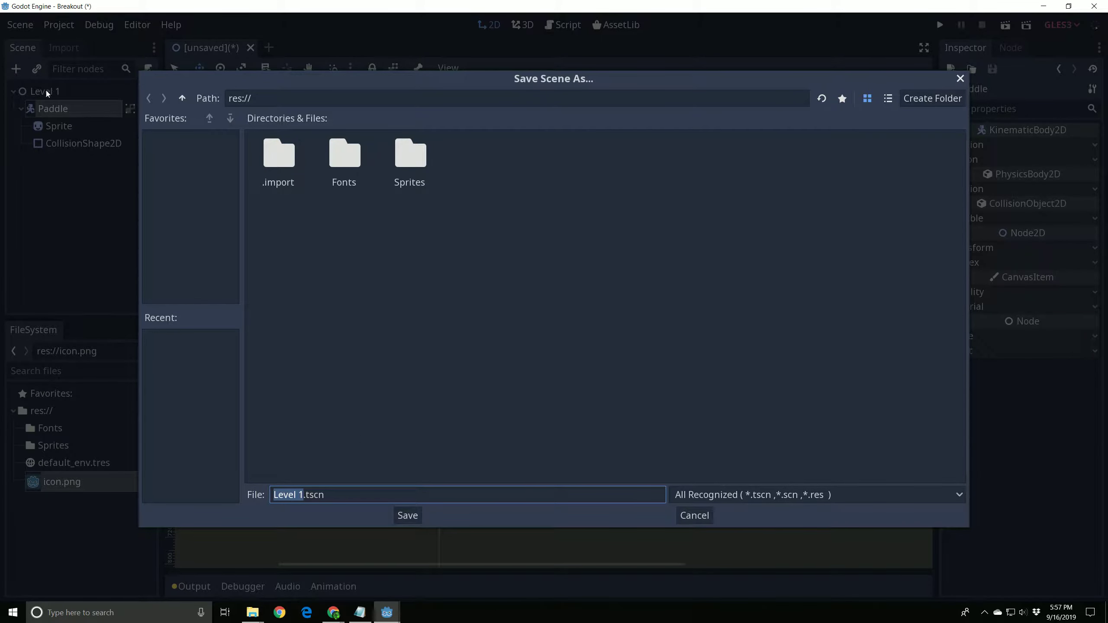
# Step: Confirm saving the scene as Level 1.tscn in res://
pyautogui.click(407, 515)
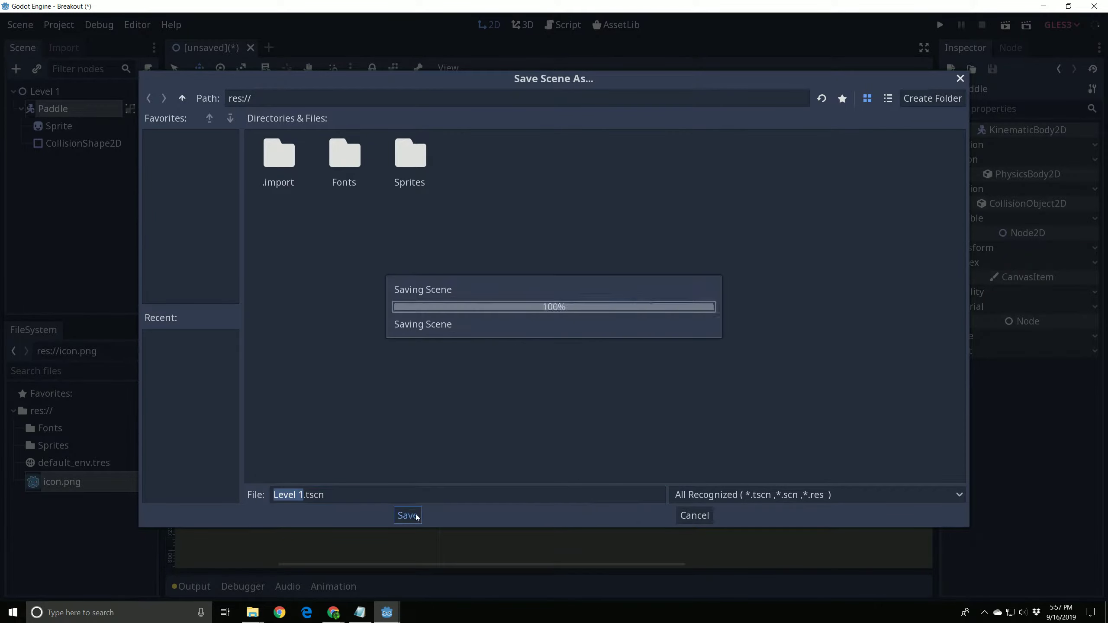
pyautogui.click(408, 515)
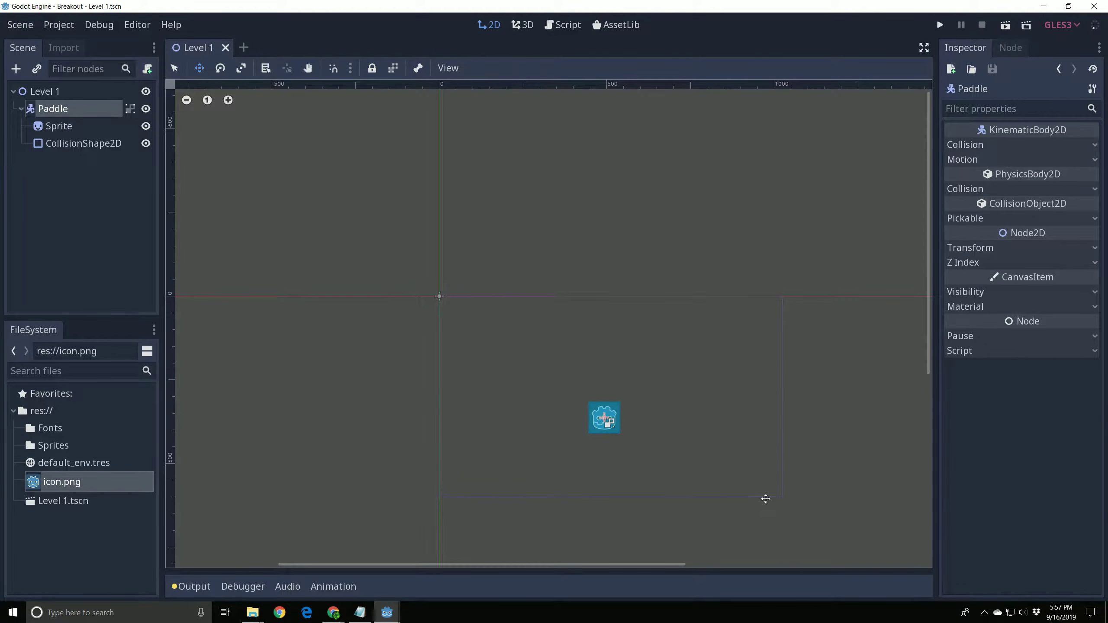
# Step: Pick Level 1.tscn as the main scene, run the game once, then stop it
pyautogui.click(939, 24)
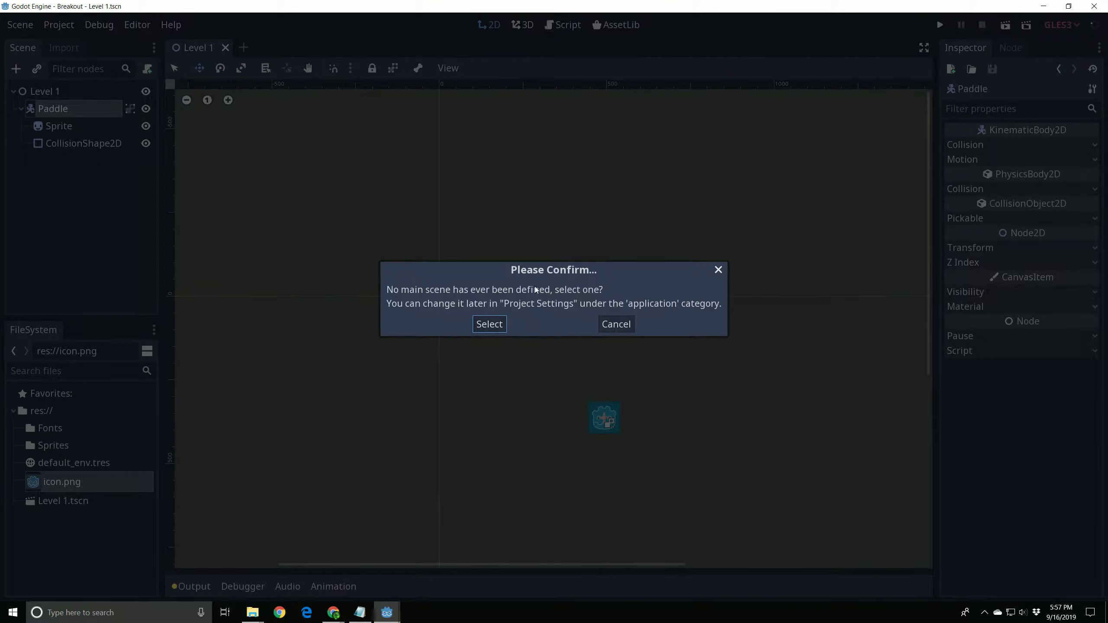
pyautogui.moveTo(544, 294)
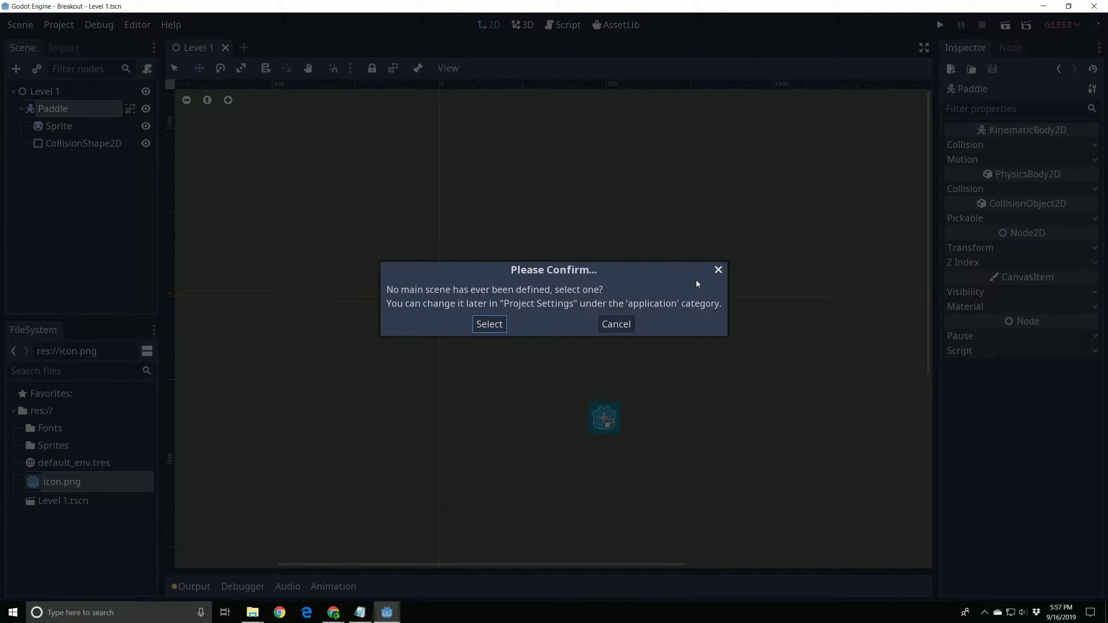
pyautogui.click(614, 323)
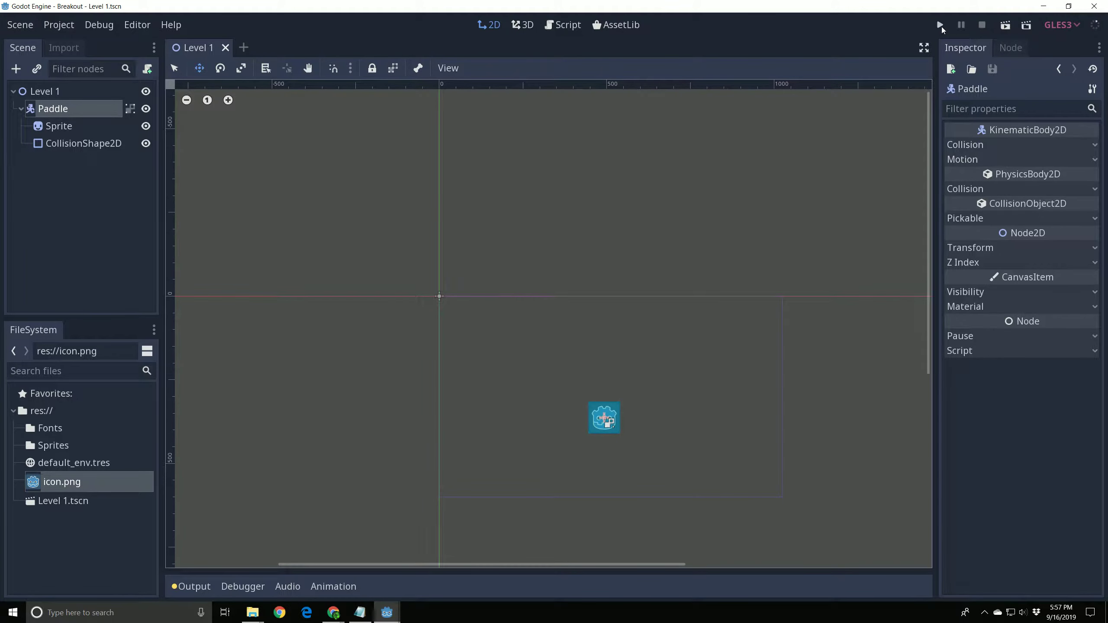
pyautogui.moveTo(940, 25)
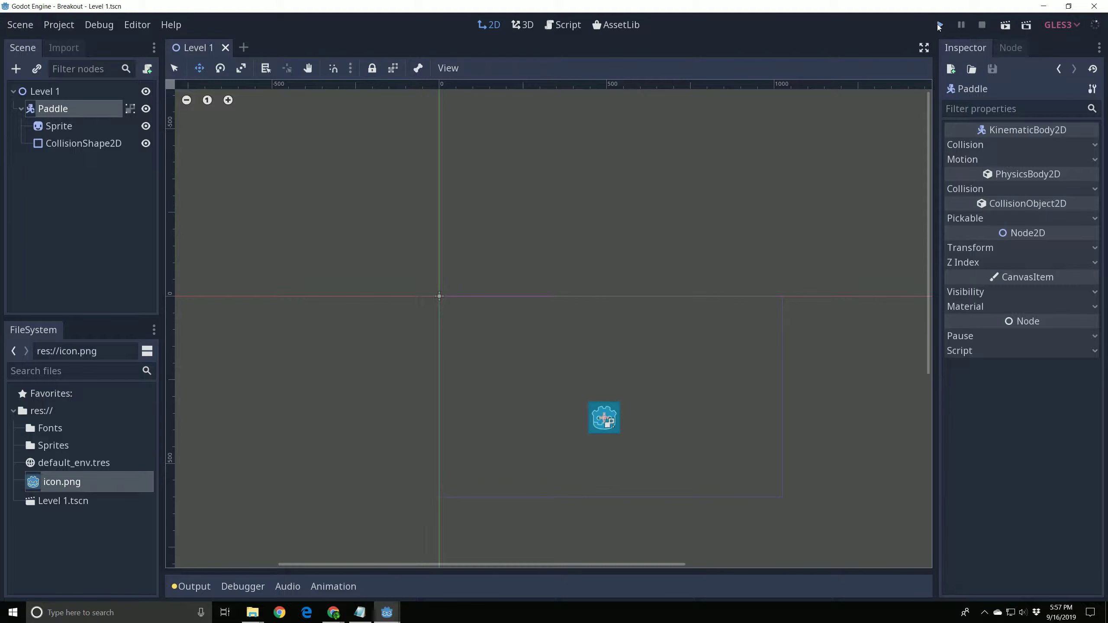
pyautogui.click(939, 25)
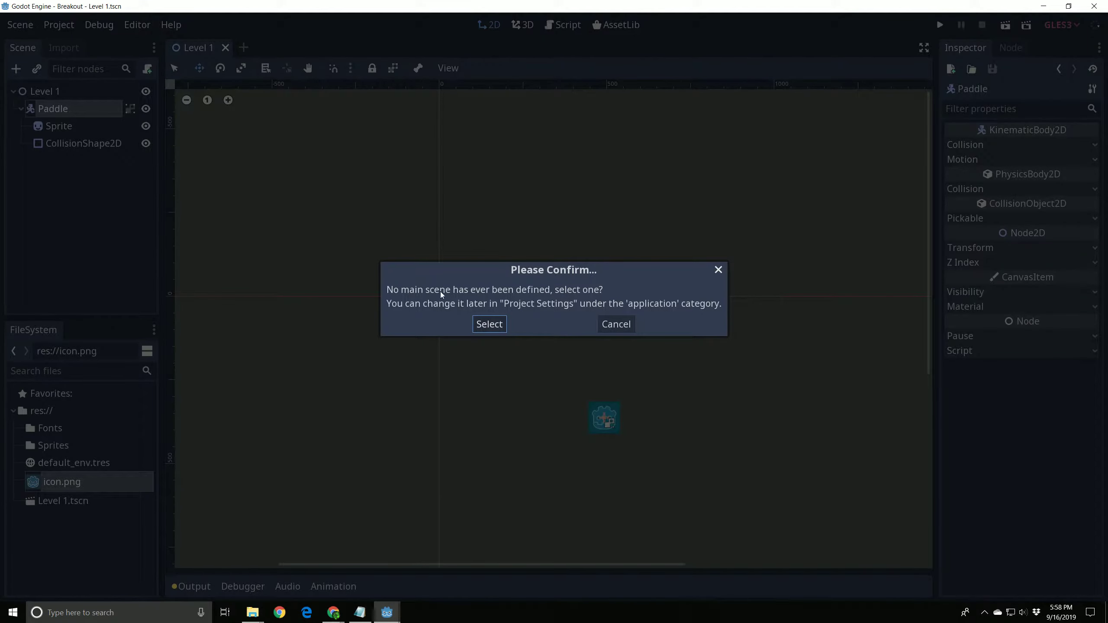
pyautogui.moveTo(525, 343)
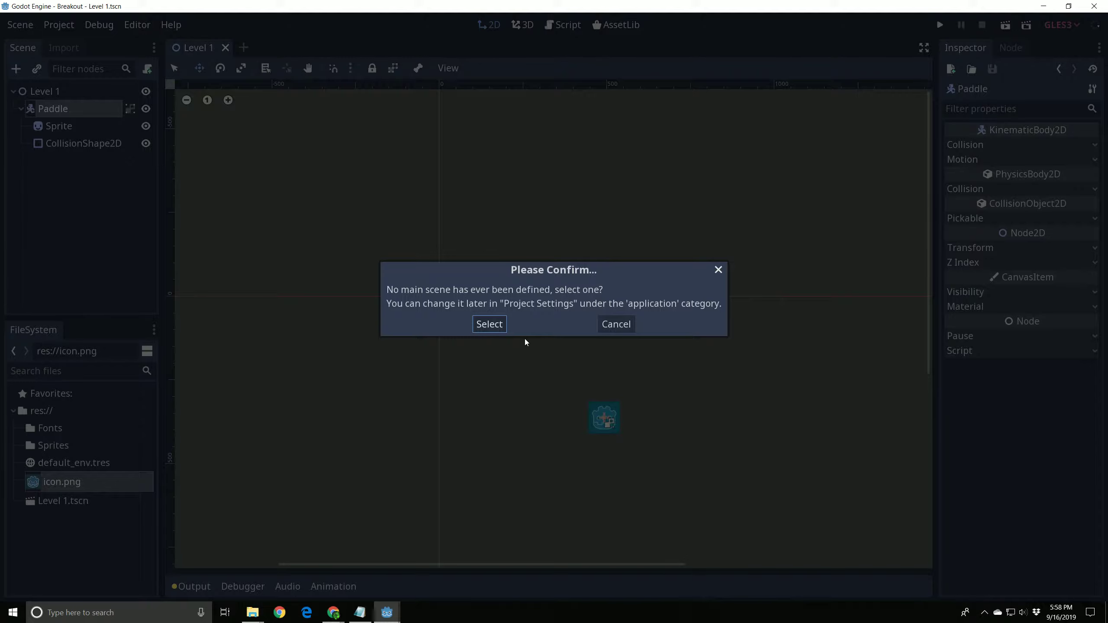
pyautogui.click(489, 323)
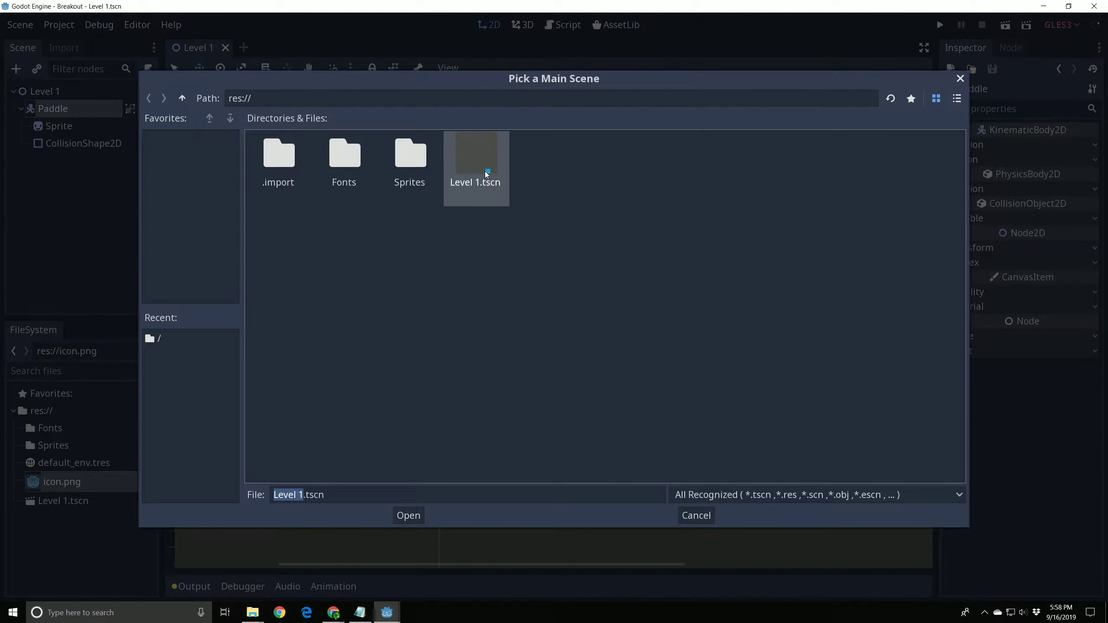
pyautogui.click(408, 515)
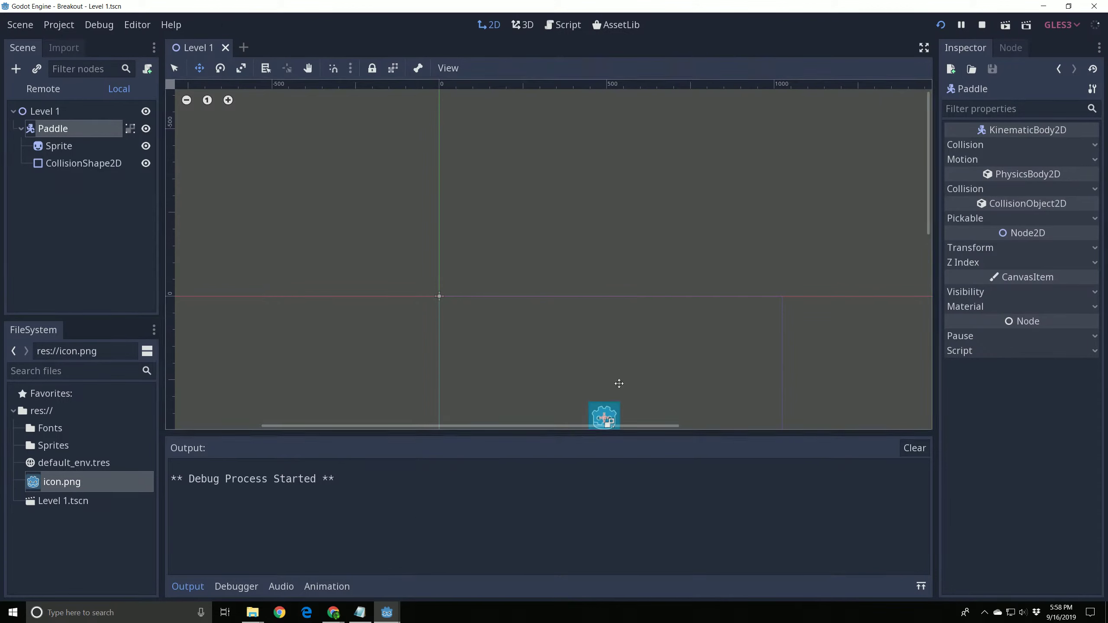
pyautogui.click(982, 24)
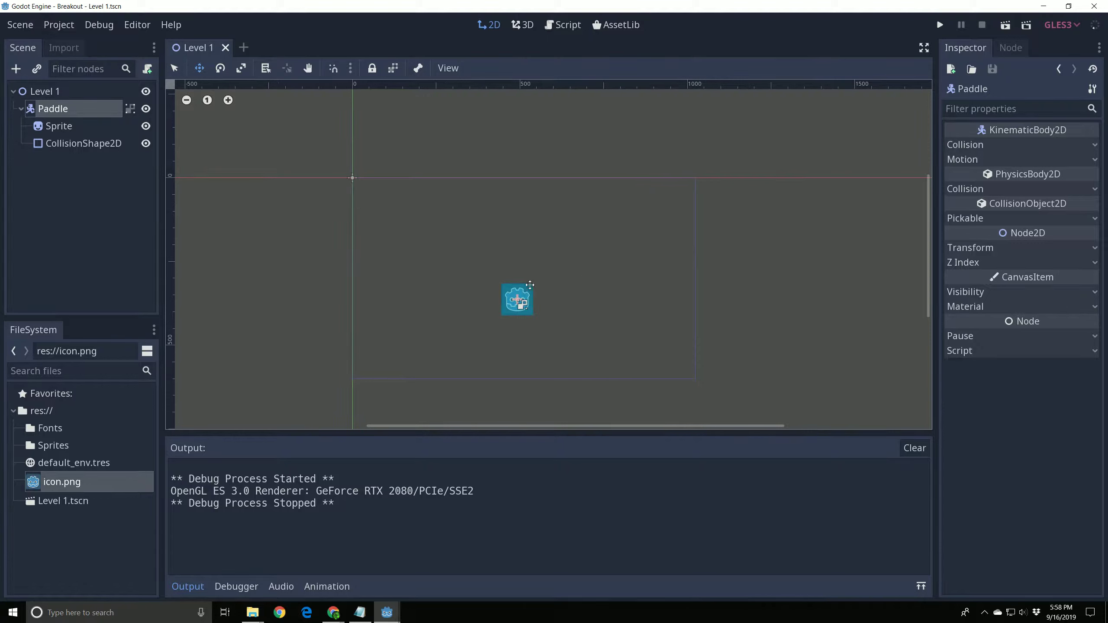
pyautogui.moveTo(681, 244)
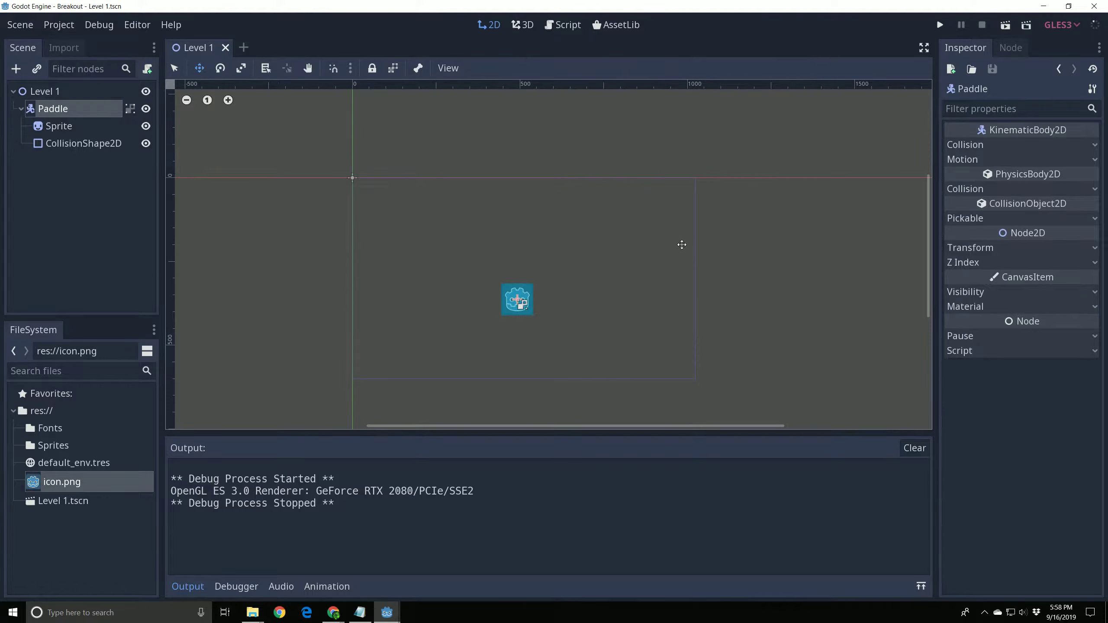
# Step: Attach a new res://Paddle.gd script to Paddle and place the cursor on its pass line
pyautogui.click(60, 126)
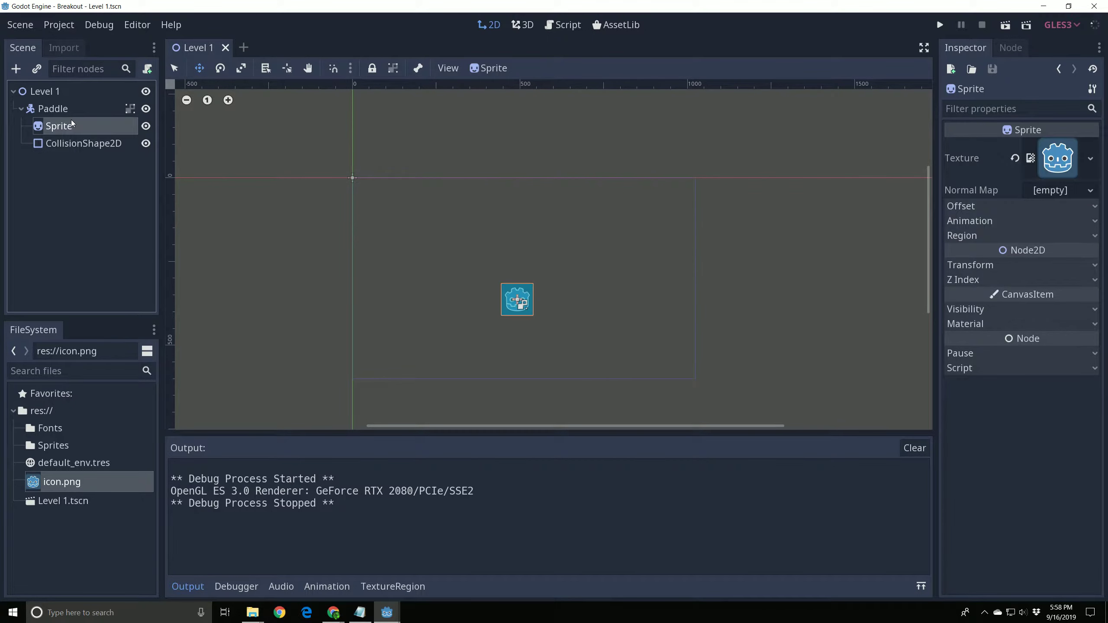
pyautogui.click(53, 108)
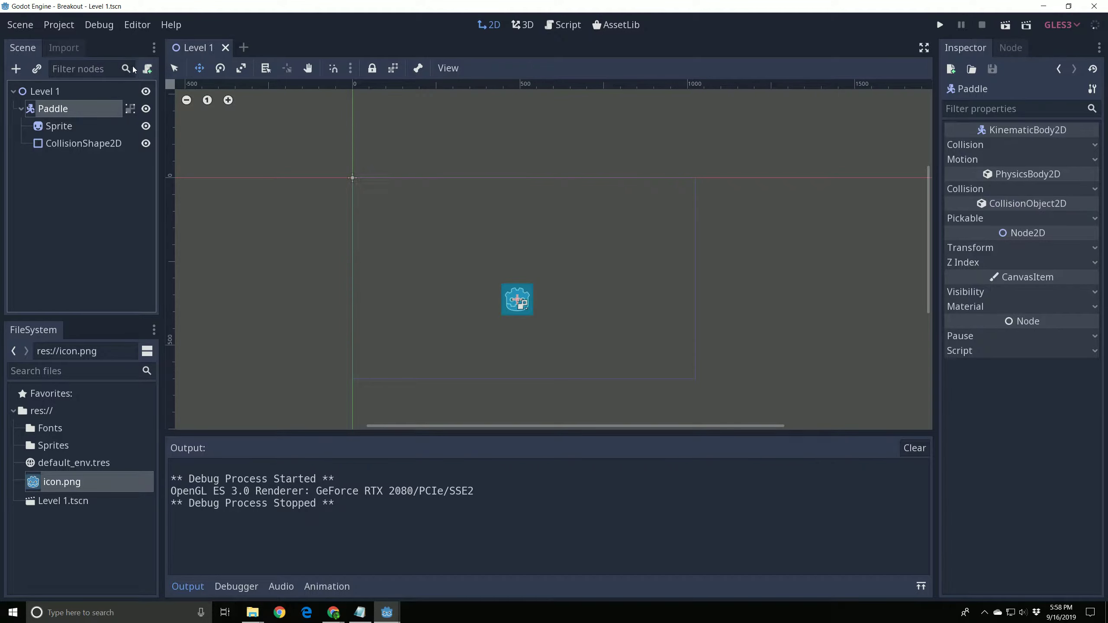
pyautogui.moveTo(147, 68)
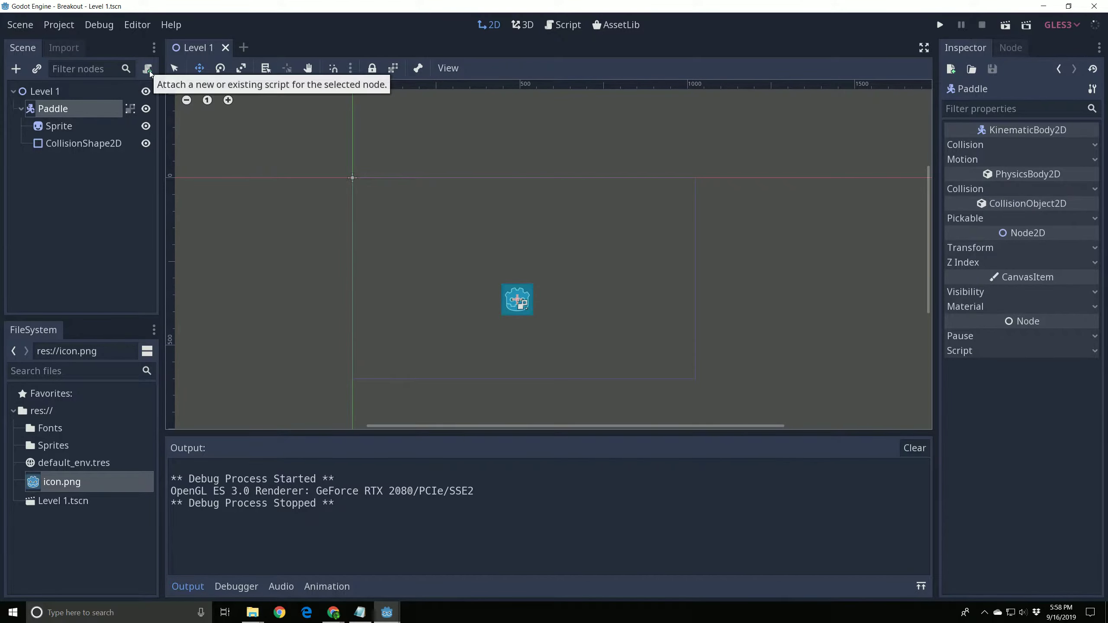
pyautogui.click(149, 68)
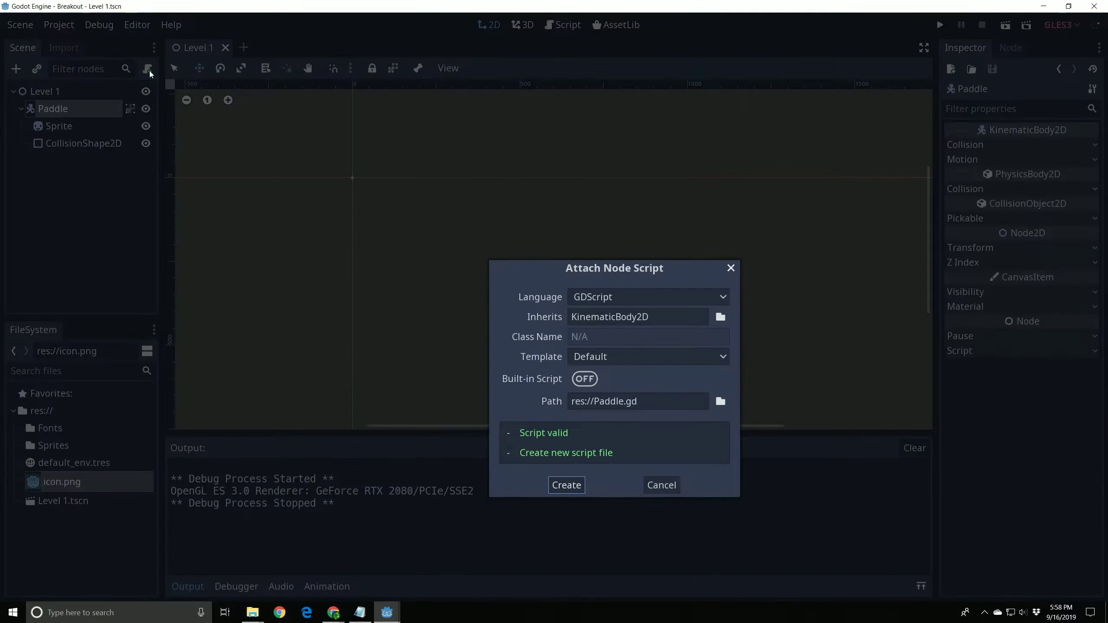
pyautogui.click(566, 485)
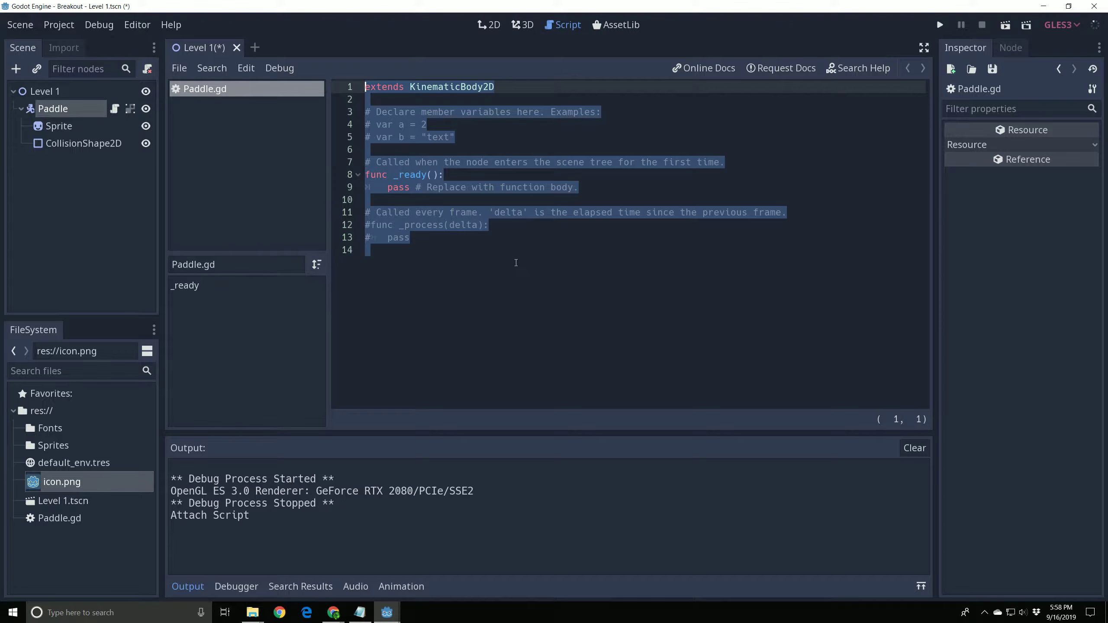
pyautogui.click(389, 249)
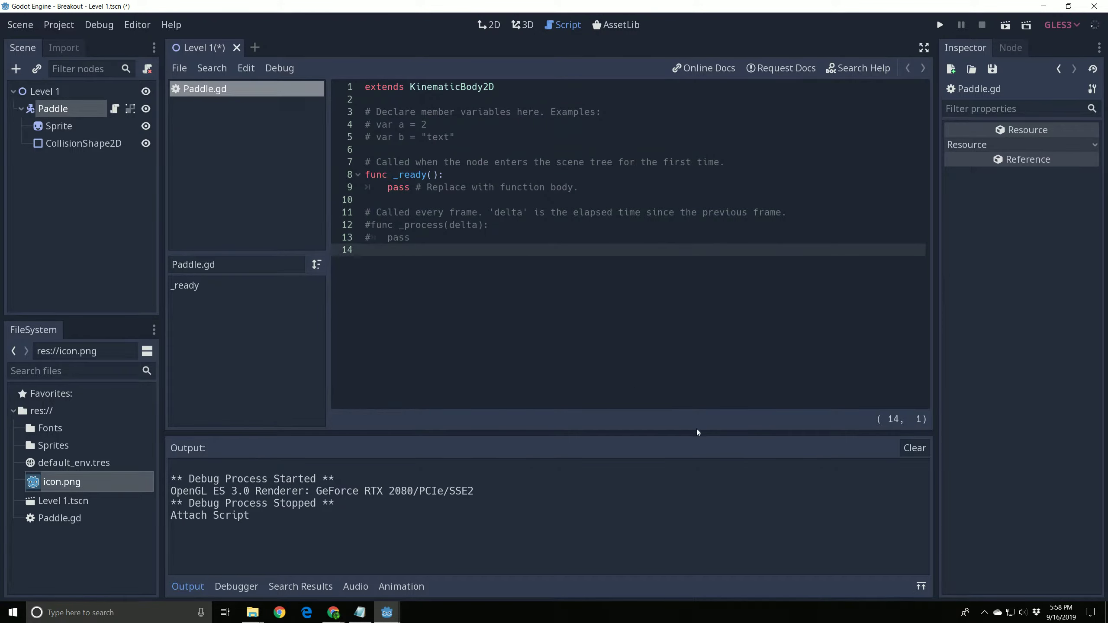
pyautogui.click(410, 238)
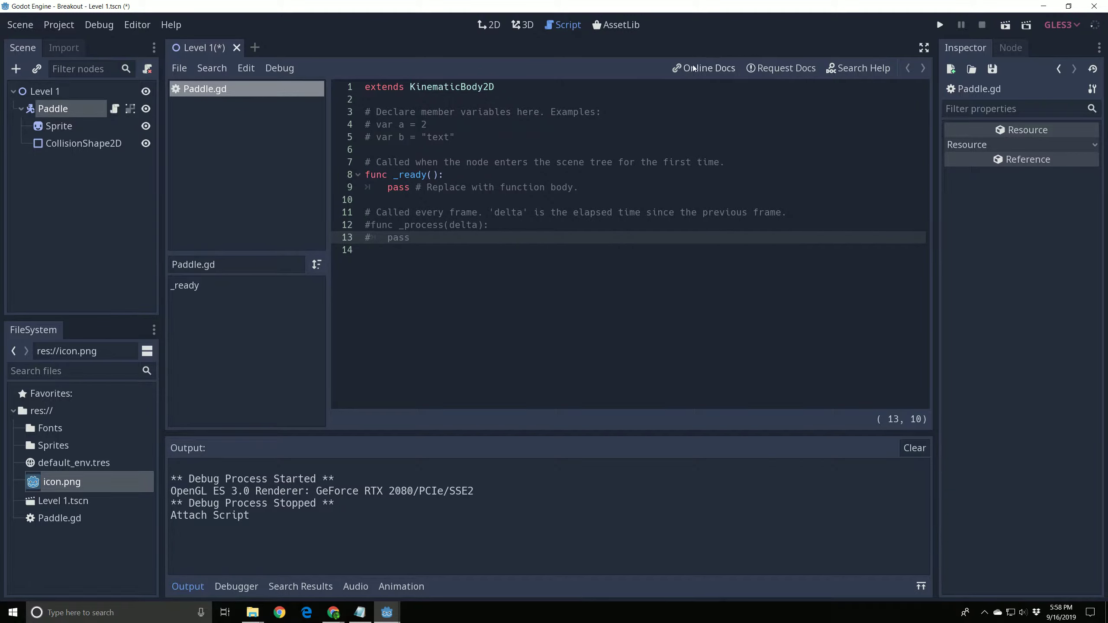
pyautogui.moveTo(707, 68)
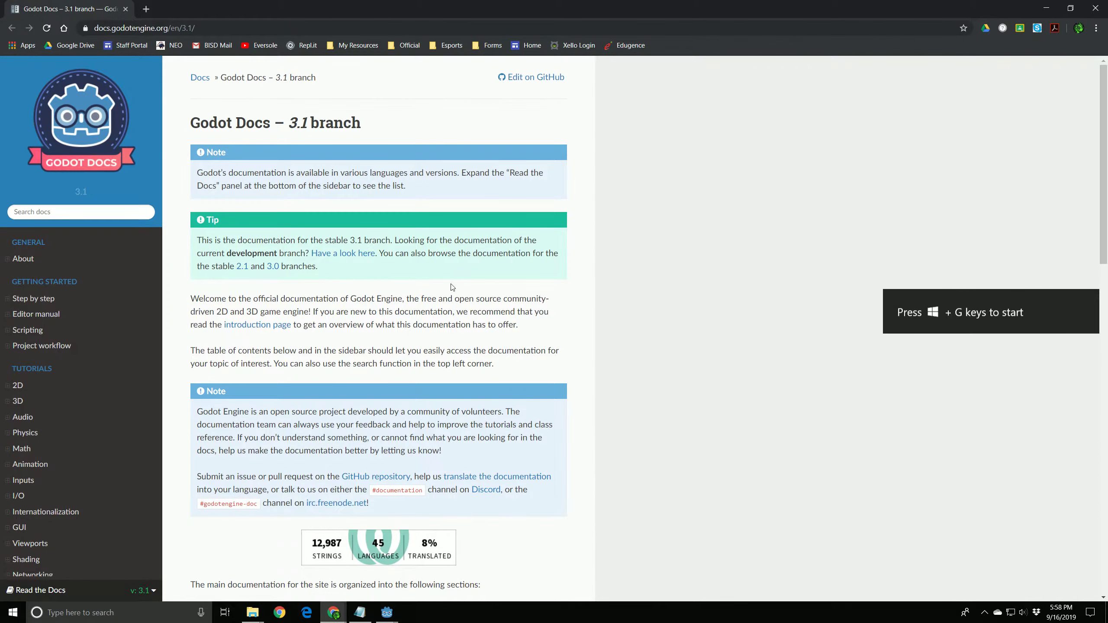
pyautogui.moveTo(18, 385)
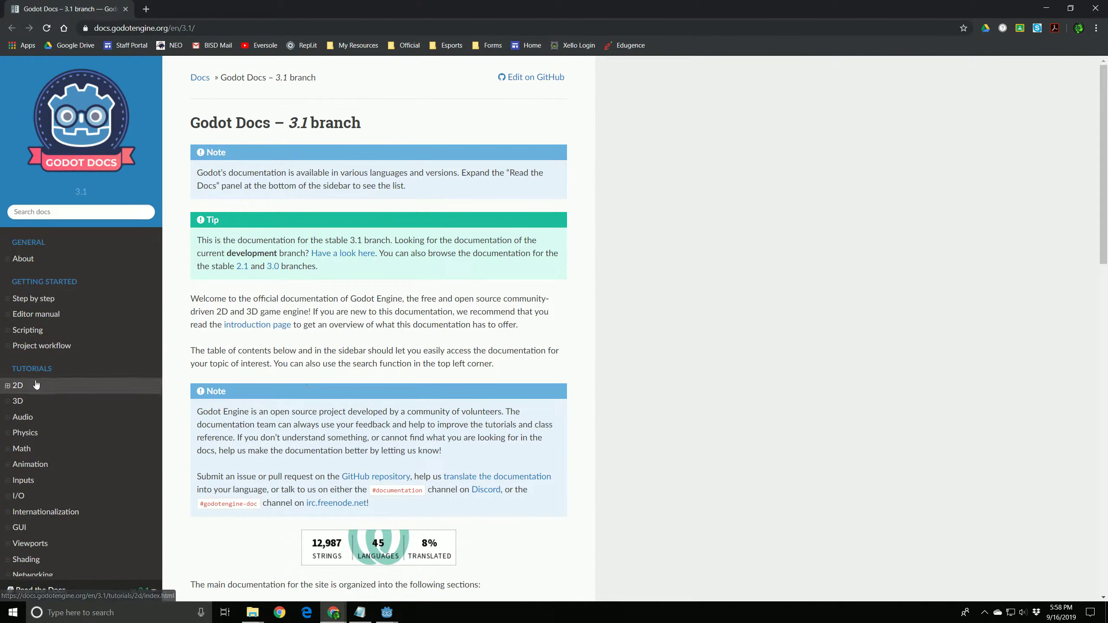
# Step: Open the docs' 2D movement overview page and scroll to the 8-way movement sample
pyautogui.click(16, 385)
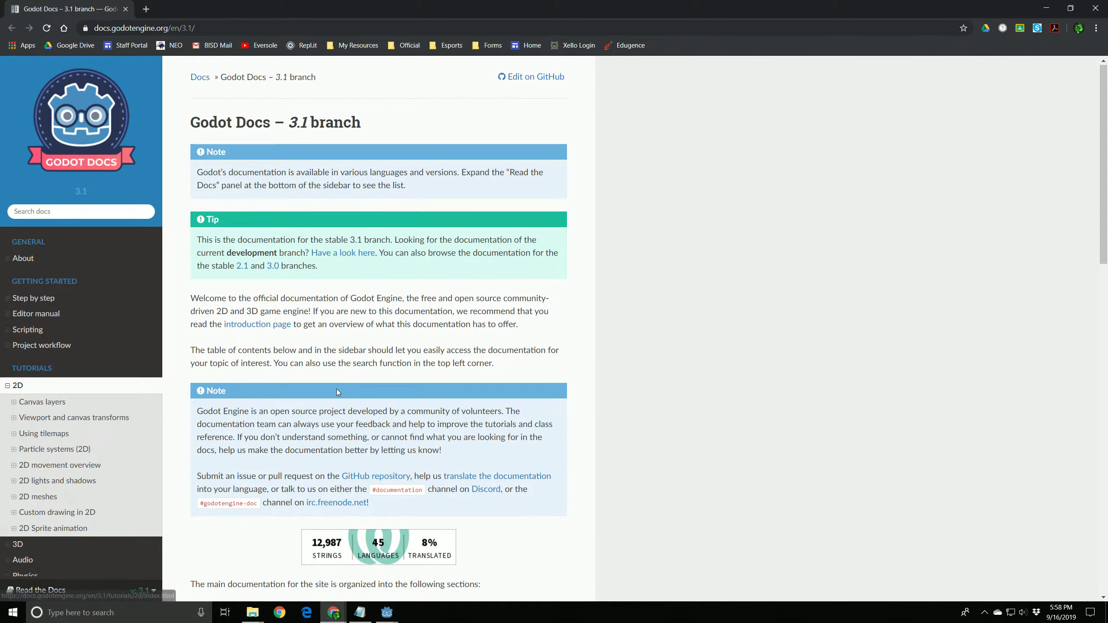
pyautogui.scroll(-3)
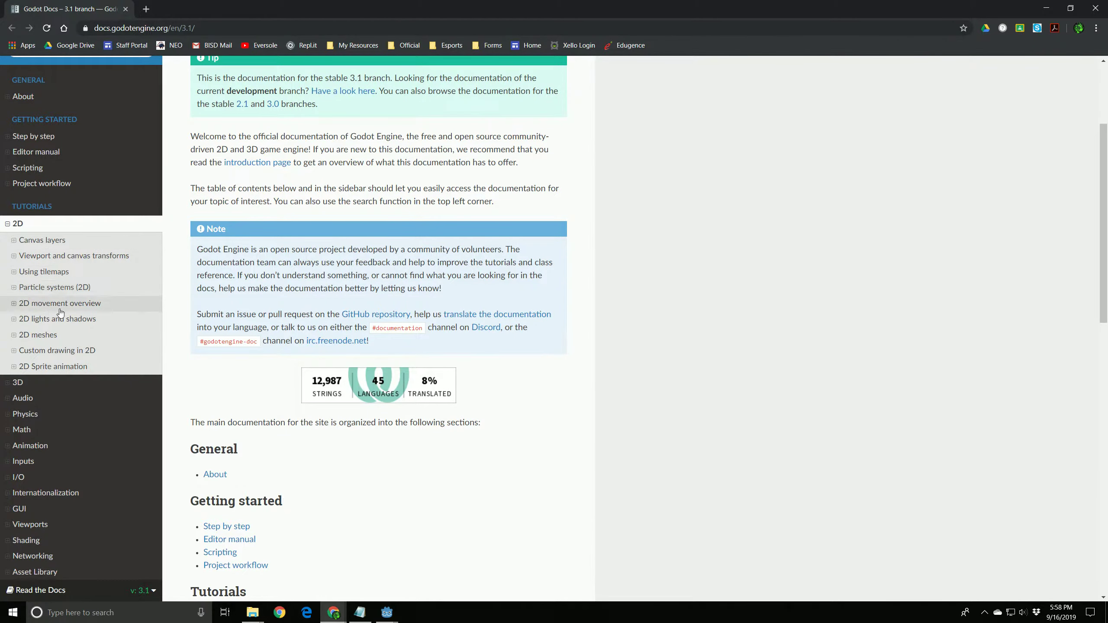
pyautogui.click(61, 302)
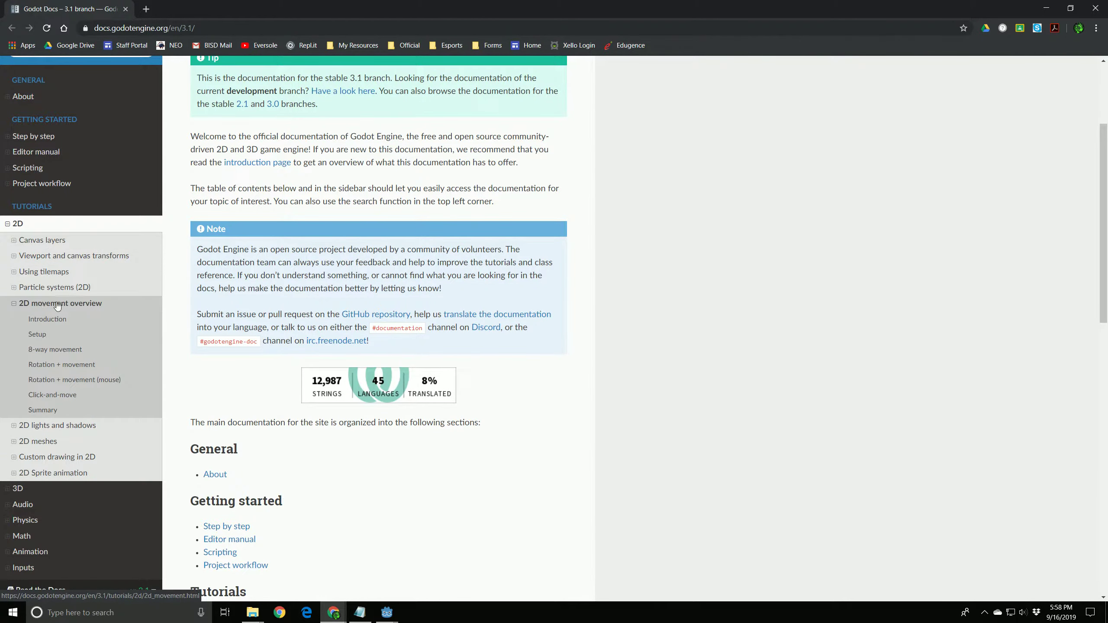
pyautogui.click(59, 302)
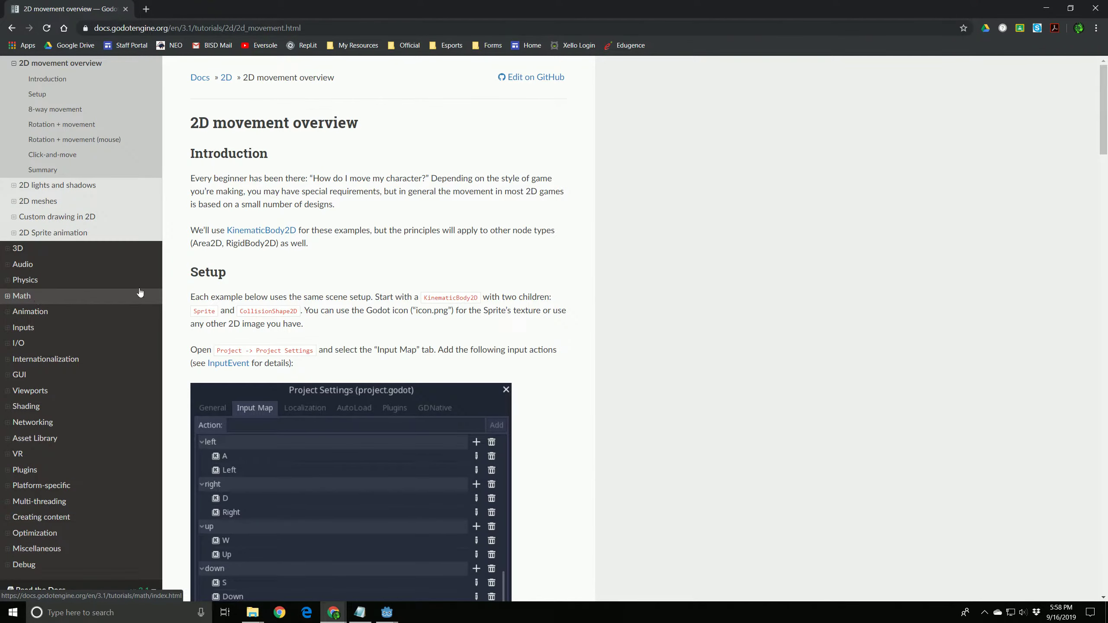
pyautogui.scroll(-3)
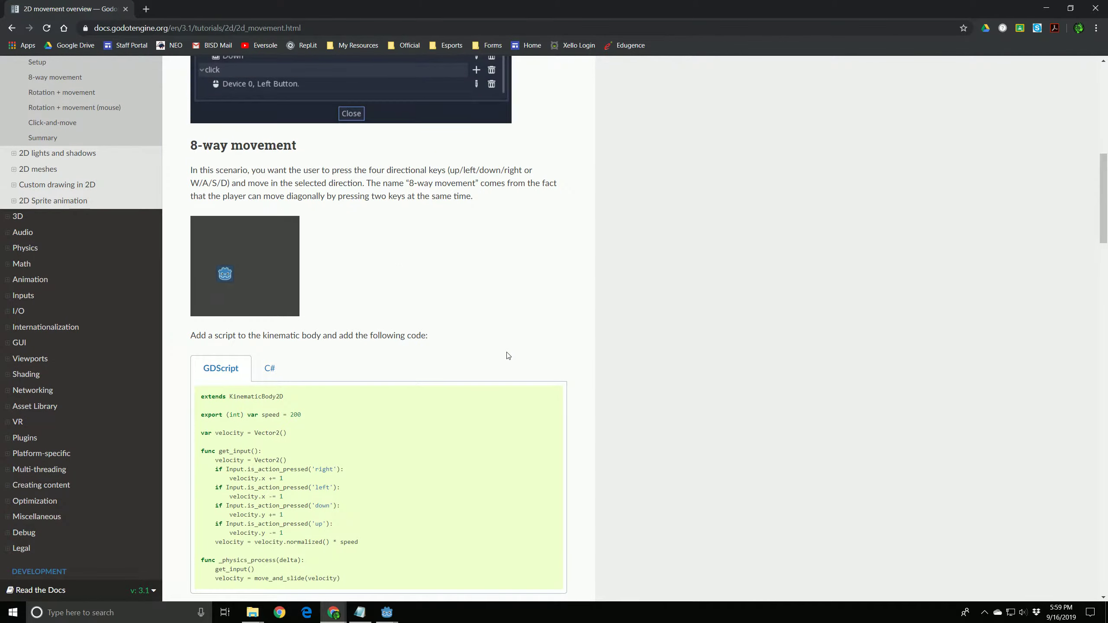
pyautogui.scroll(-3)
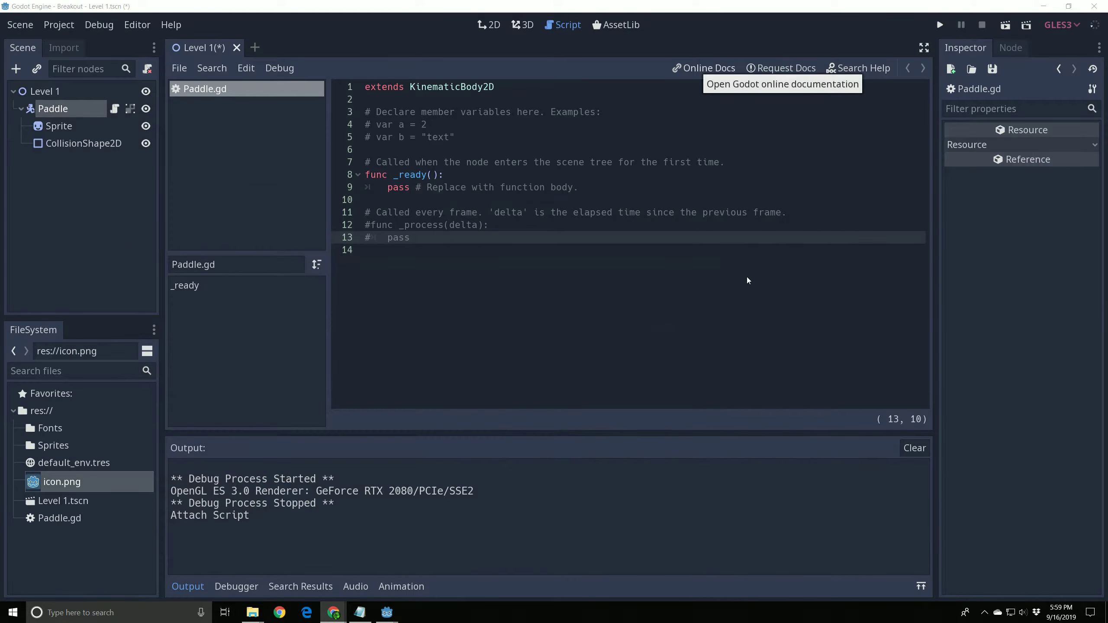
# Step: Select all of Paddle.gd's text so the 8-way movement example can replace it
pyautogui.press('ctrl+a')
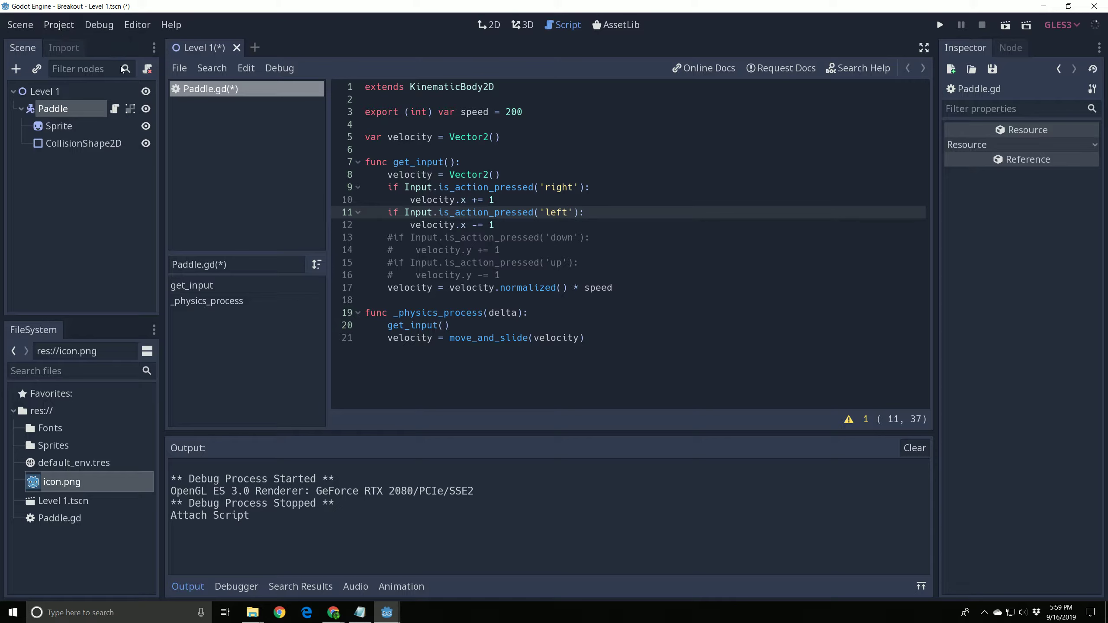
# Step: Review ui_left and ui_right in Project Settings' Input Map, then close the settings
pyautogui.click(58, 25)
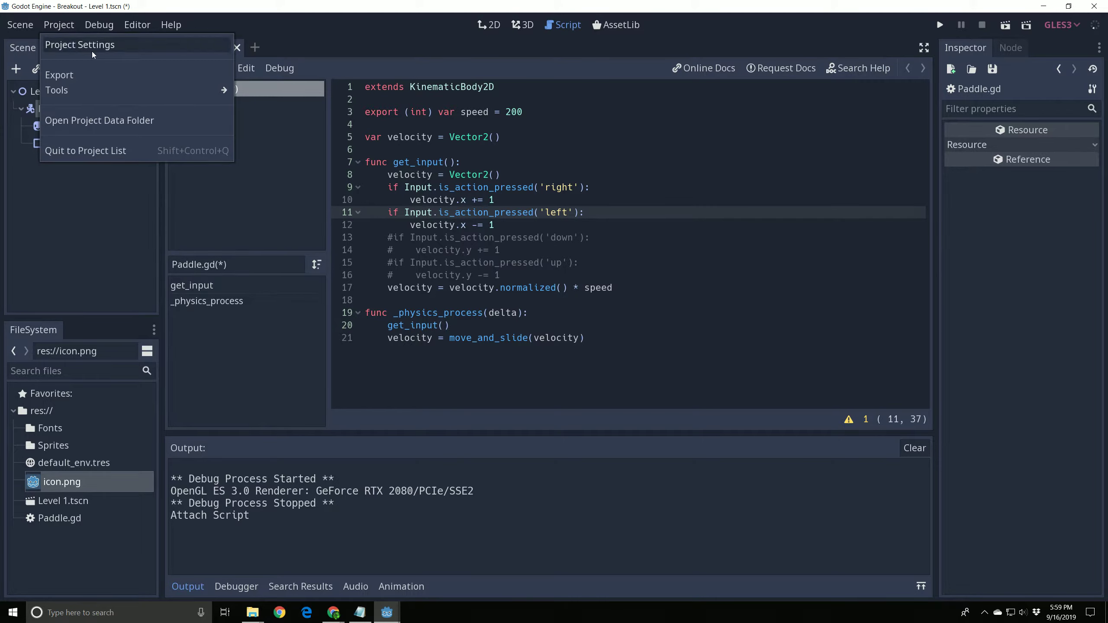
pyautogui.click(79, 45)
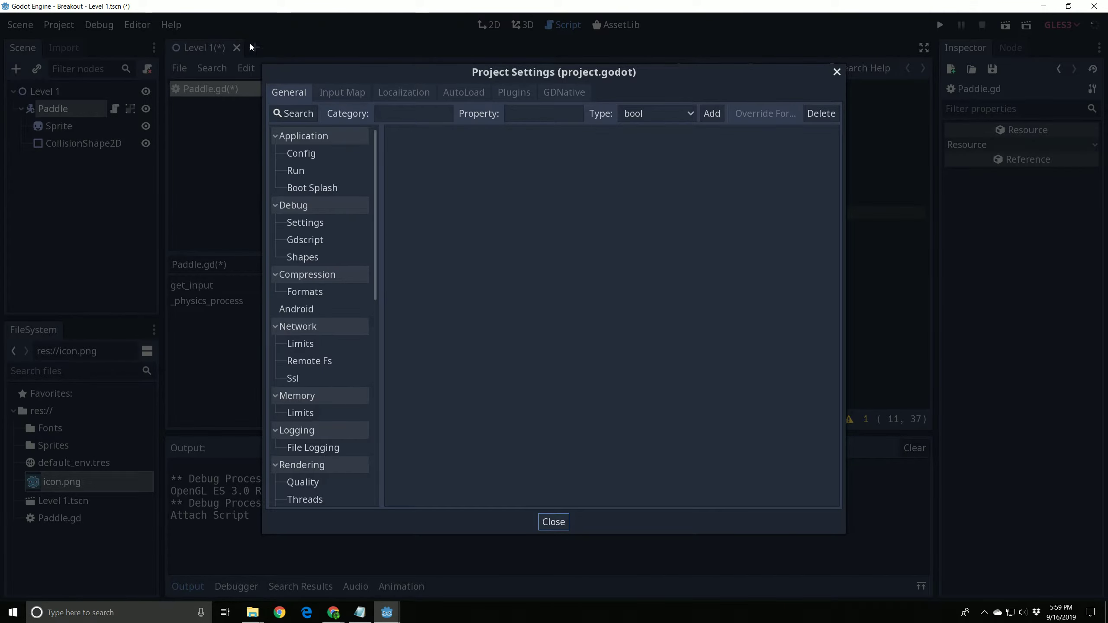
pyautogui.click(342, 92)
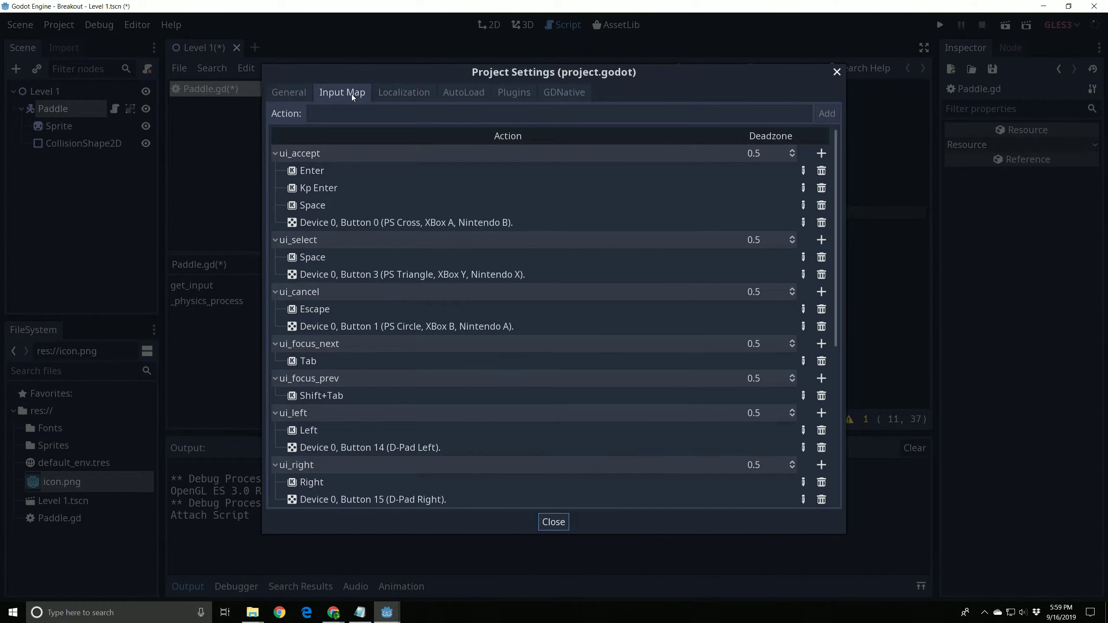
pyautogui.scroll(-3)
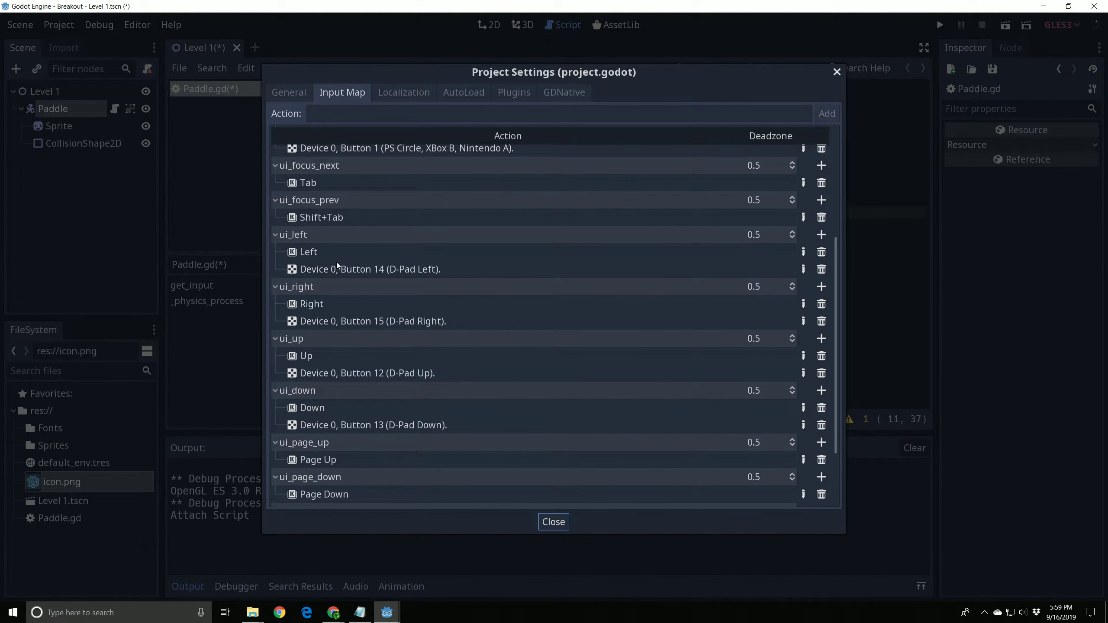
pyautogui.moveTo(316, 251)
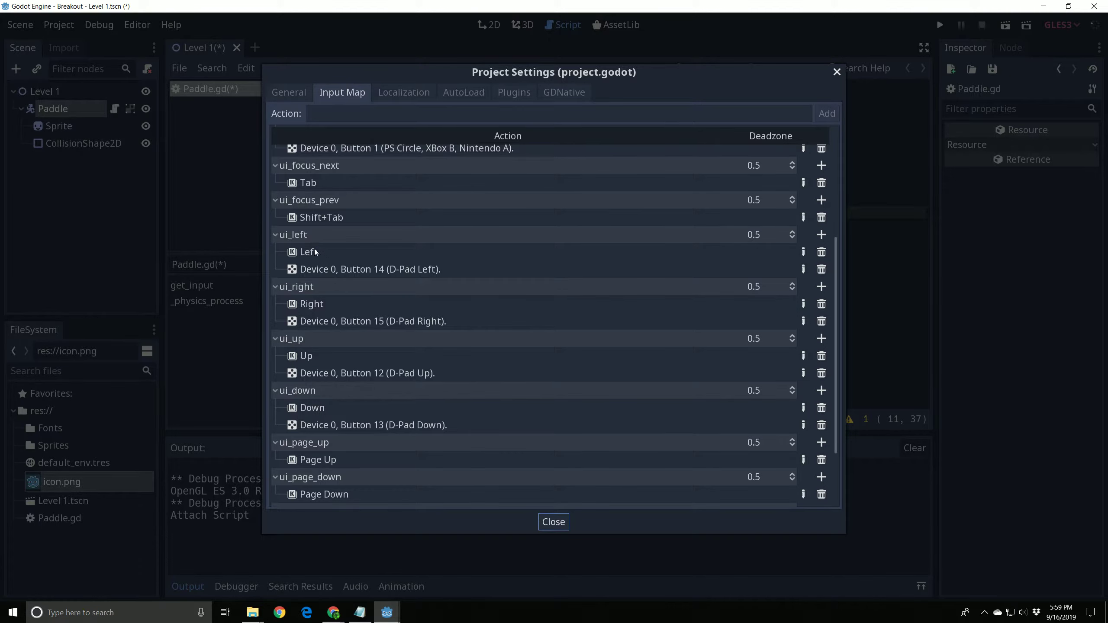
pyautogui.moveTo(334, 282)
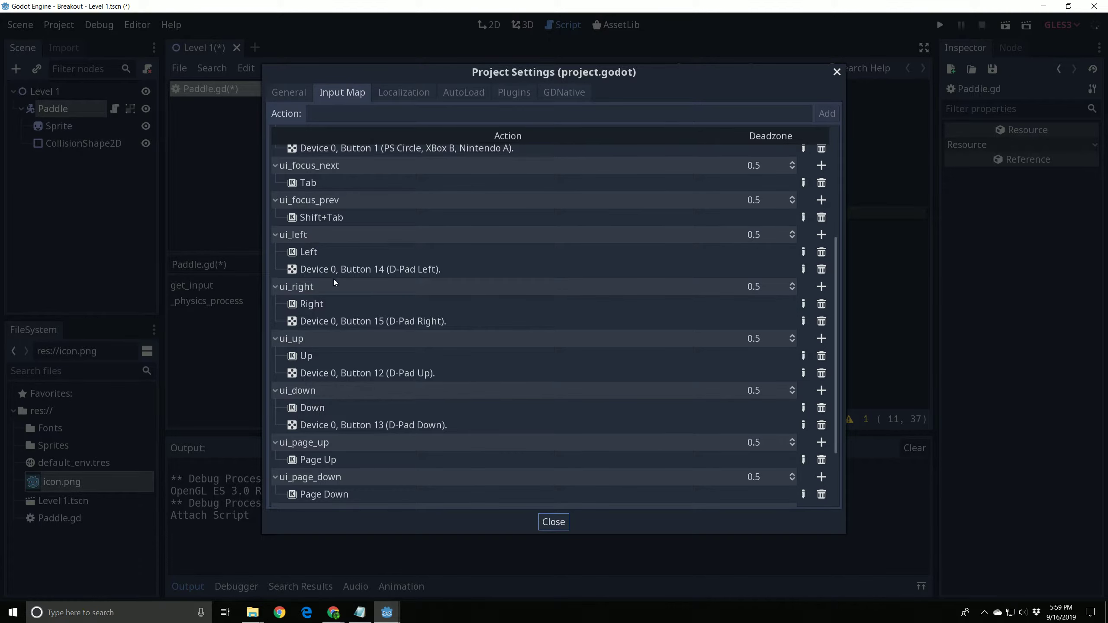
pyautogui.moveTo(350, 246)
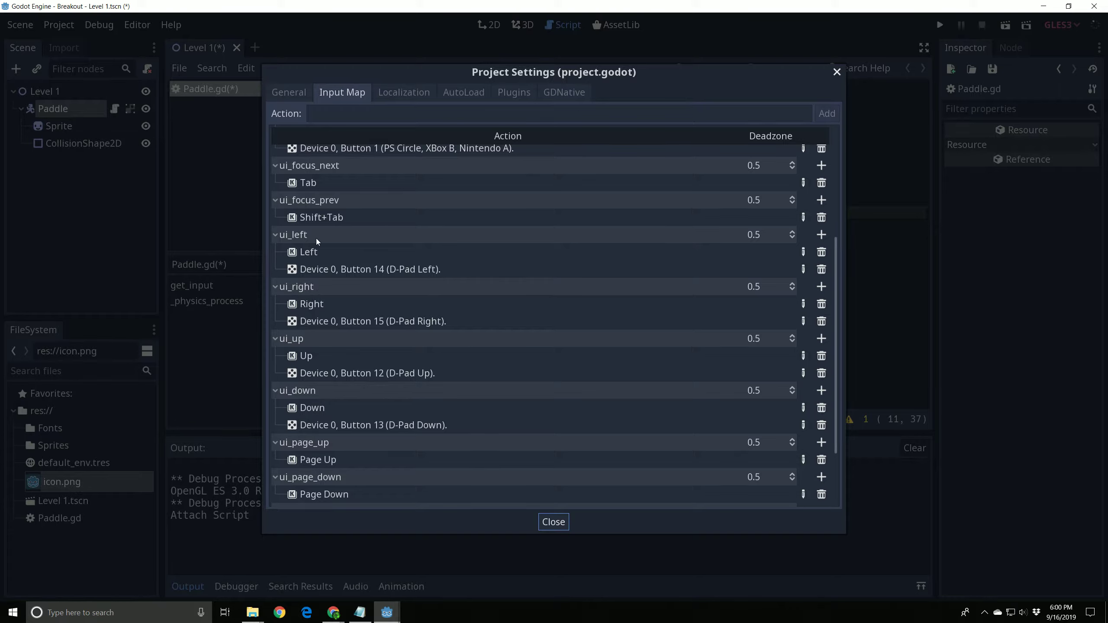
pyautogui.moveTo(318, 245)
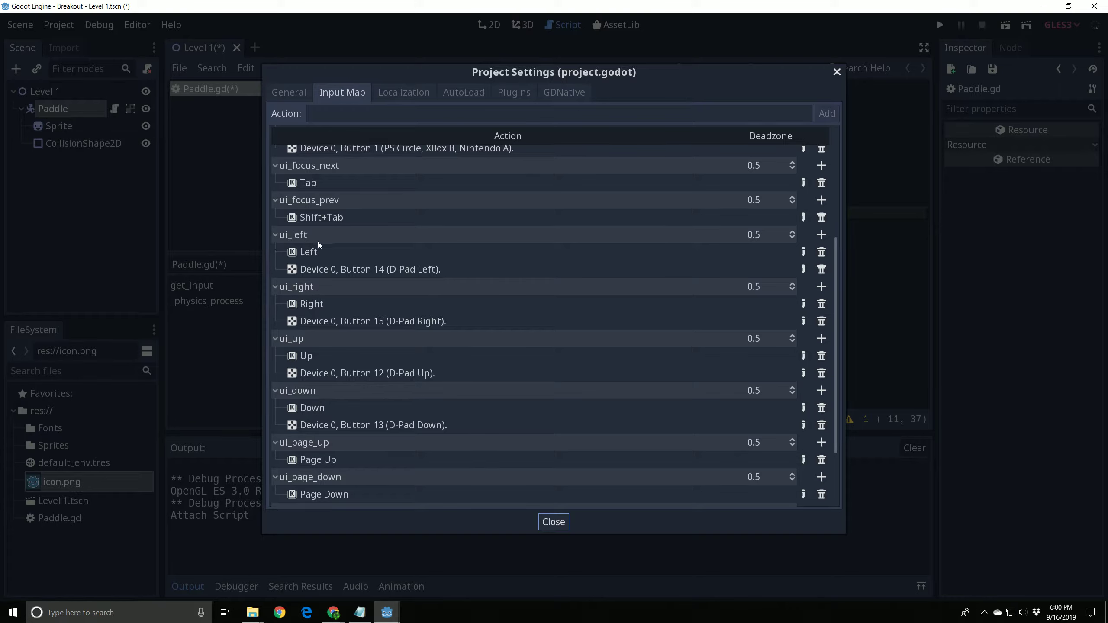
pyautogui.moveTo(289, 297)
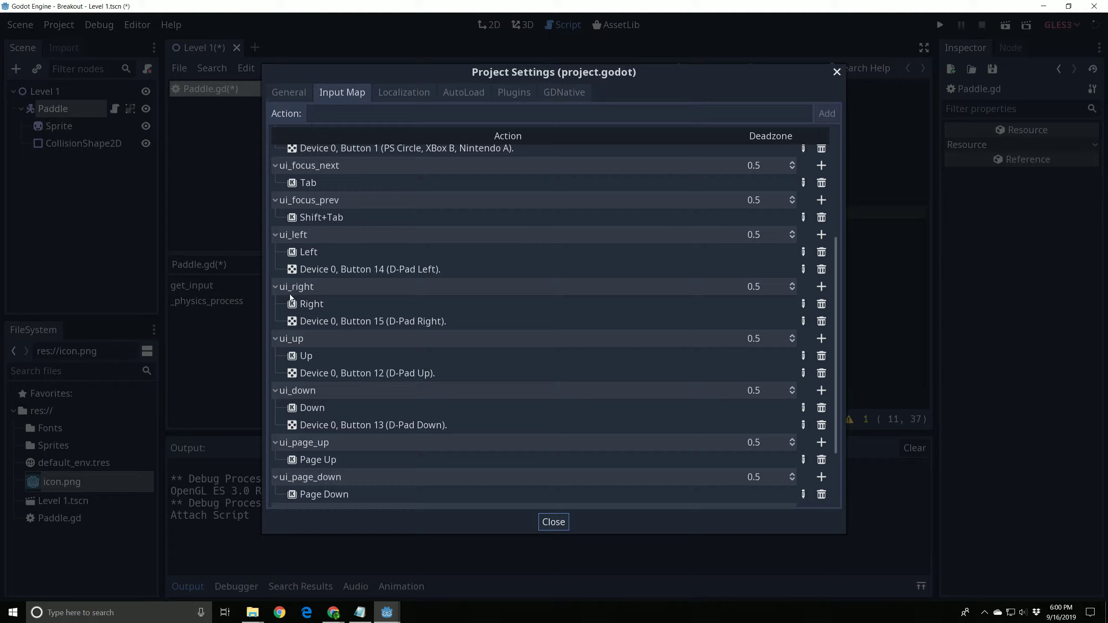
pyautogui.moveTo(339, 273)
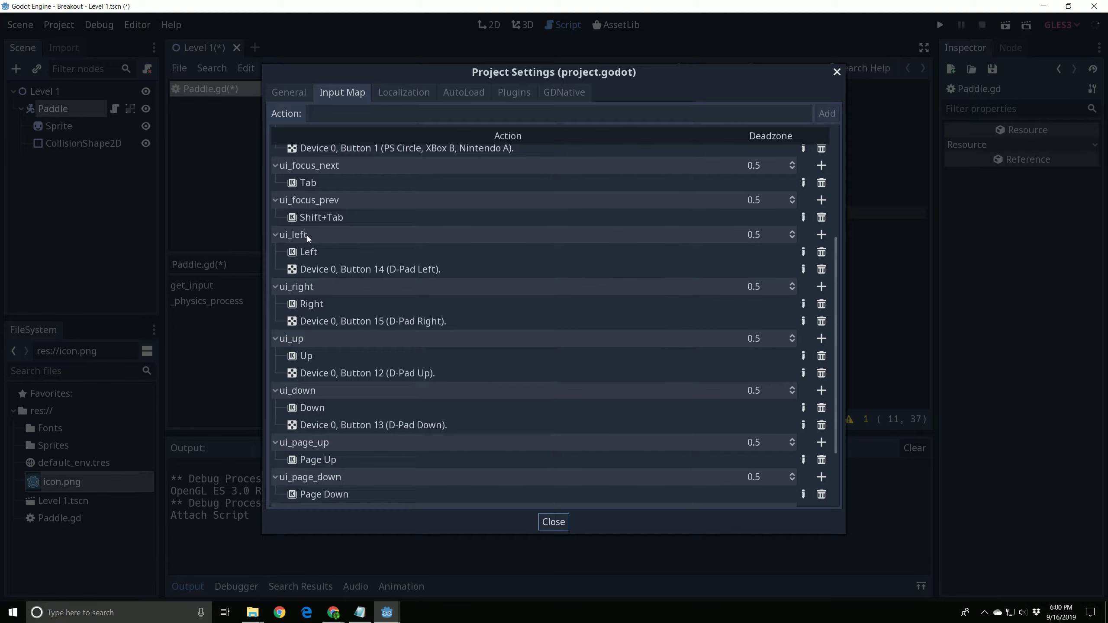
pyautogui.moveTo(295, 299)
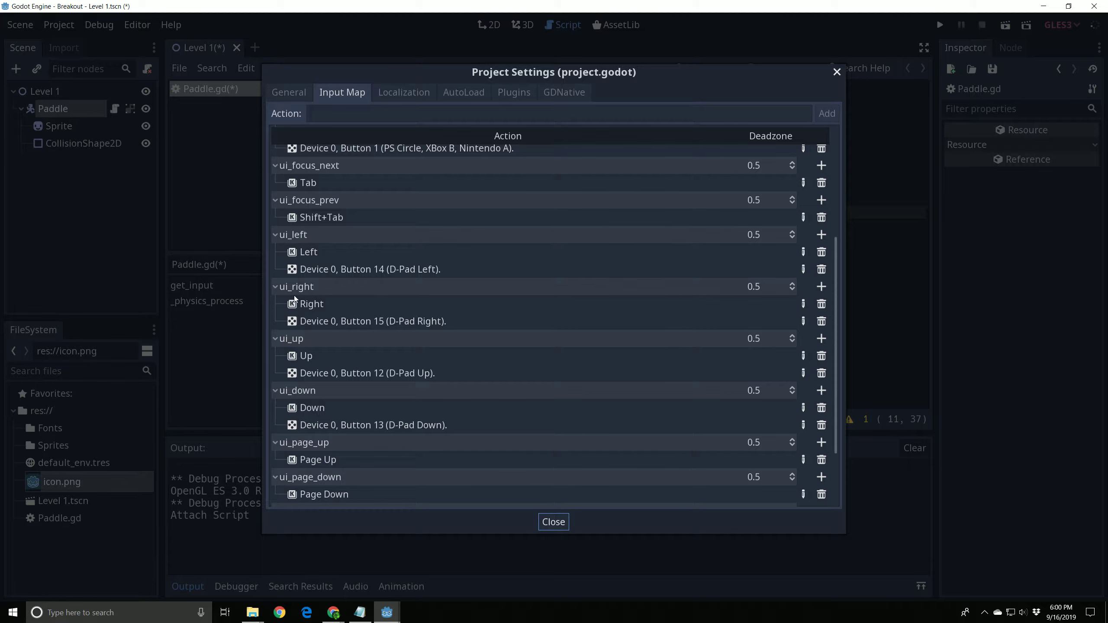
pyautogui.click(553, 521)
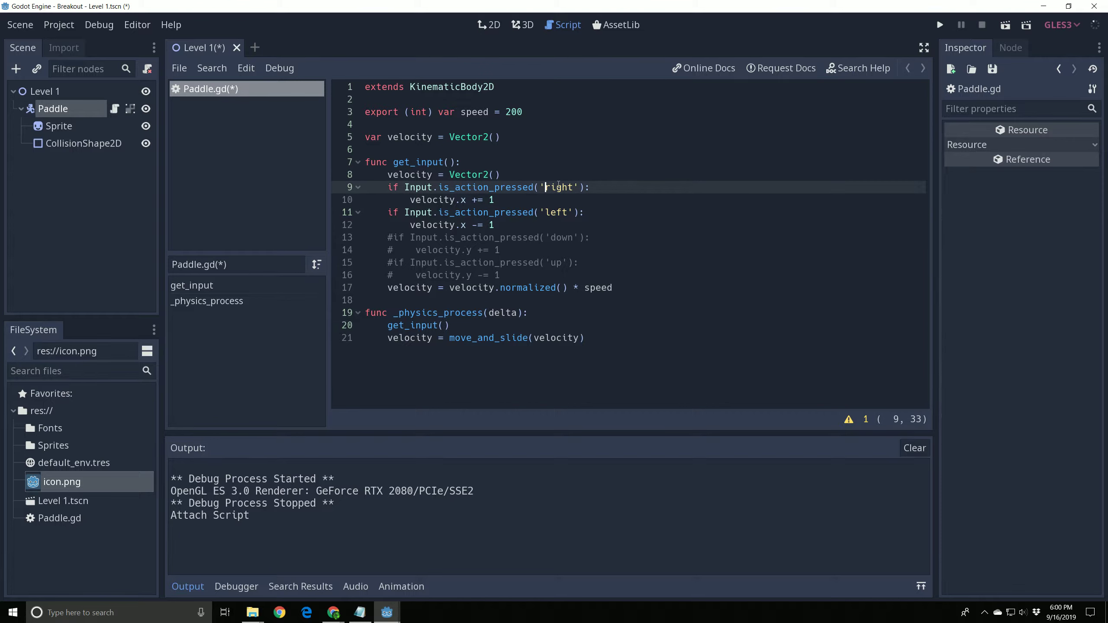
# Step: Prefix the 'right' and 'left' action names in Paddle.gd with ui_
pyautogui.write('ui_')
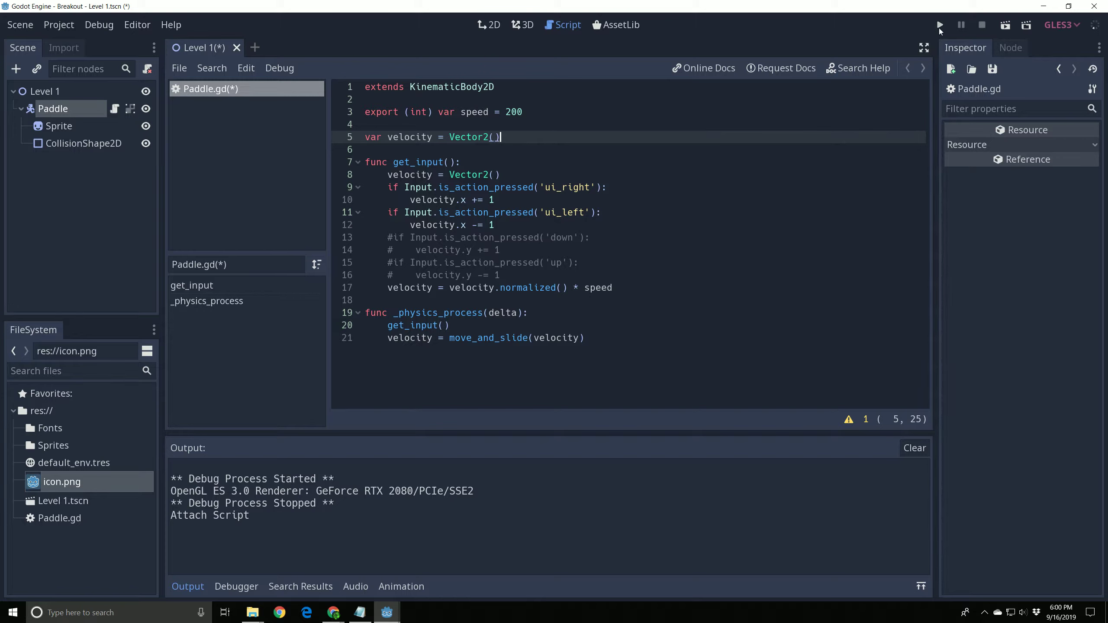
# Step: Save Level 1 and Paddle.gd, then launch the Breakout game to test the paddle
pyautogui.press('ctrl+s')
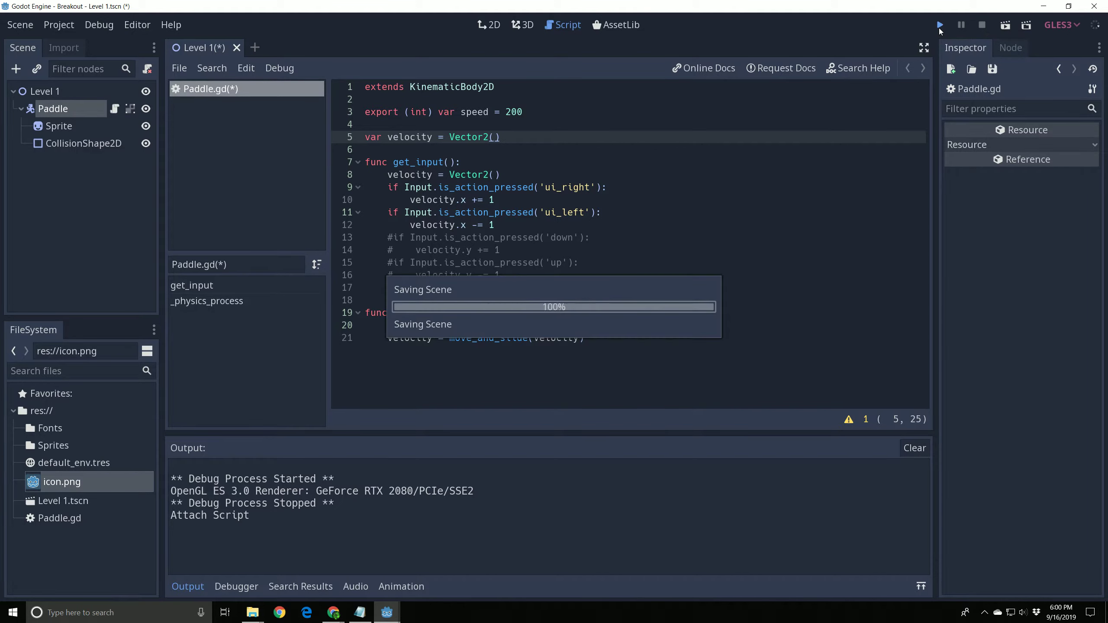
pyautogui.click(939, 24)
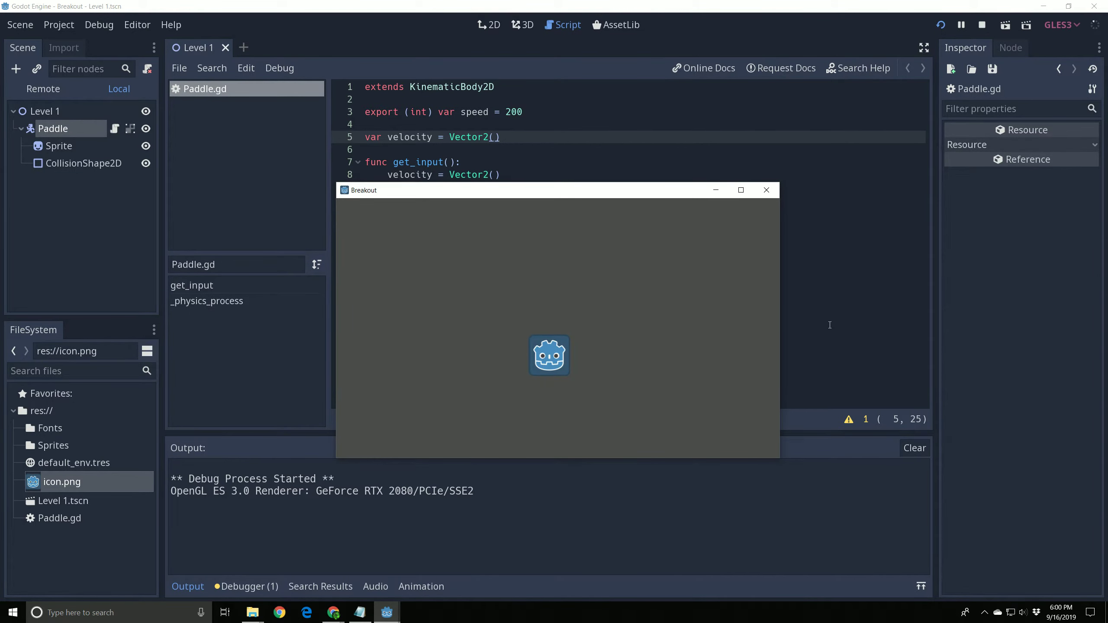
pyautogui.moveTo(687, 328)
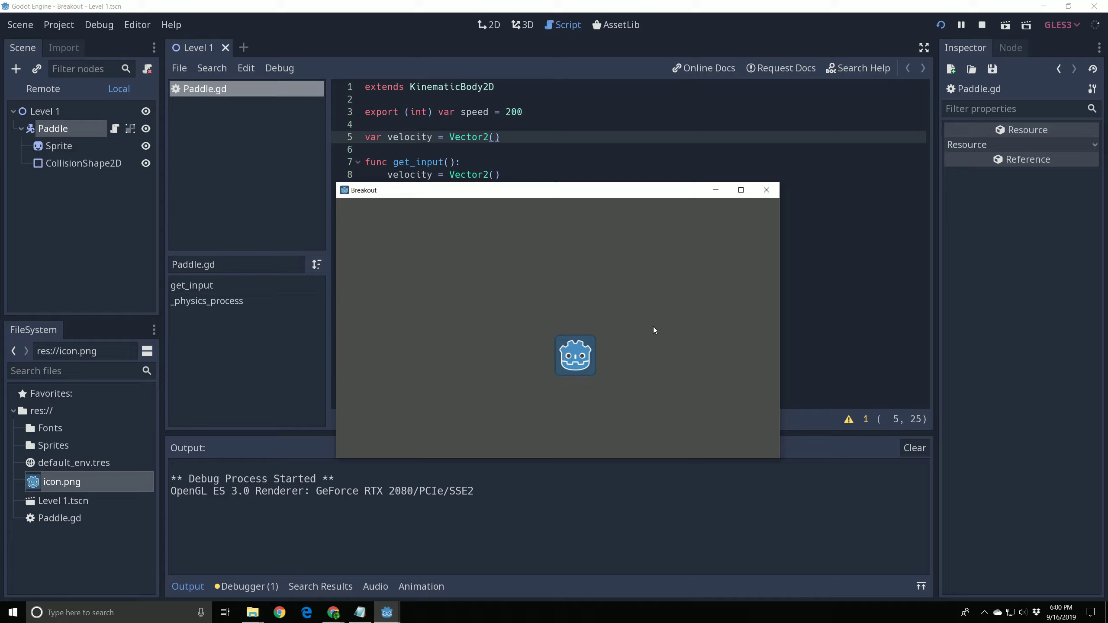
pyautogui.moveTo(602, 331)
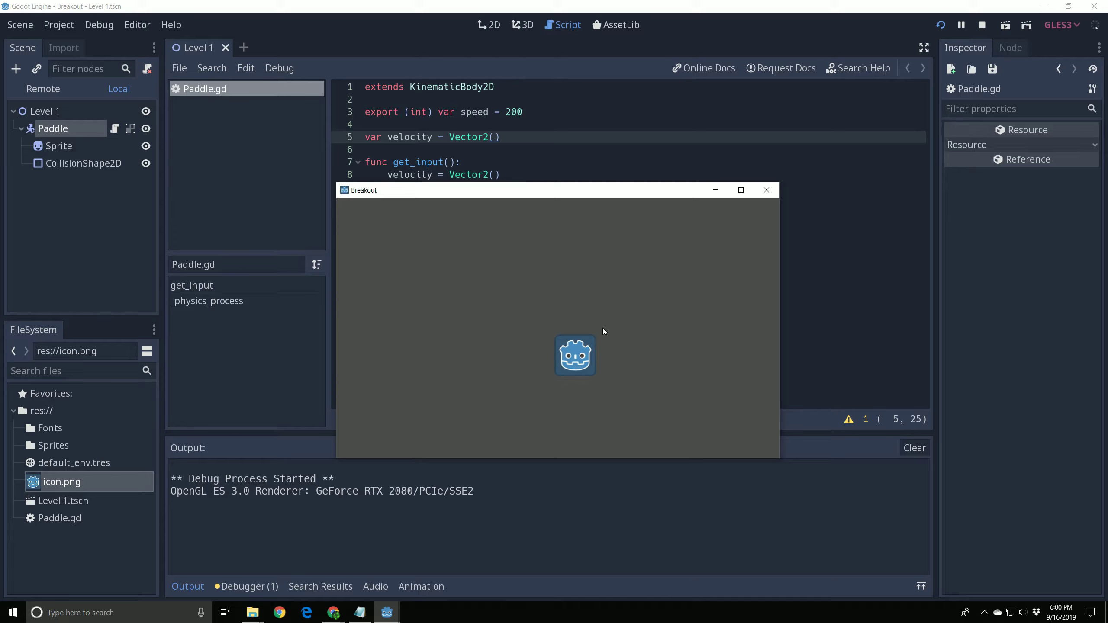
pyautogui.moveTo(765, 190)
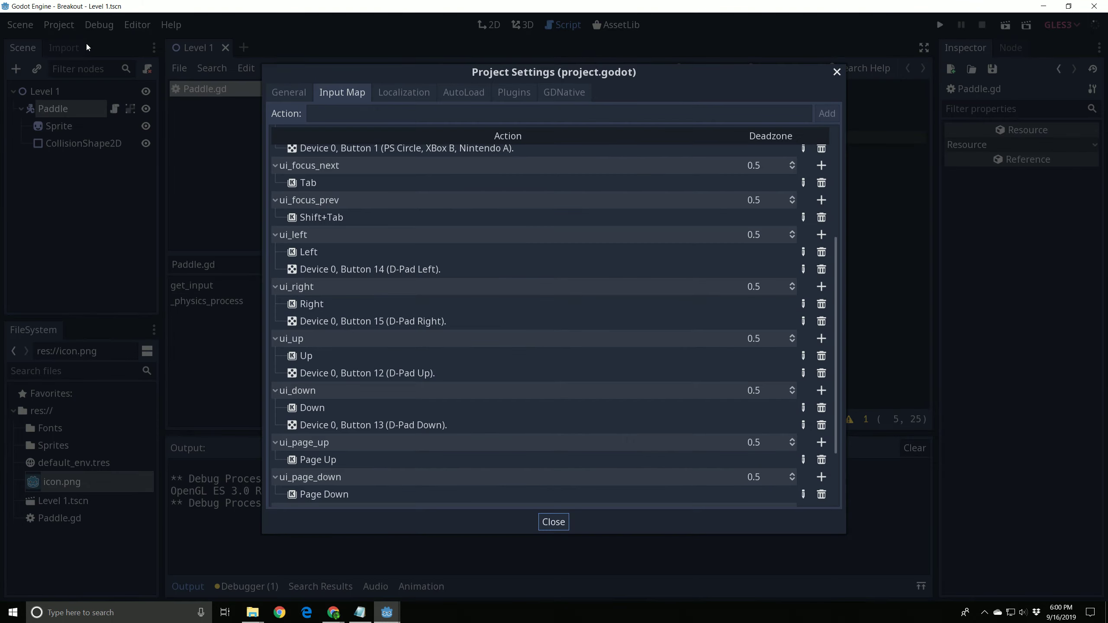
# Step: Reopen Project Settings and add key A to ui_left and key D to ui_right
pyautogui.click(553, 522)
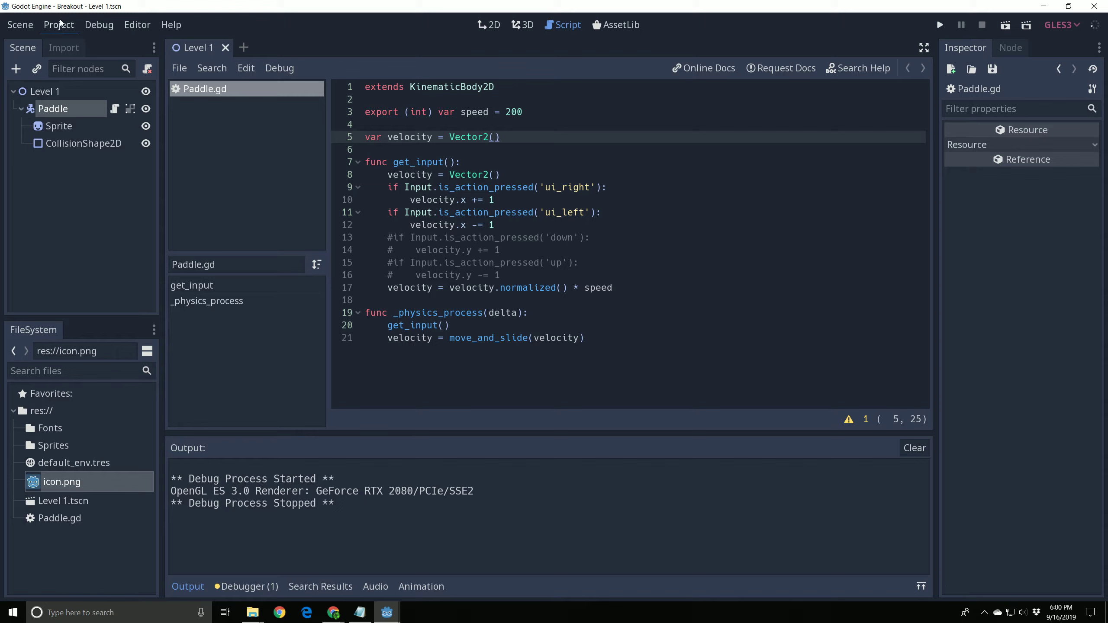
pyautogui.click(59, 25)
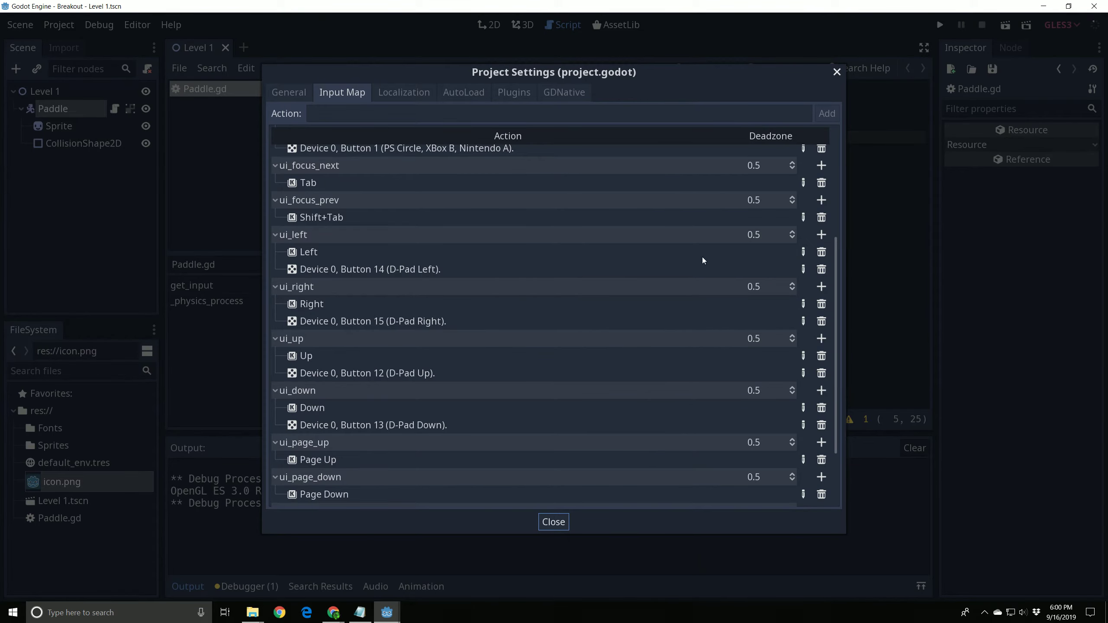
pyautogui.moveTo(822, 244)
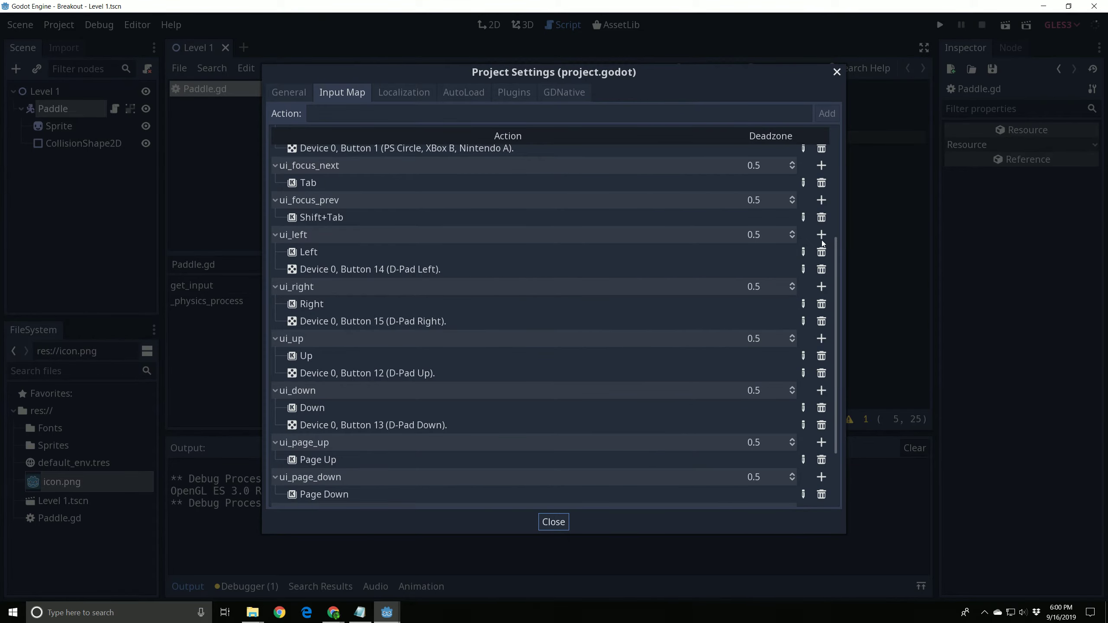
pyautogui.moveTo(776, 230)
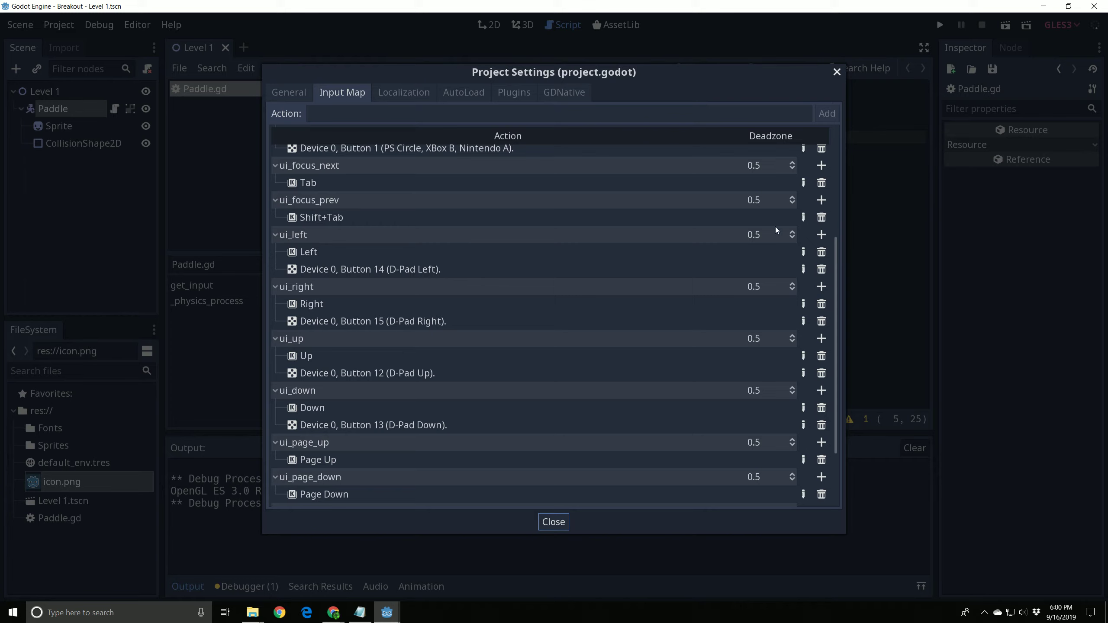
pyautogui.click(820, 234)
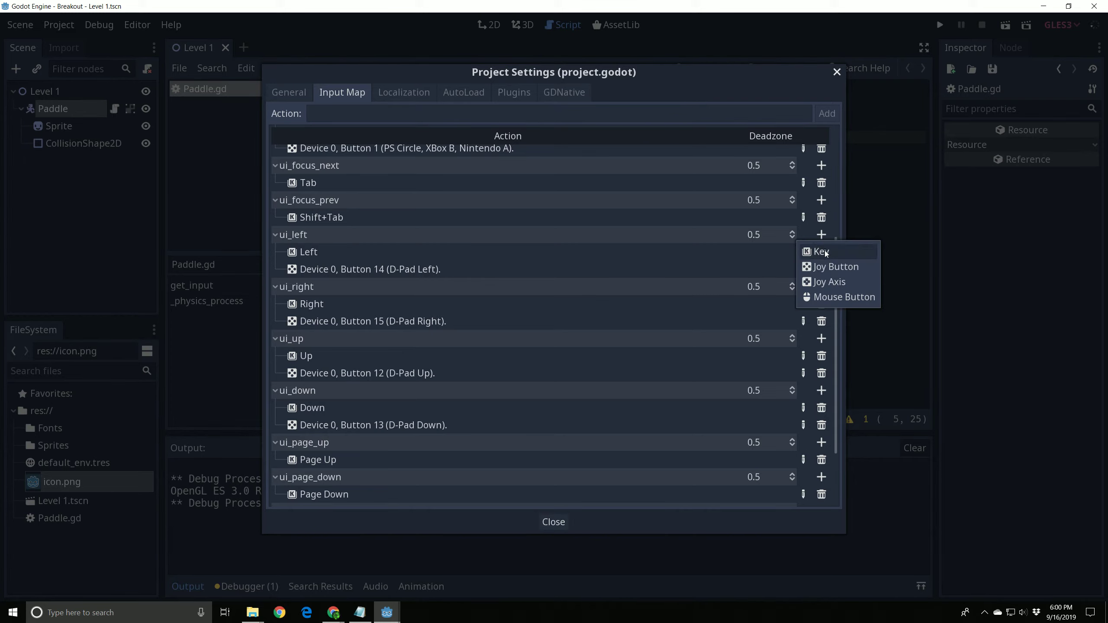
pyautogui.click(820, 251)
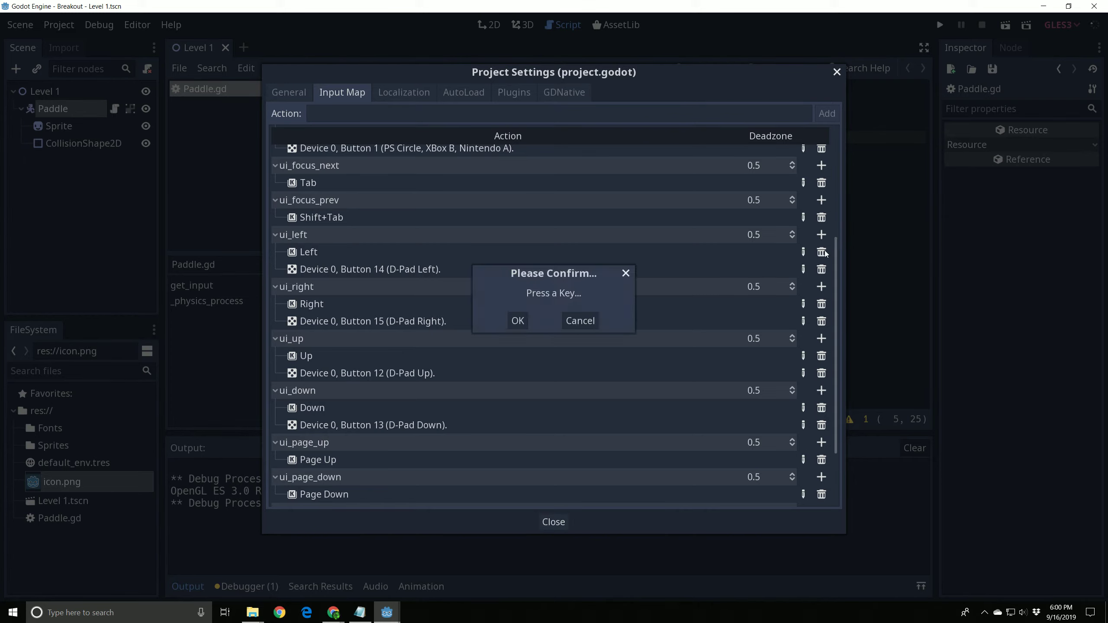
pyautogui.moveTo(680, 274)
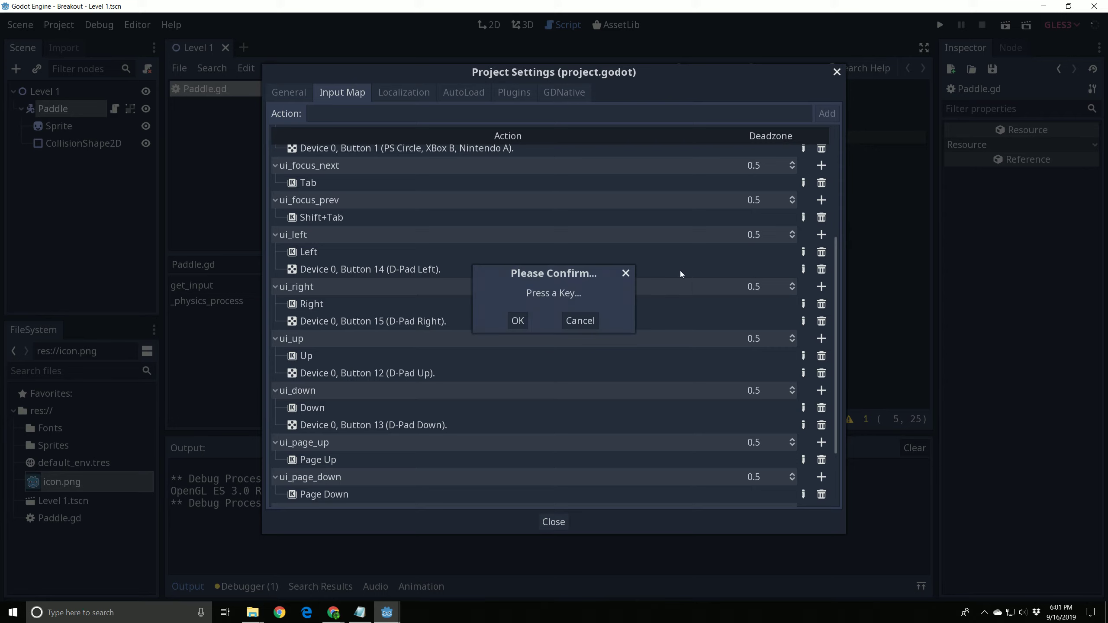
pyautogui.moveTo(589, 312)
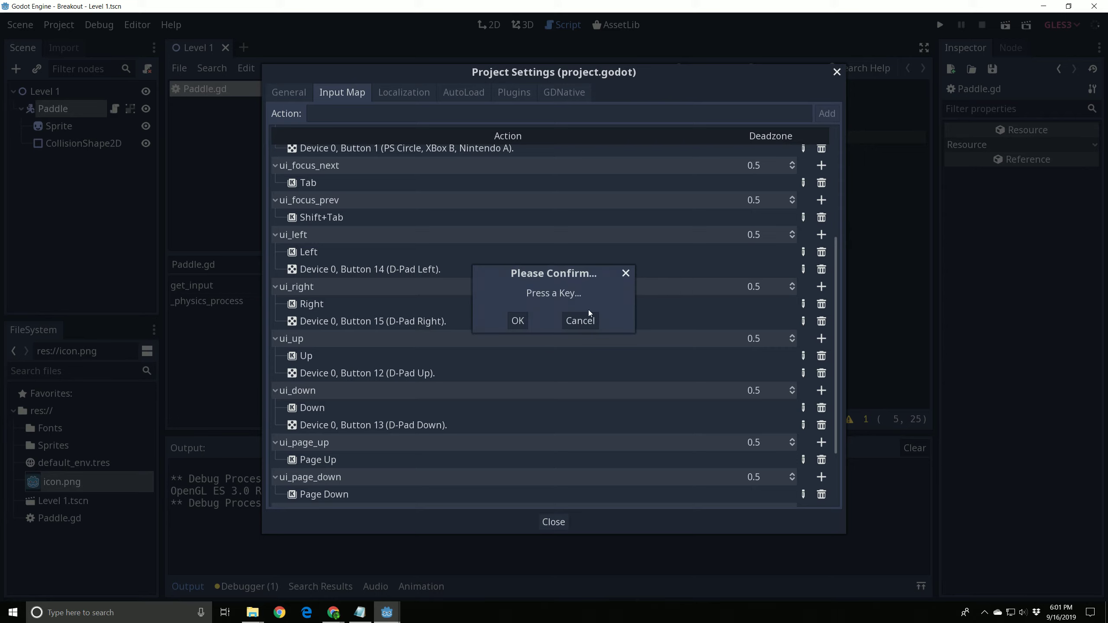
pyautogui.press('a')
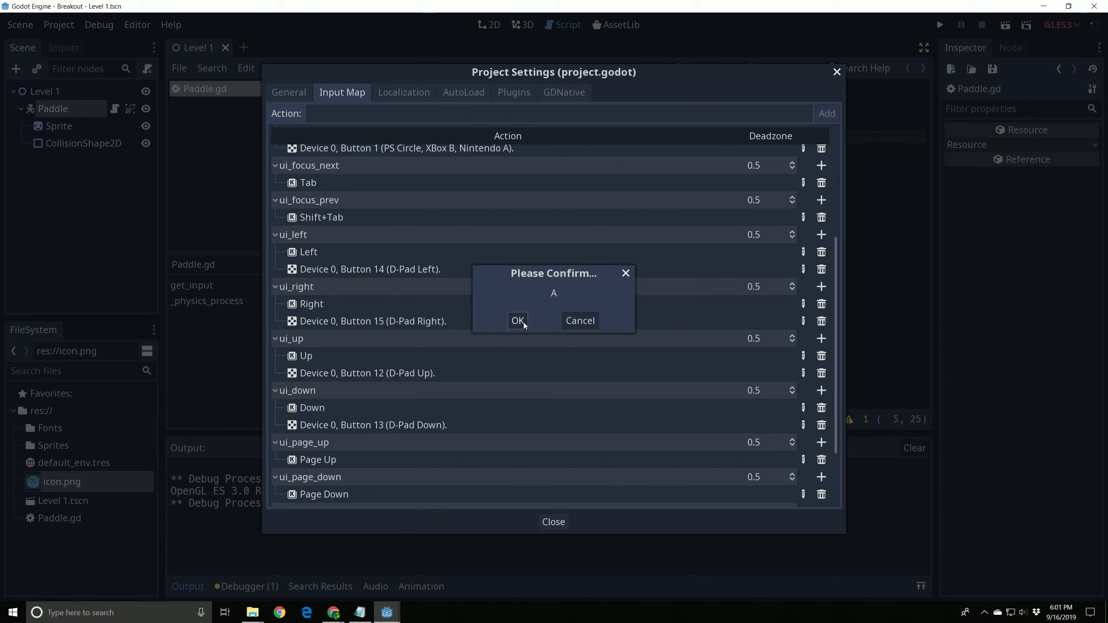
pyautogui.click(517, 320)
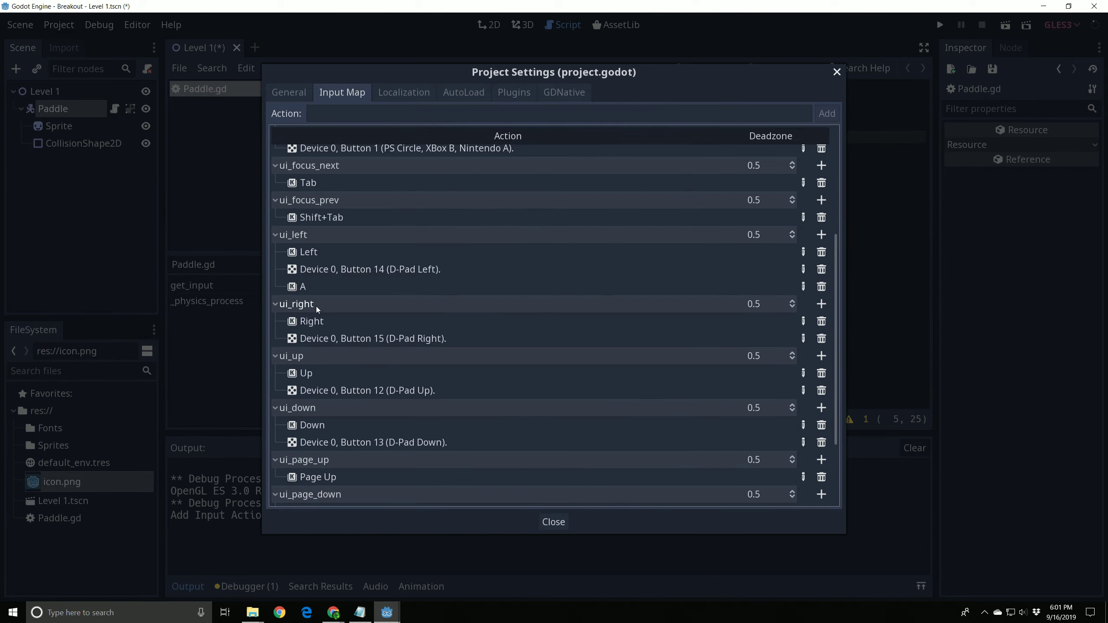
pyautogui.moveTo(756, 308)
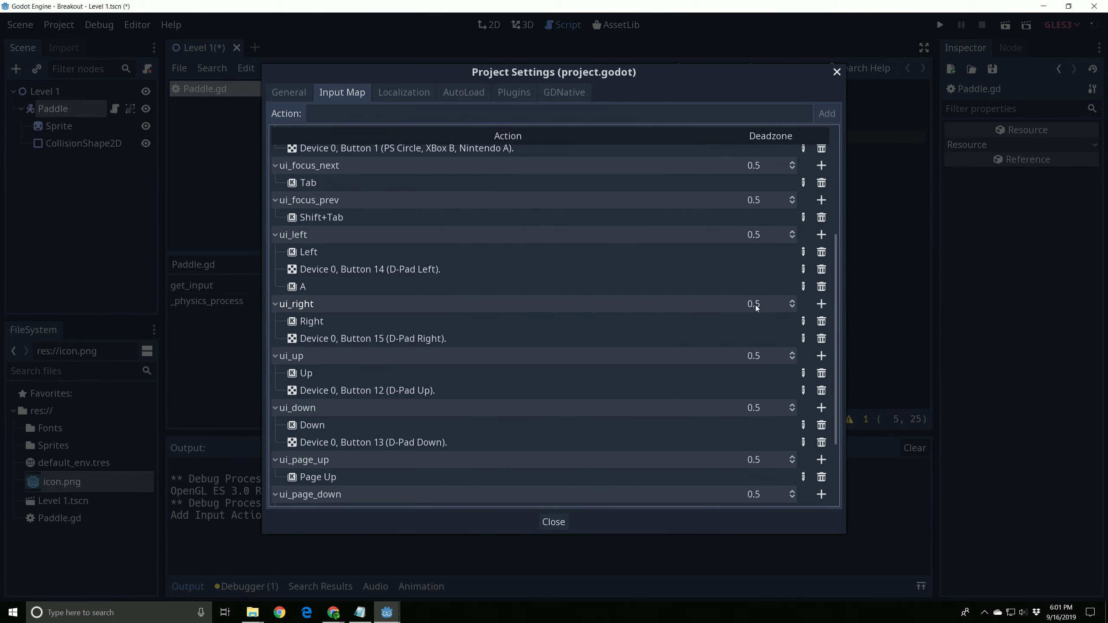
pyautogui.moveTo(818, 303)
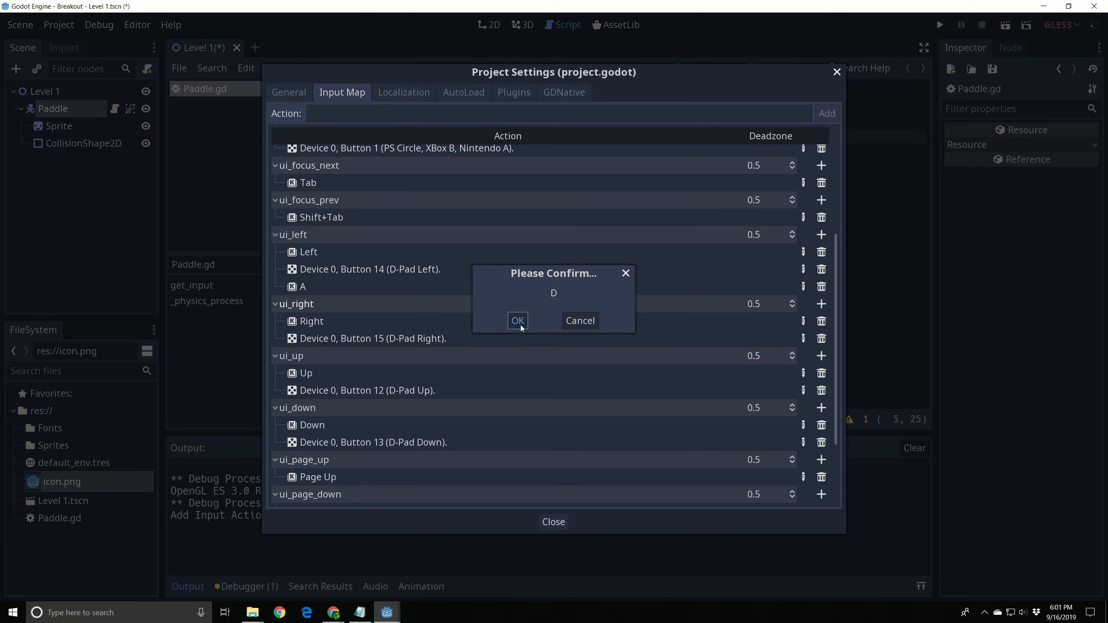
pyautogui.click(517, 321)
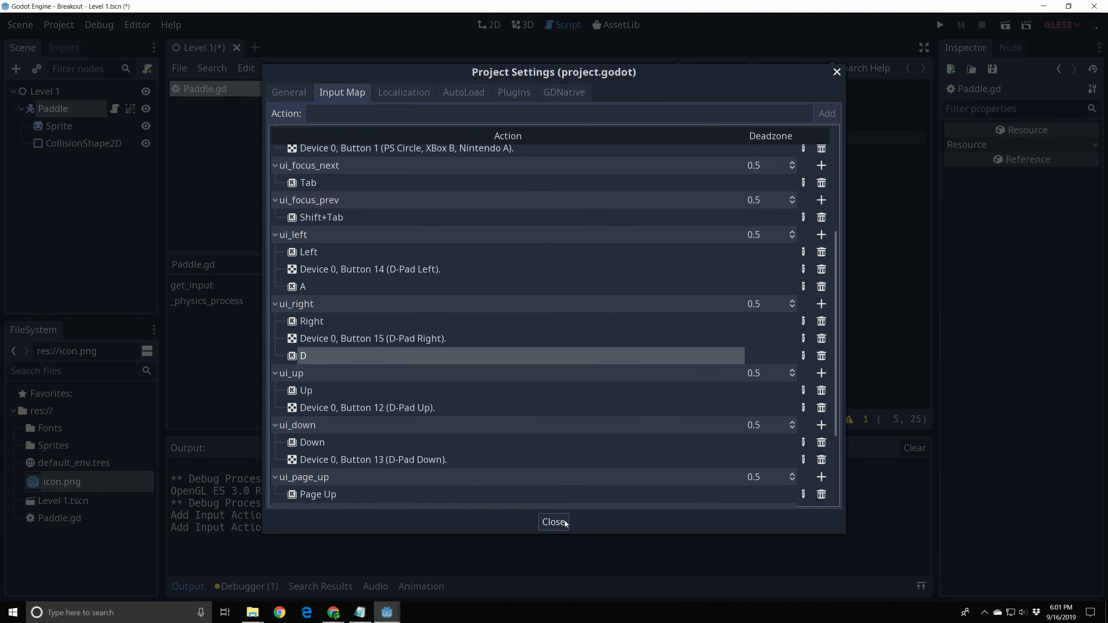
# Step: Close Project Settings, test the Breakout game with the A/D controls, then stop it
pyautogui.click(553, 521)
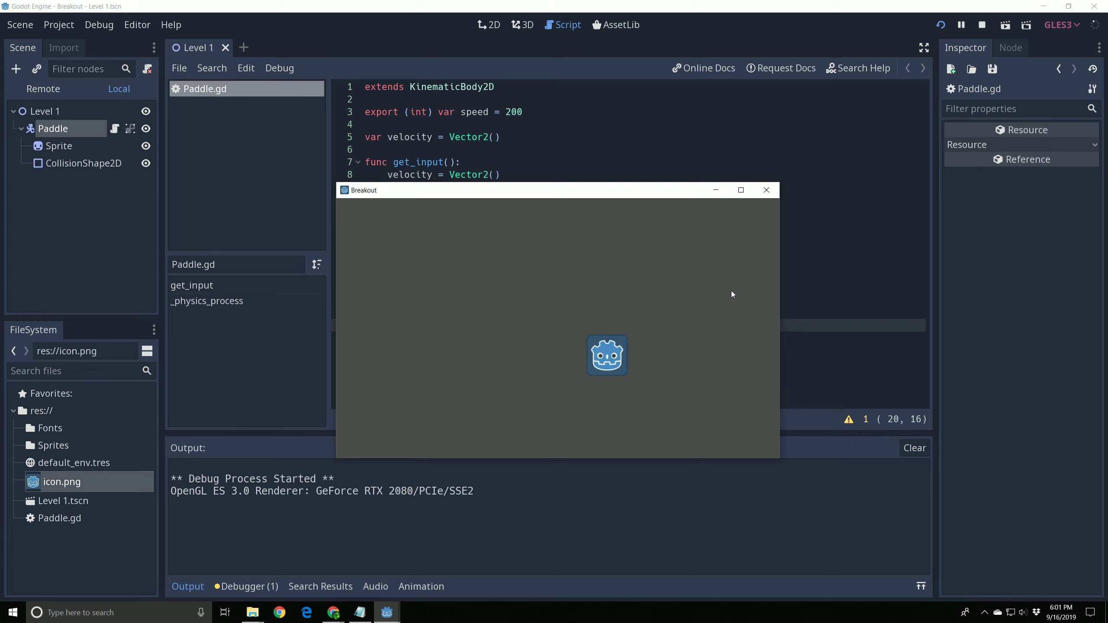
pyautogui.click(981, 25)
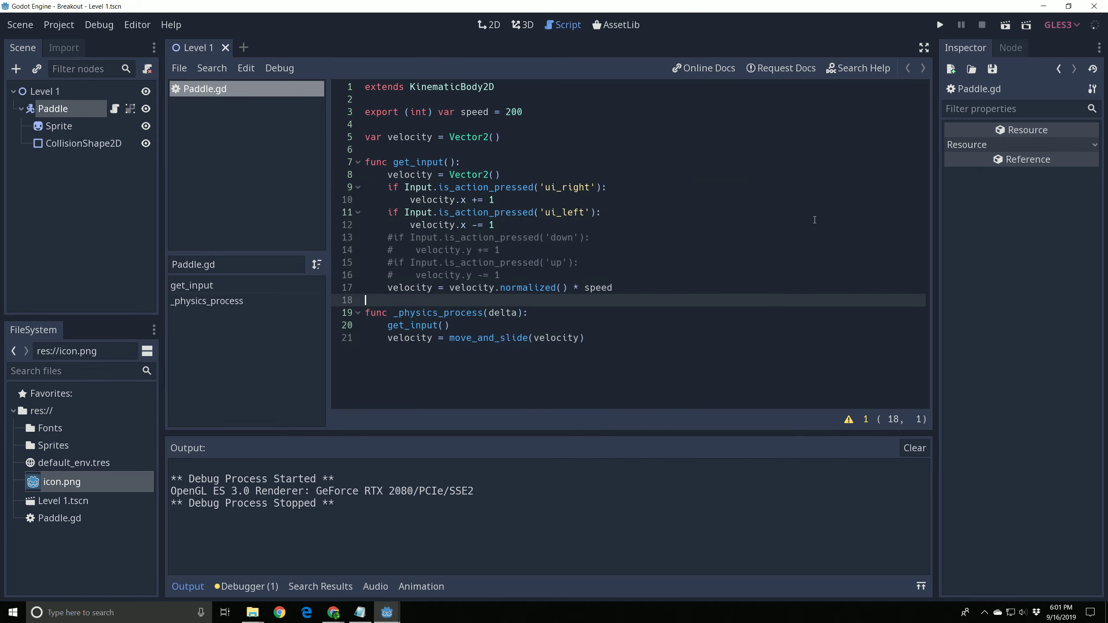